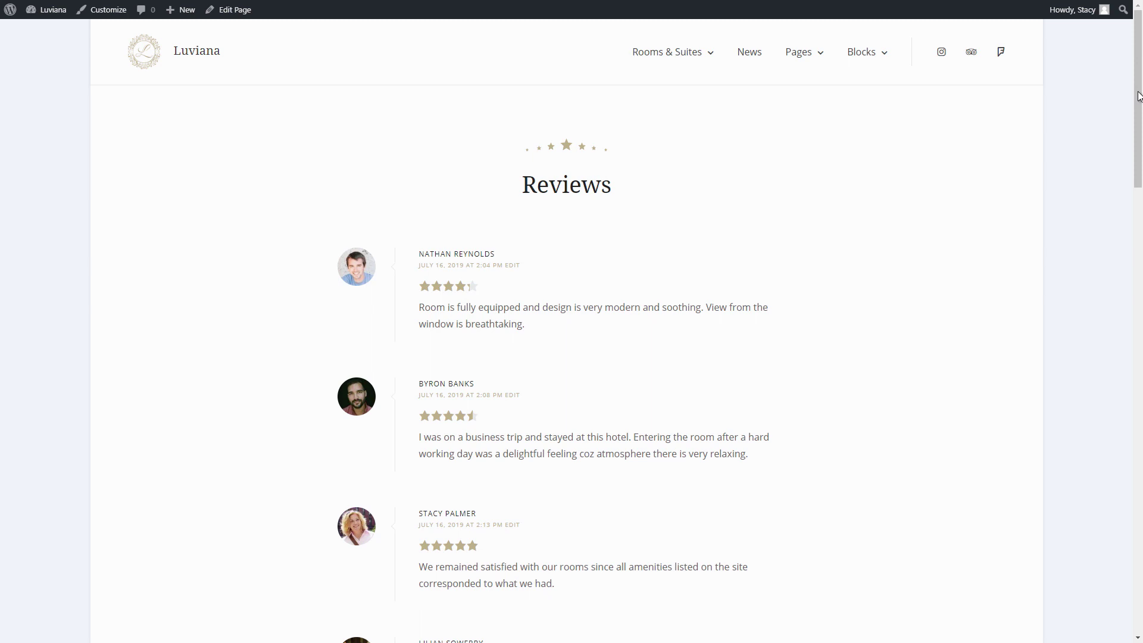
# Scroll through the Reviews page, loading two further batches of guest reviews
pyautogui.scroll(-3)
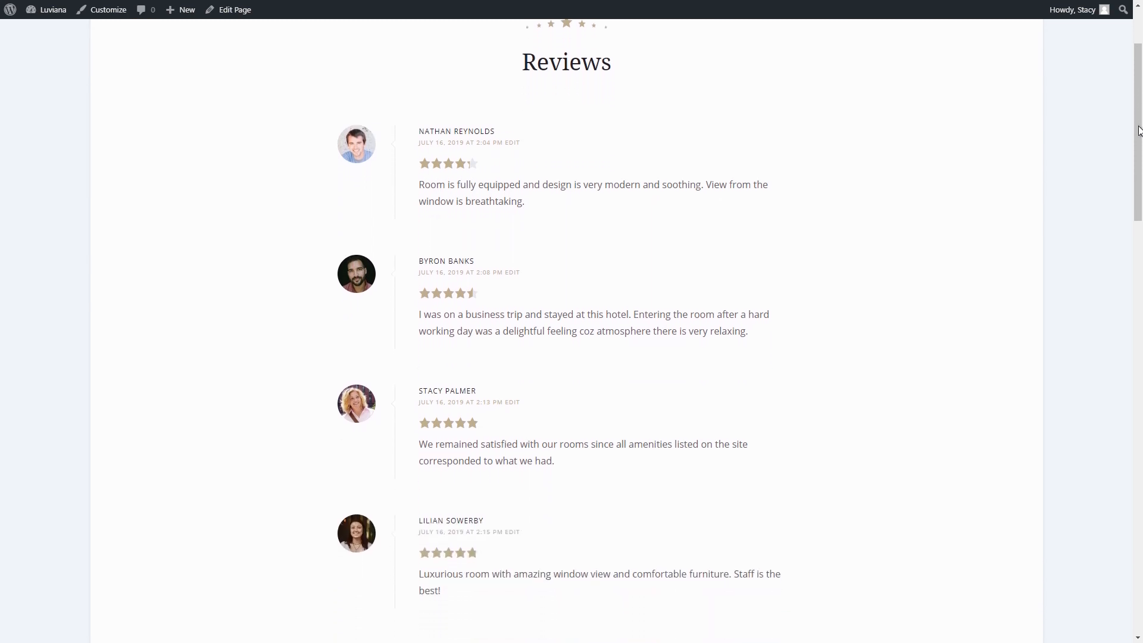
pyautogui.scroll(-3)
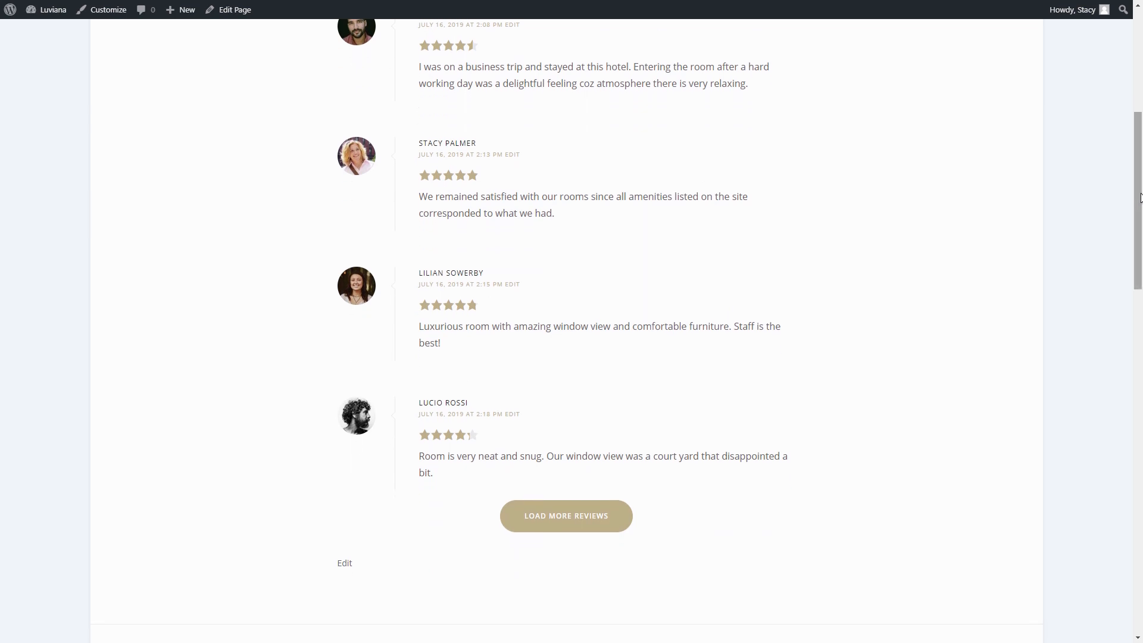
pyautogui.click(565, 516)
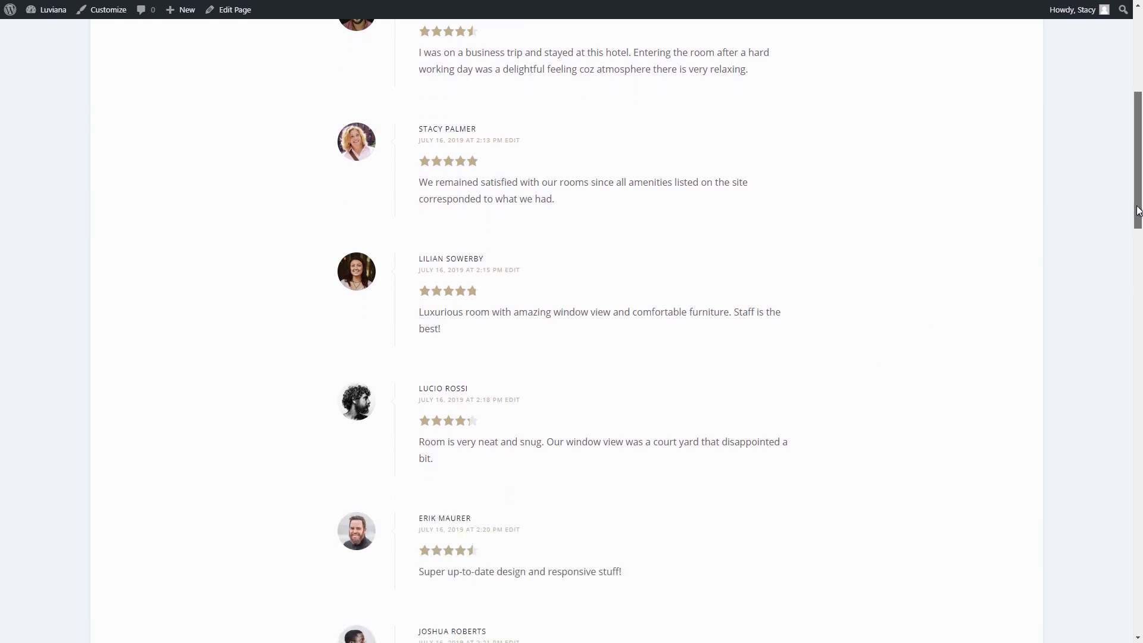
pyautogui.scroll(-3)
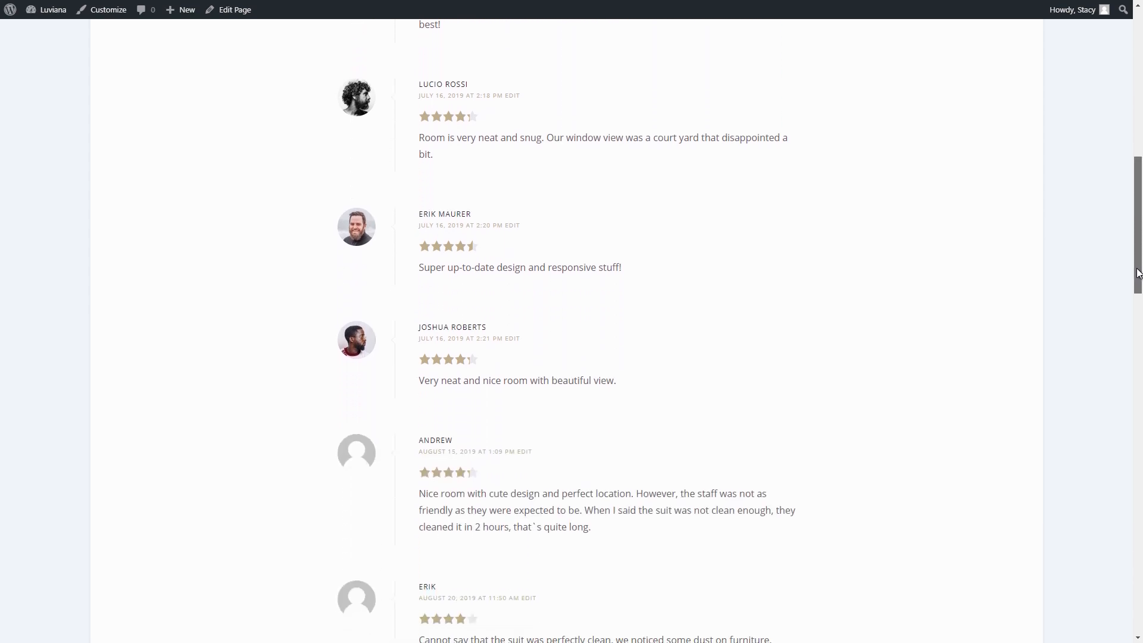
pyautogui.scroll(-3)
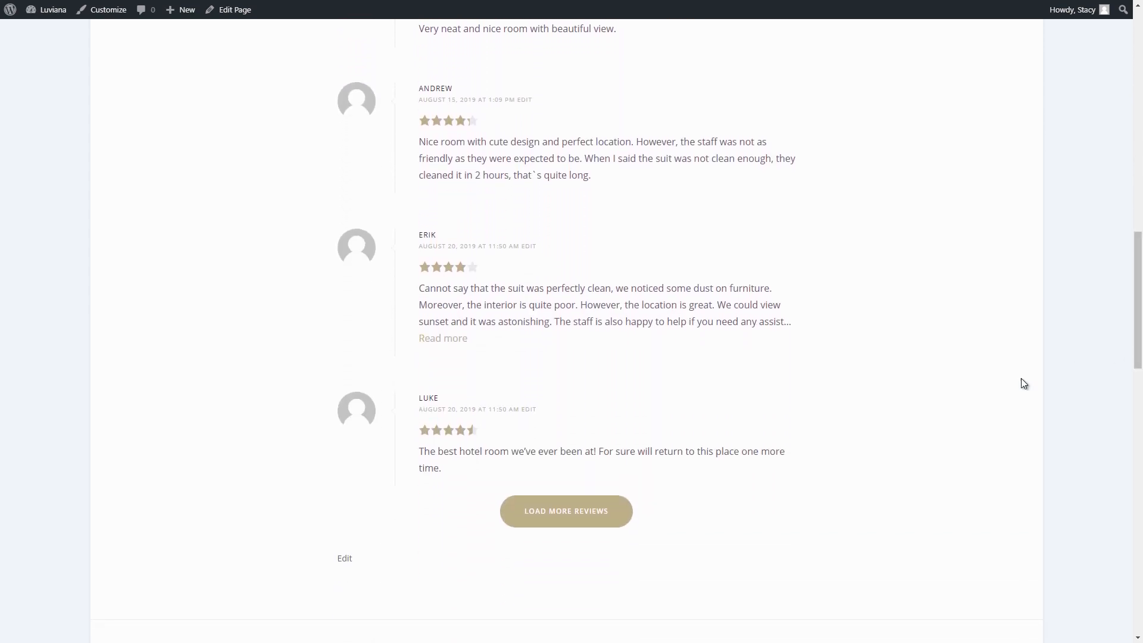
pyautogui.click(566, 510)
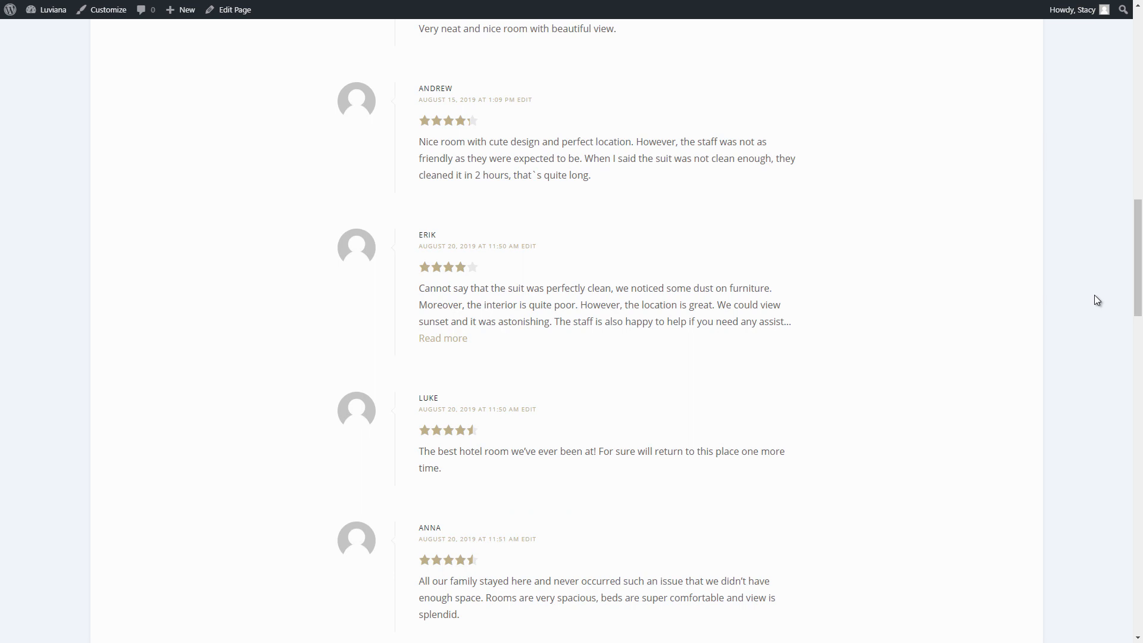
pyautogui.scroll(-3)
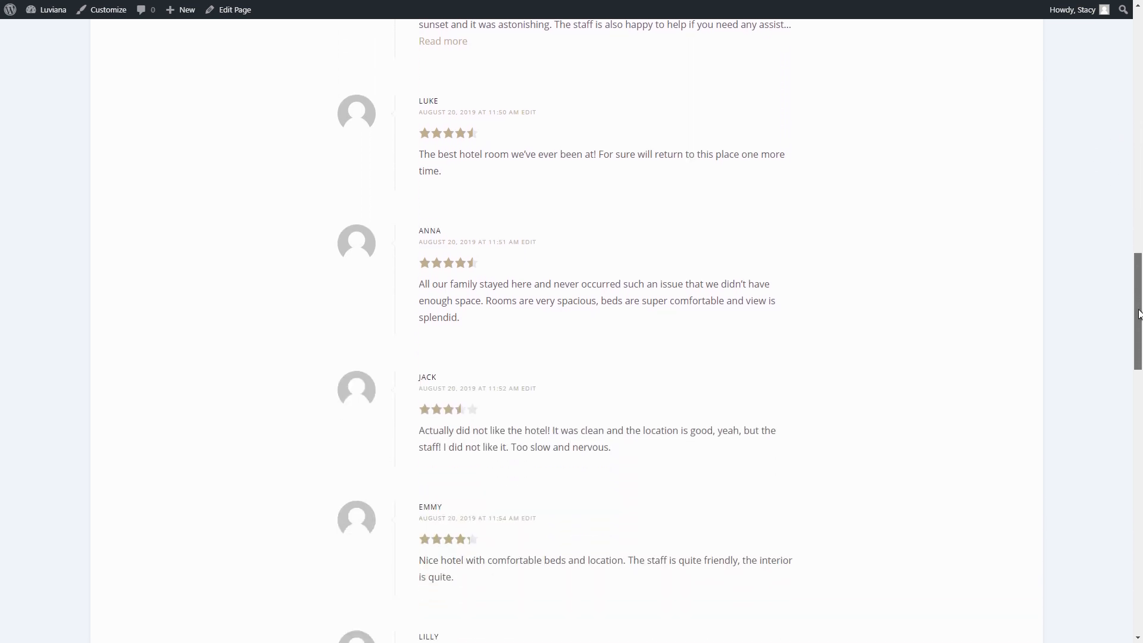
pyautogui.scroll(-3)
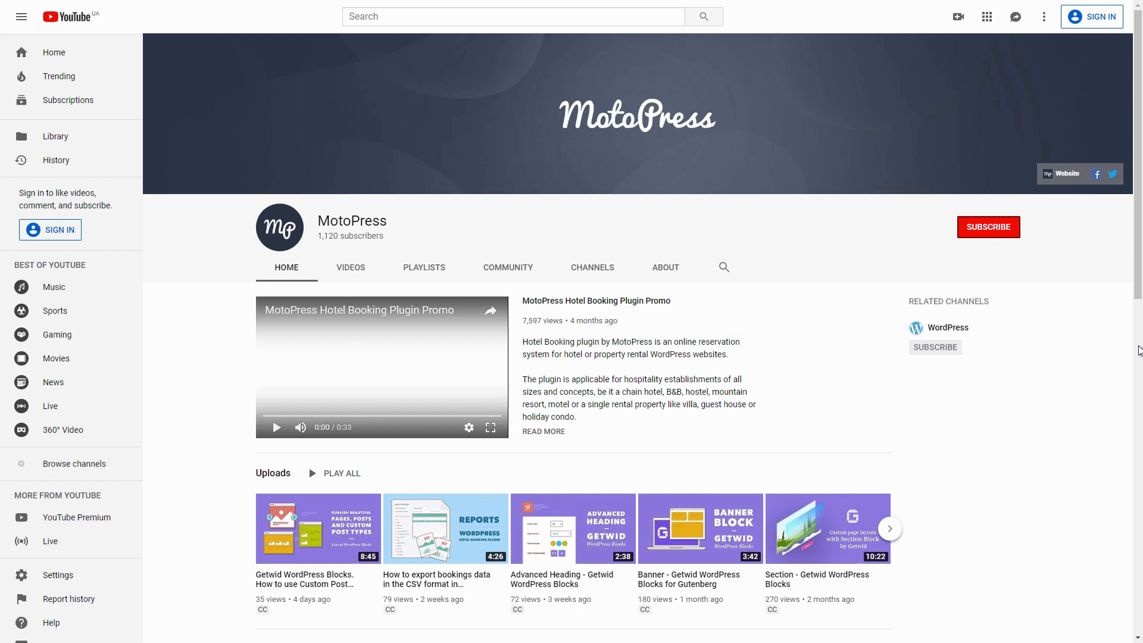
pyautogui.moveTo(995, 230)
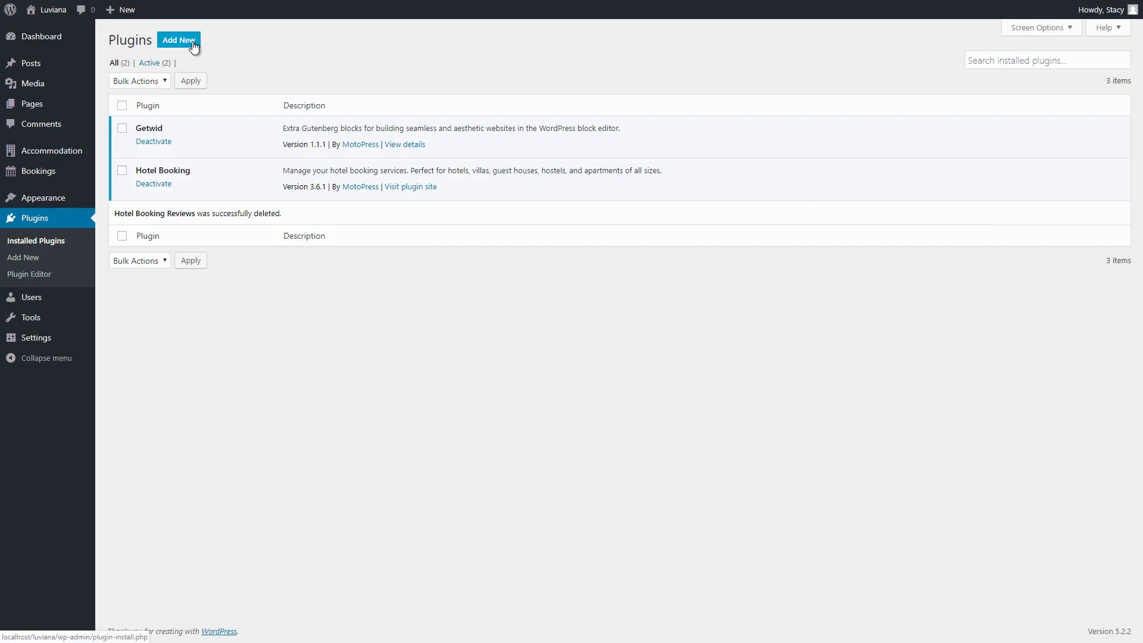
# Upload the mphb-reviews zip, install Hotel Booking Reviews 1.2.2 and activate it
pyautogui.click(177, 40)
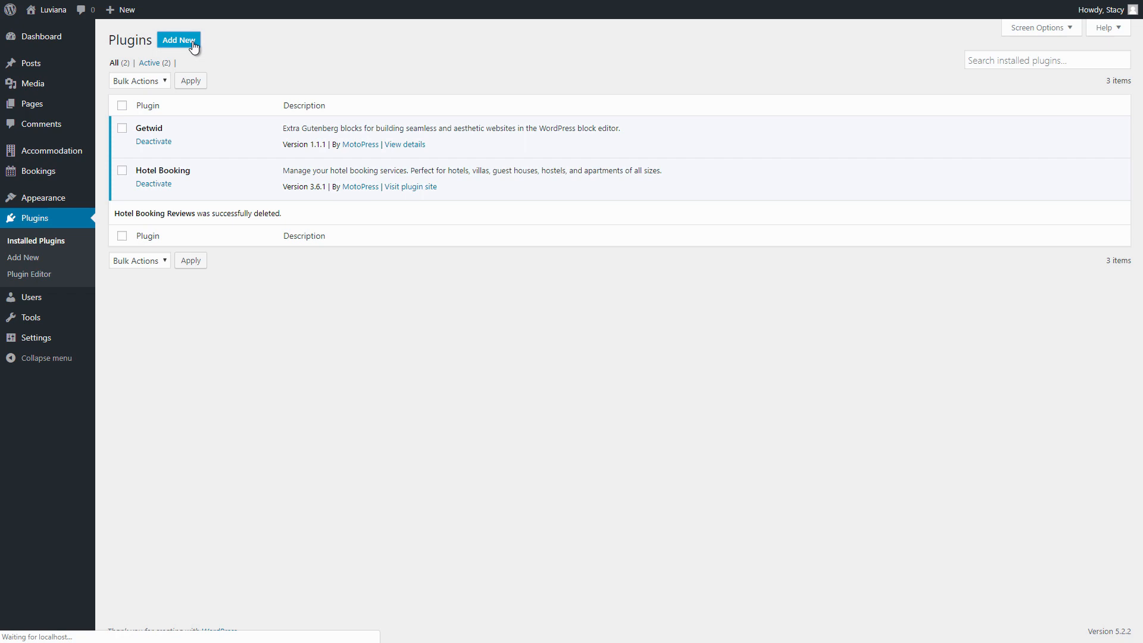
pyautogui.click(177, 40)
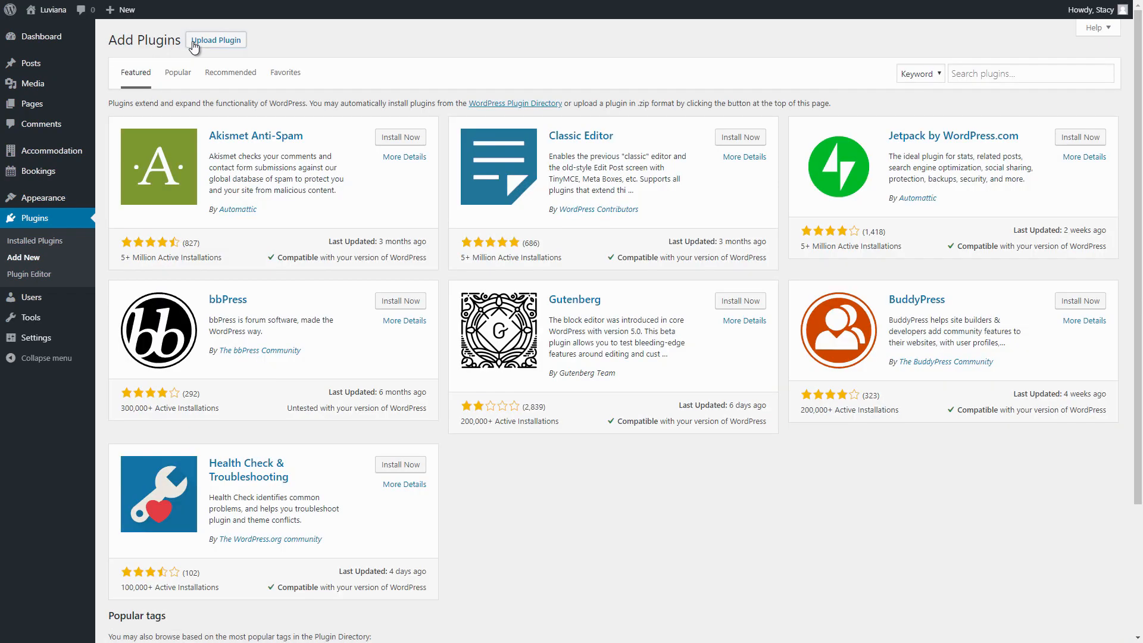
pyautogui.click(216, 40)
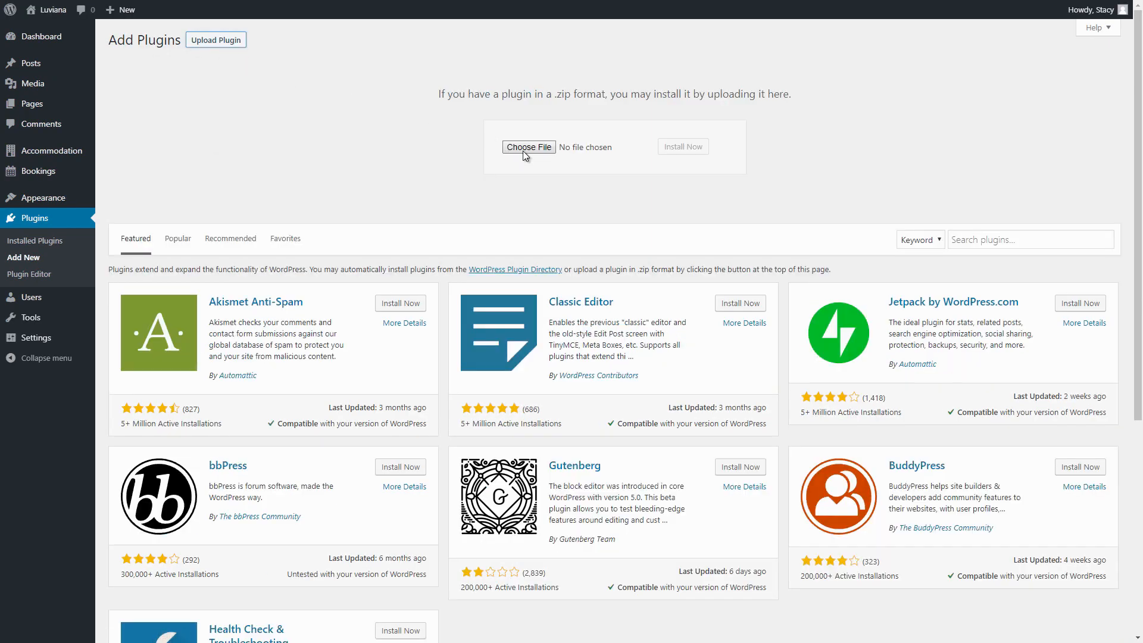
pyautogui.click(529, 147)
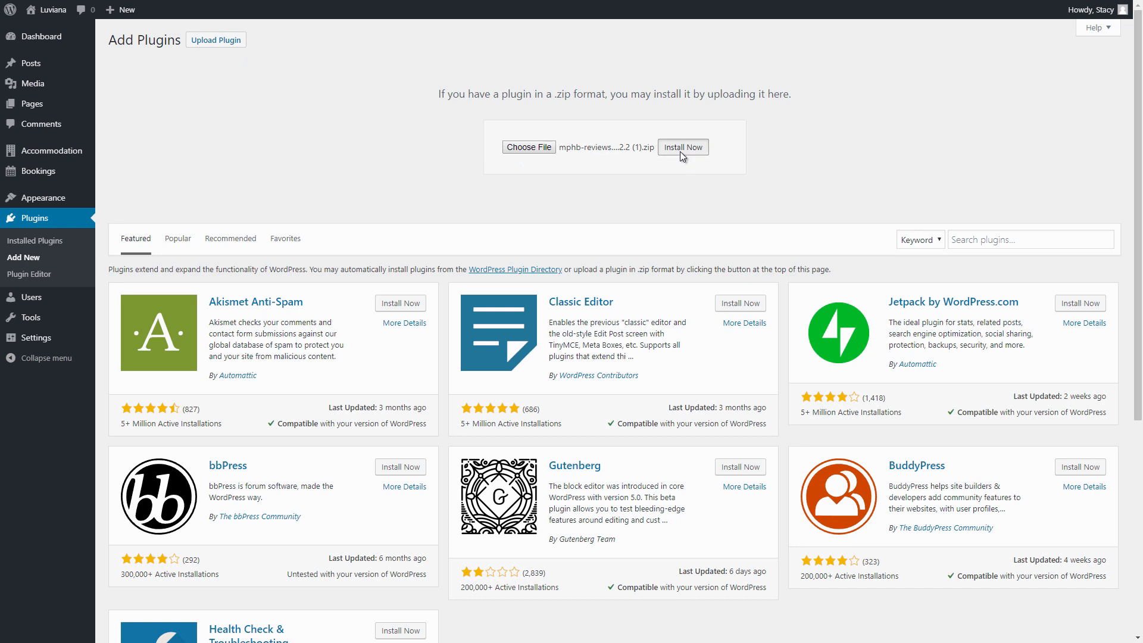
pyautogui.click(682, 146)
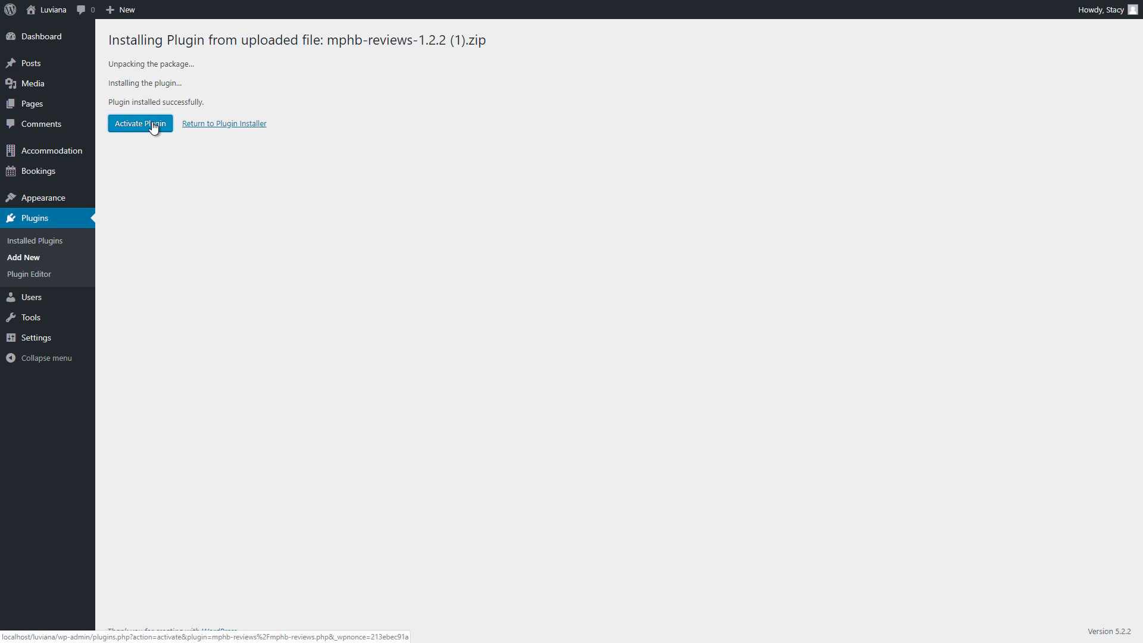
pyautogui.click(140, 122)
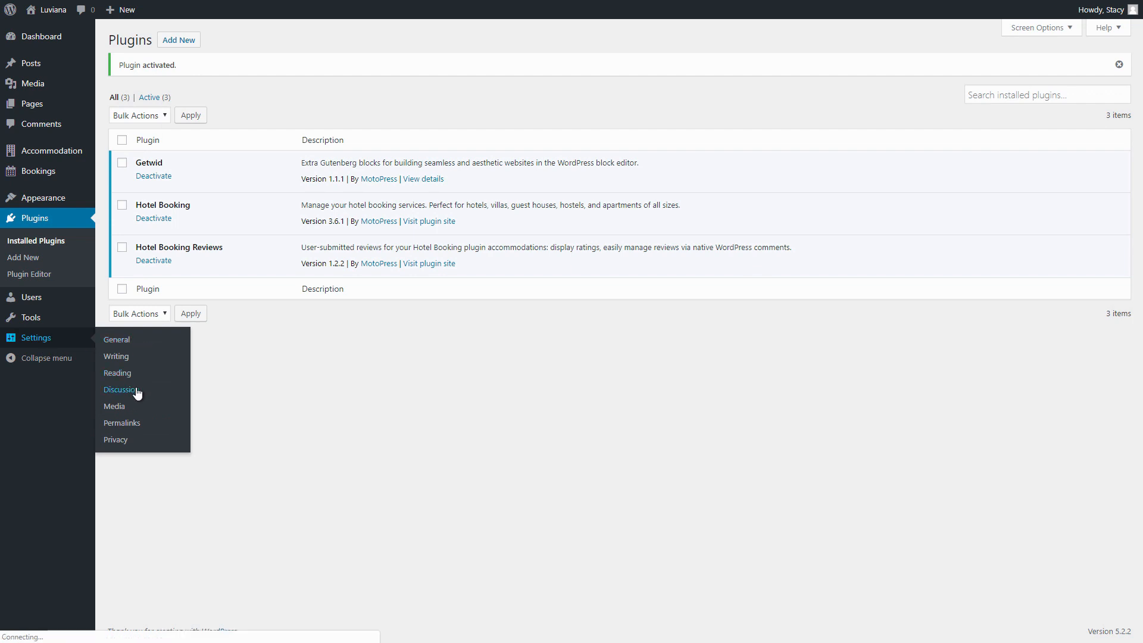
# Review the Discussion Settings page from top to bottom without changing anything
pyautogui.click(119, 389)
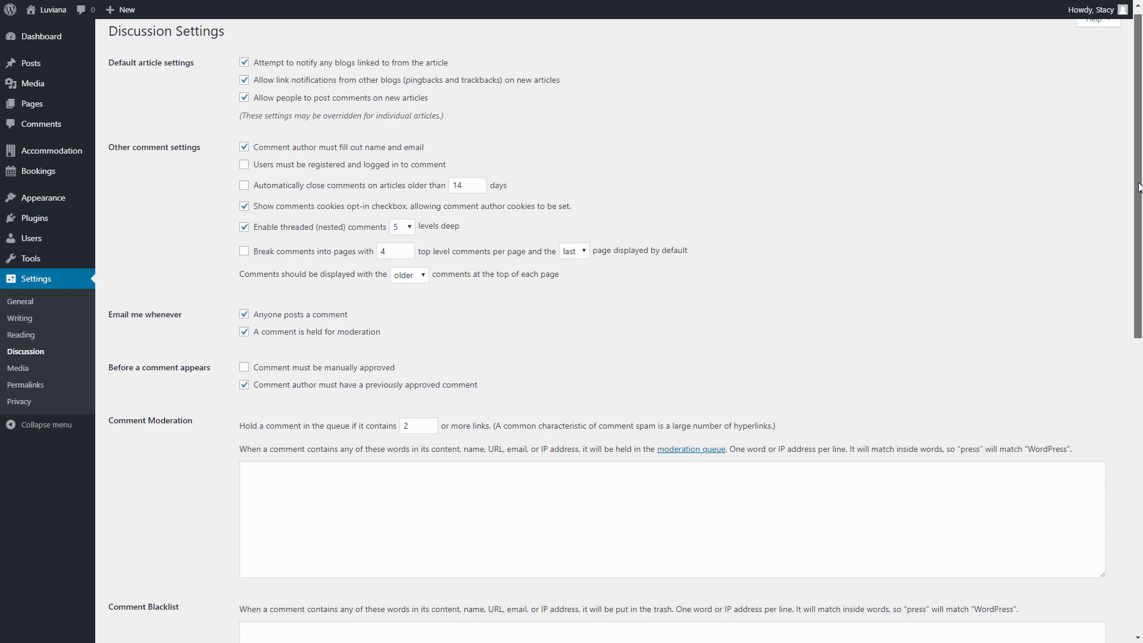
pyautogui.scroll(-3)
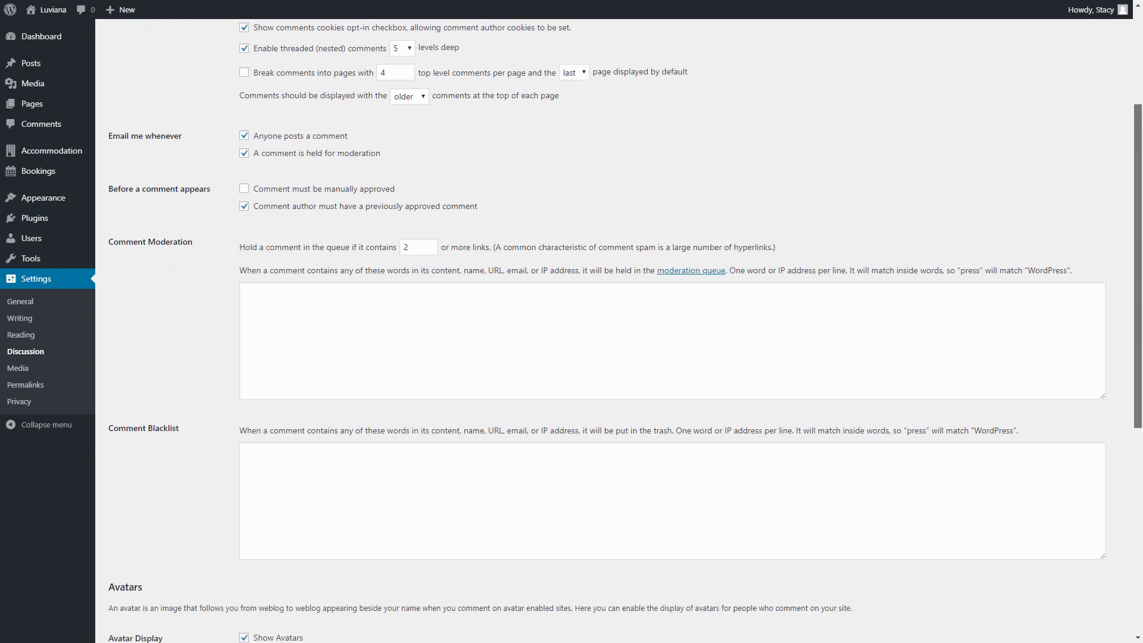
pyautogui.scroll(-3)
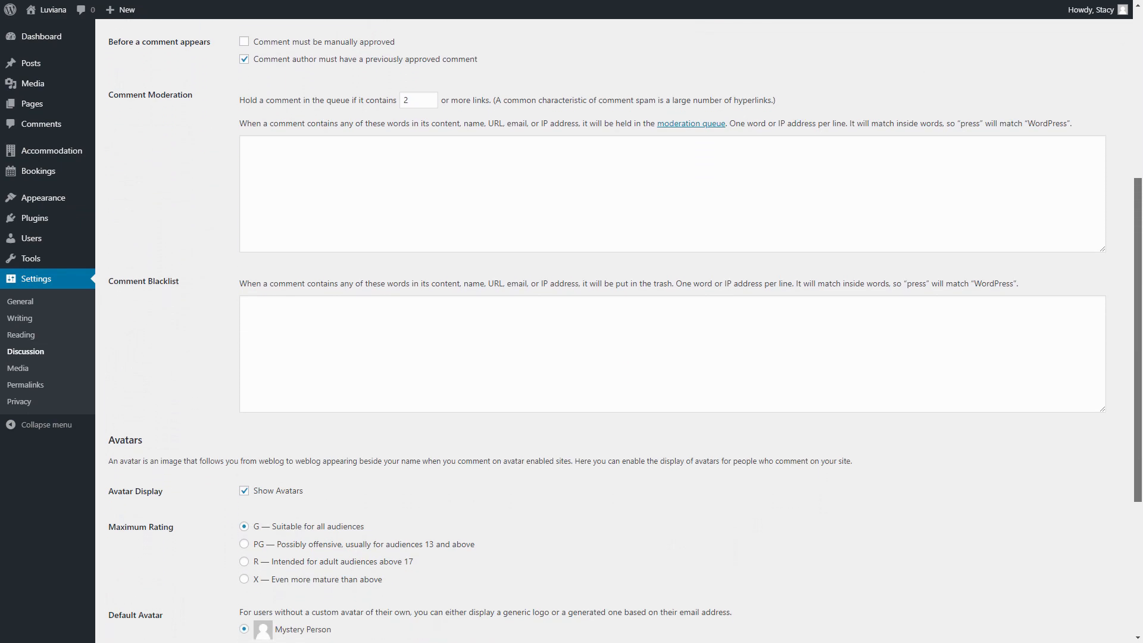
pyautogui.scroll(-3)
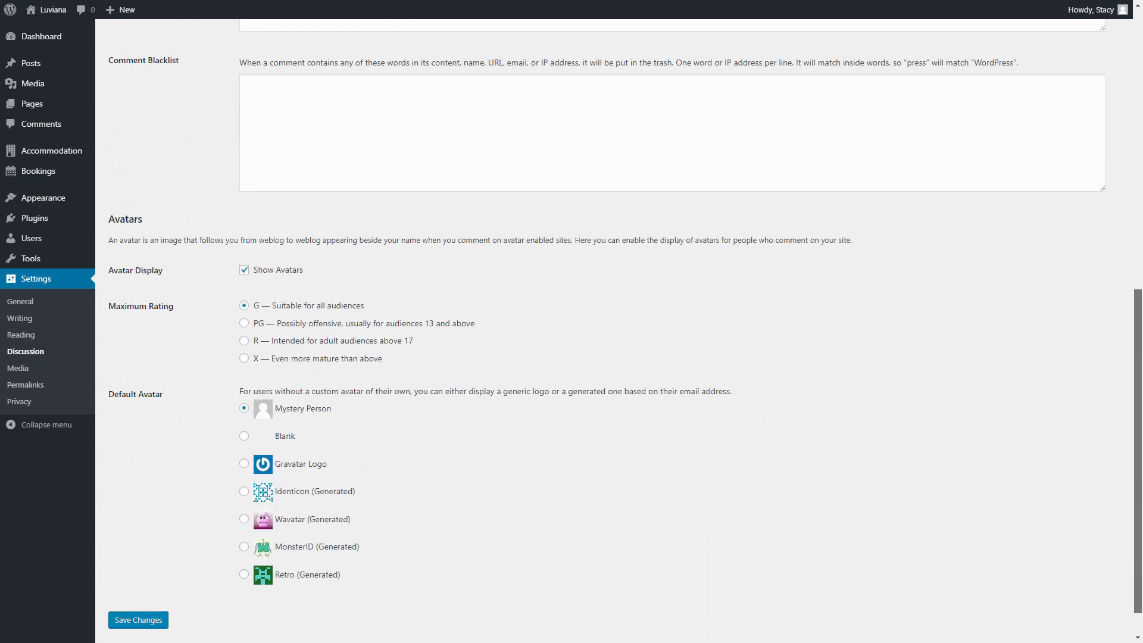
pyautogui.scroll(3)
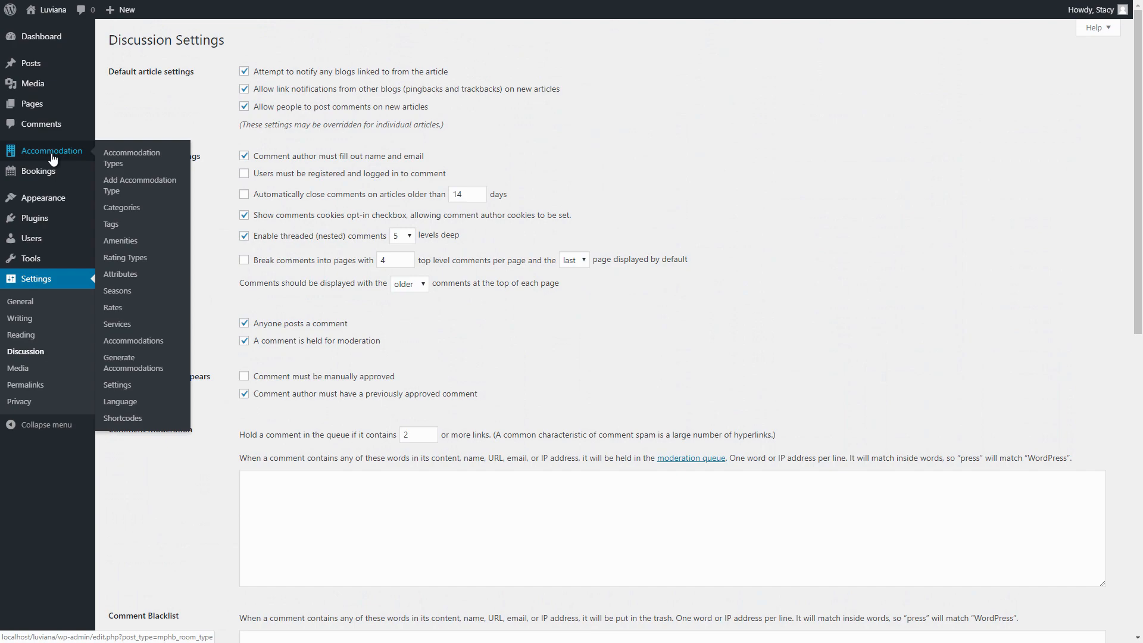
# Open Comfort Triple Room in the editor and show its Discussion panel with comments allowed
pyautogui.click(132, 157)
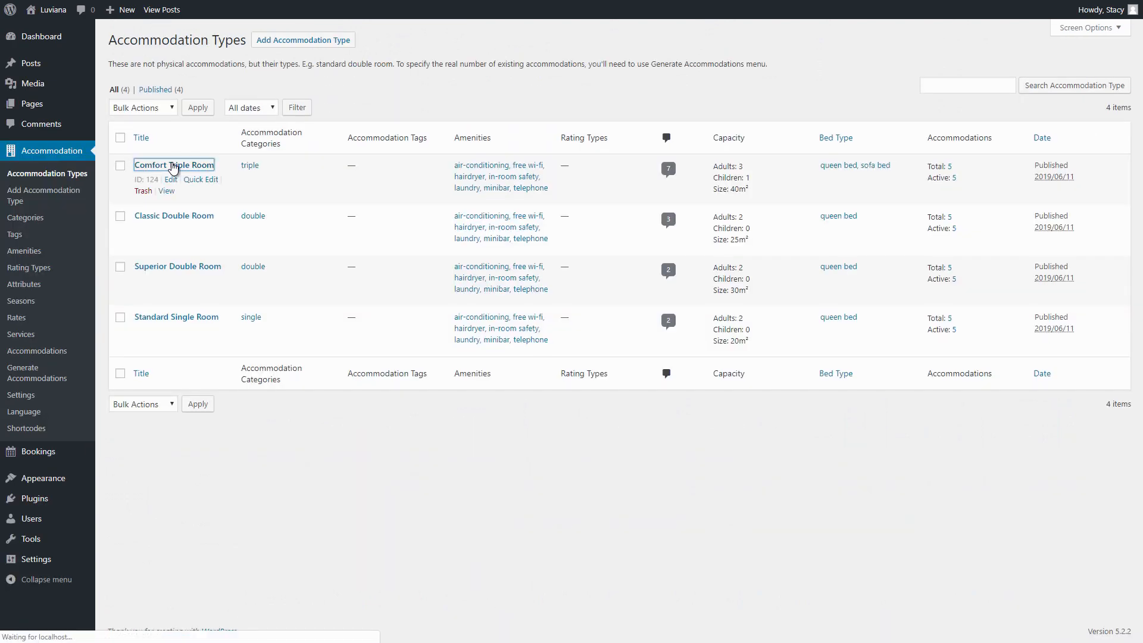
pyautogui.click(174, 164)
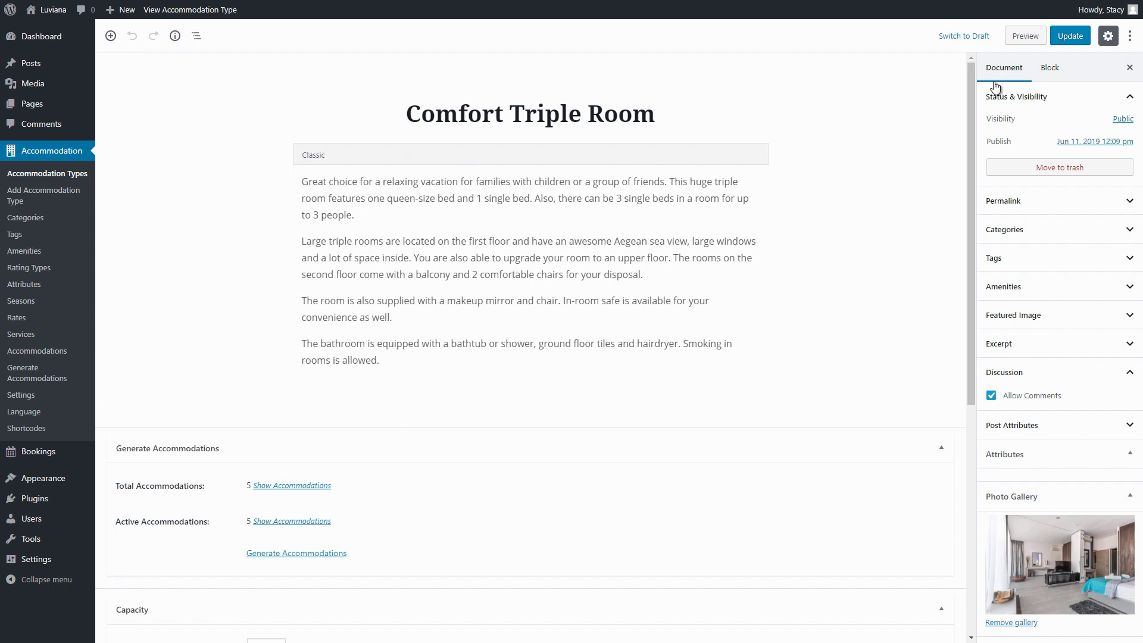
pyautogui.click(1129, 34)
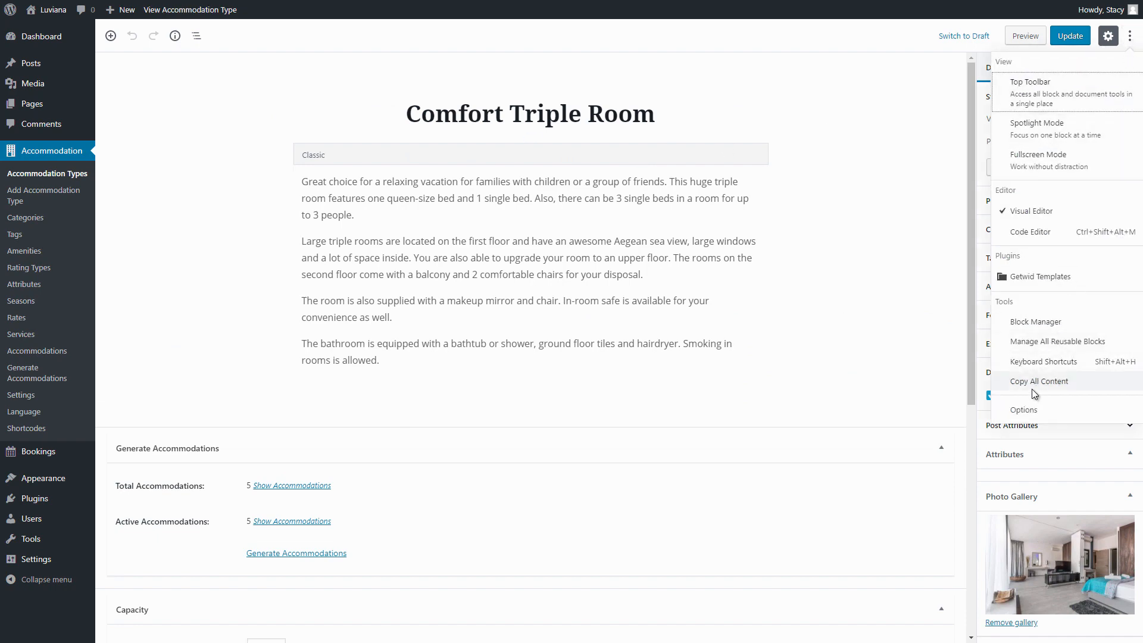
pyautogui.click(1022, 408)
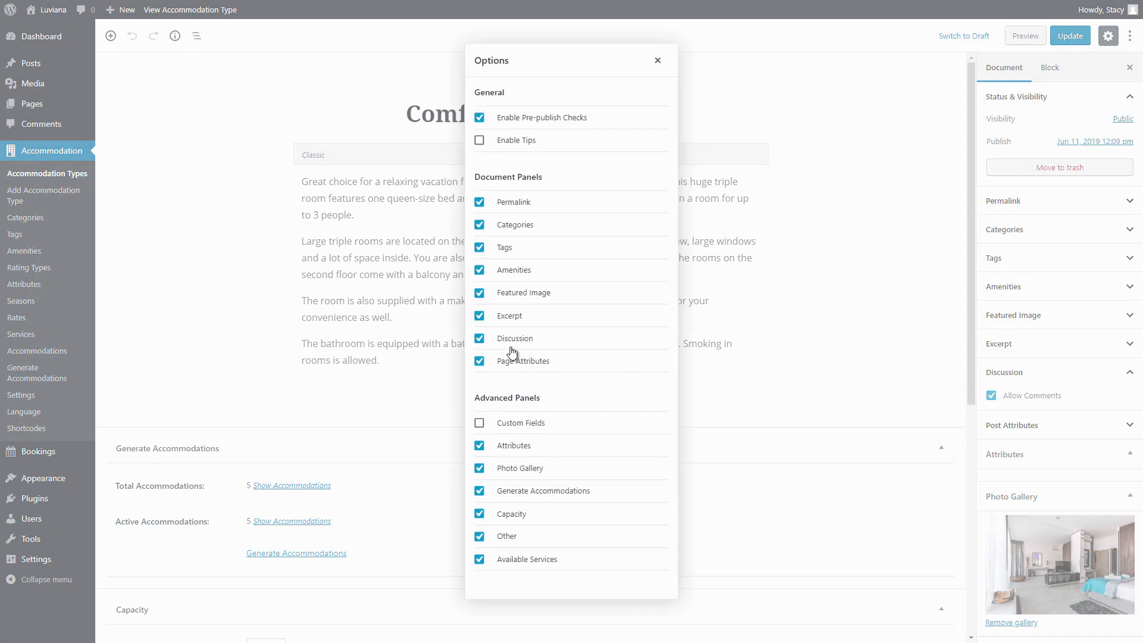
pyautogui.click(479, 337)
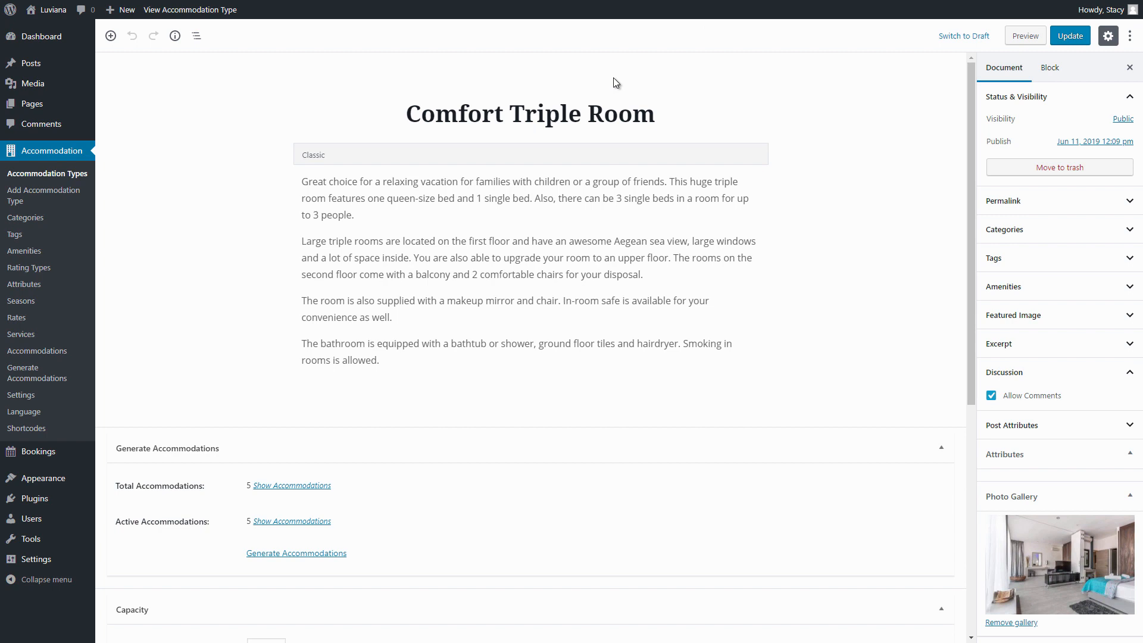
pyautogui.moveTo(37, 254)
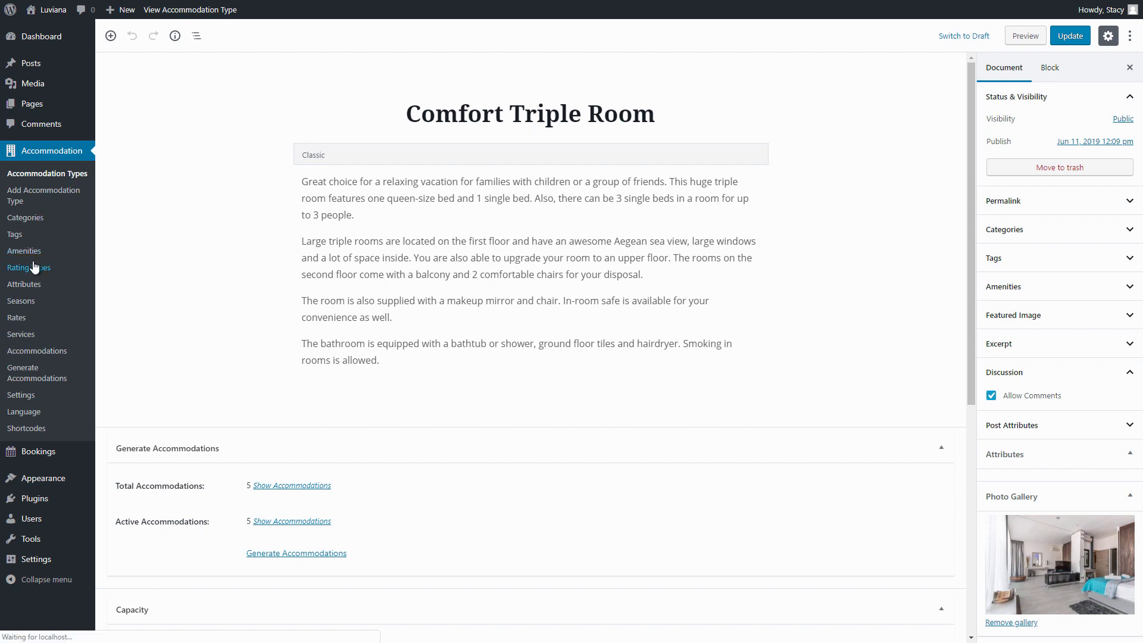
# Add rating types Cleanliness, Interior, Location and Staff, then return to Accommodation Types
pyautogui.click(29, 267)
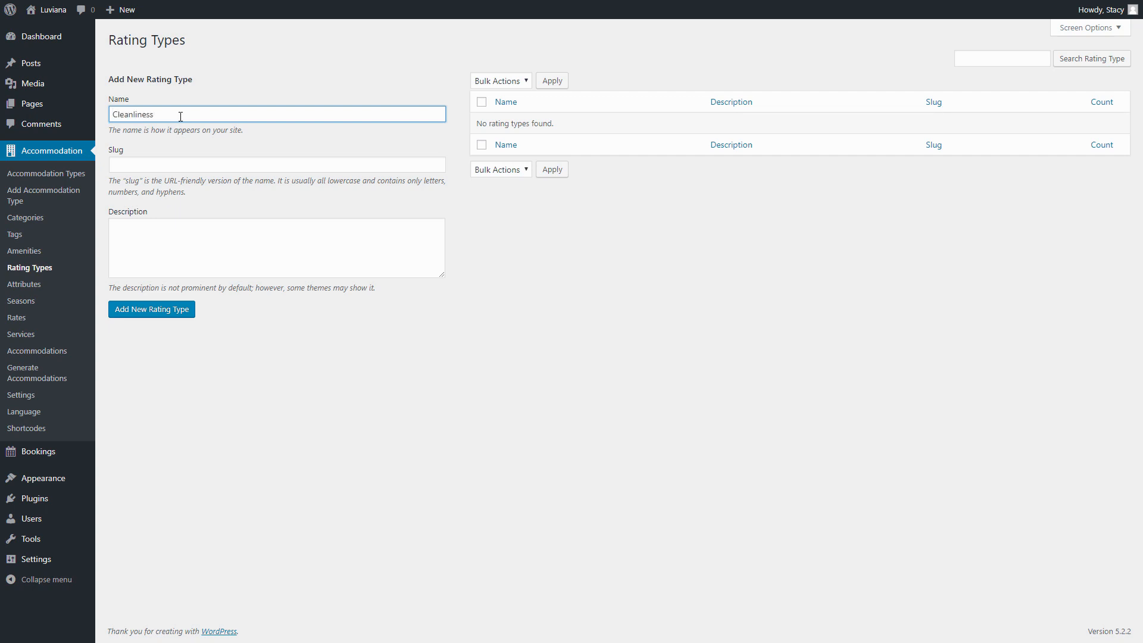
pyautogui.click(151, 310)
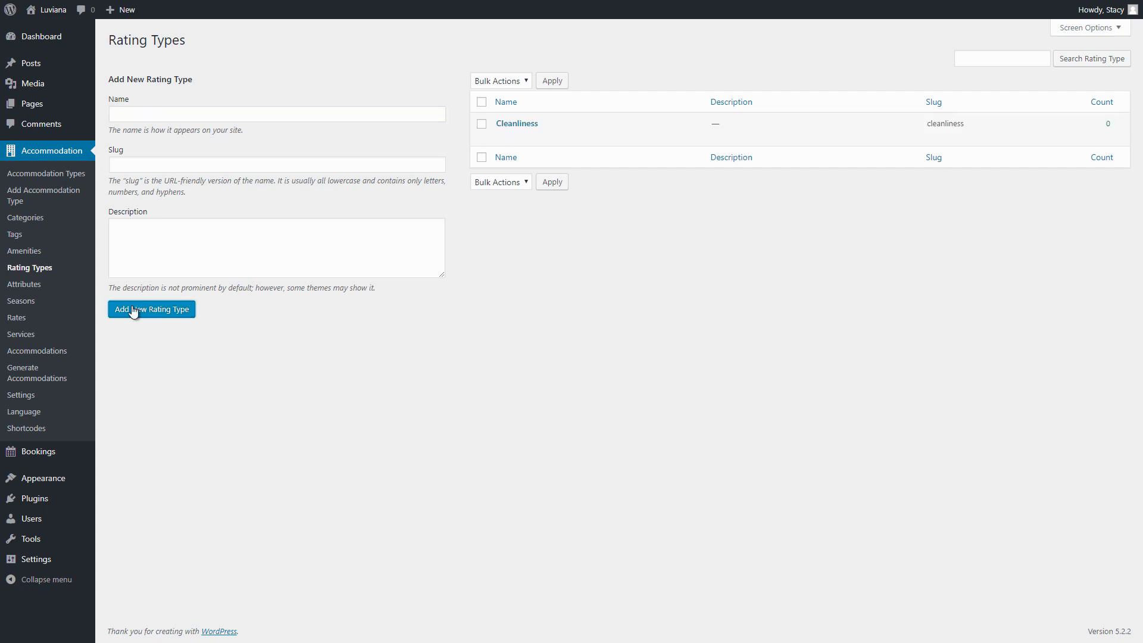
pyautogui.write('Interior')
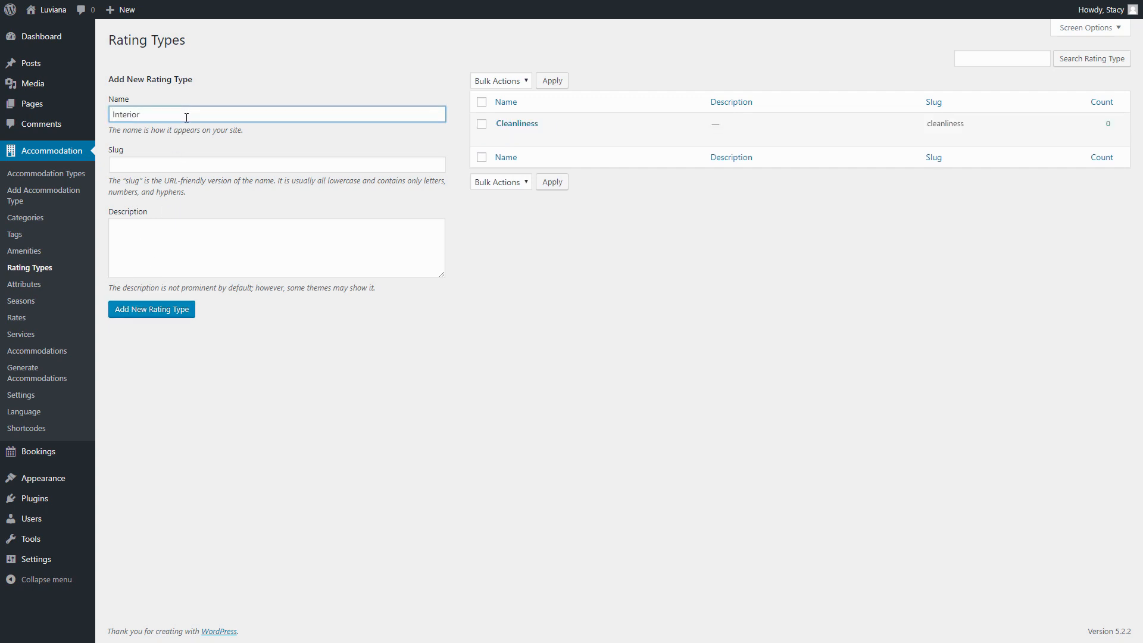
pyautogui.click(151, 310)
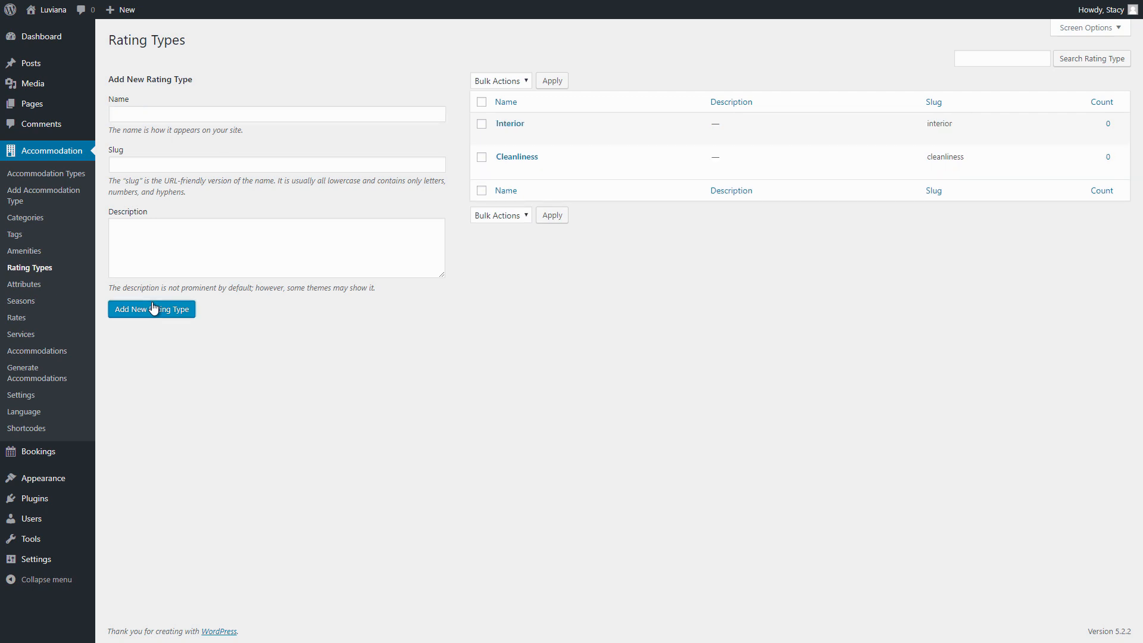
pyautogui.write('Location')
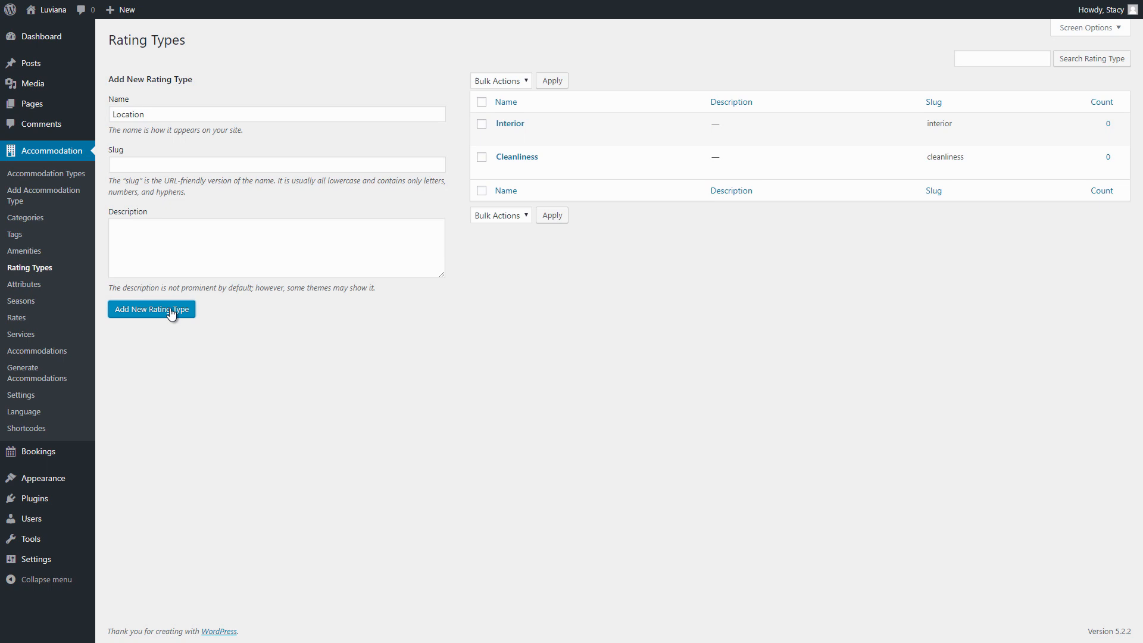
pyautogui.click(152, 310)
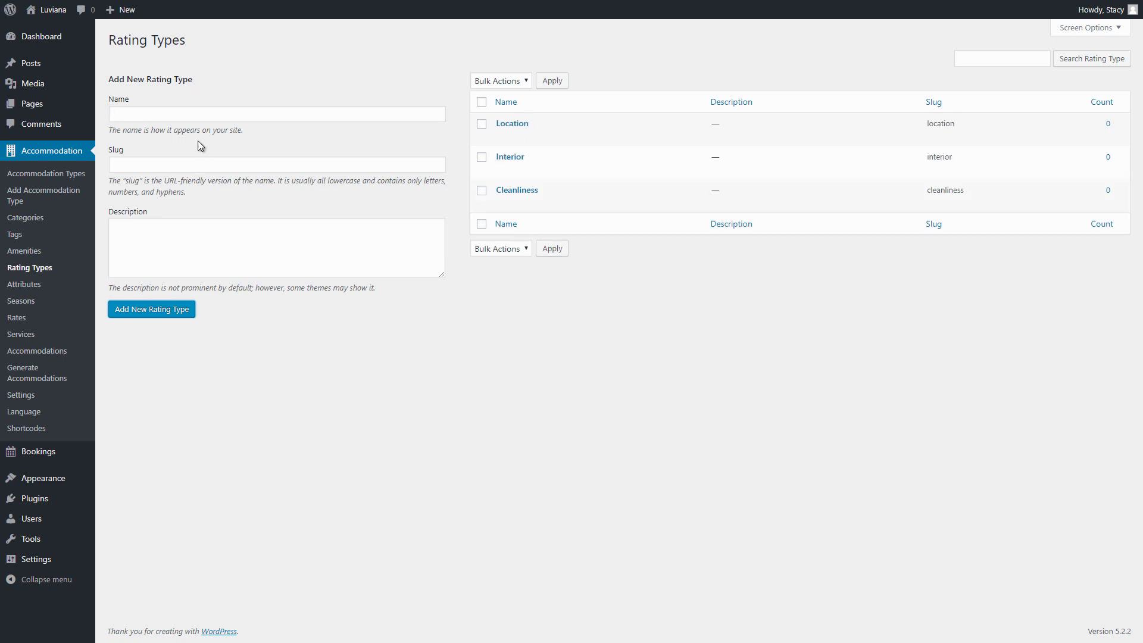
pyautogui.write('Staff')
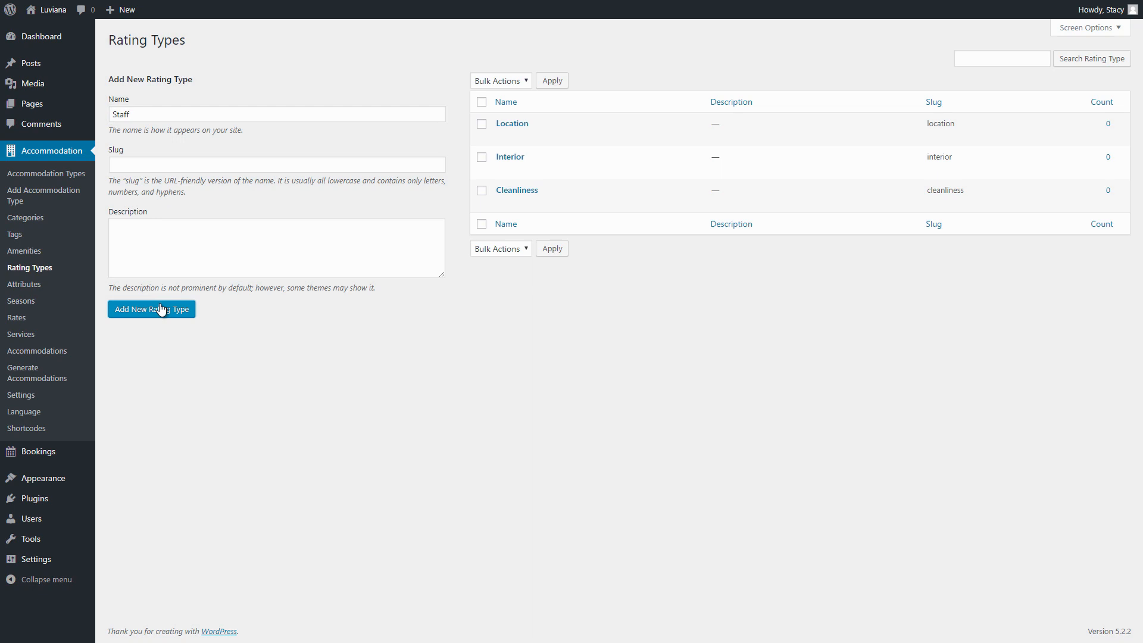
pyautogui.click(152, 309)
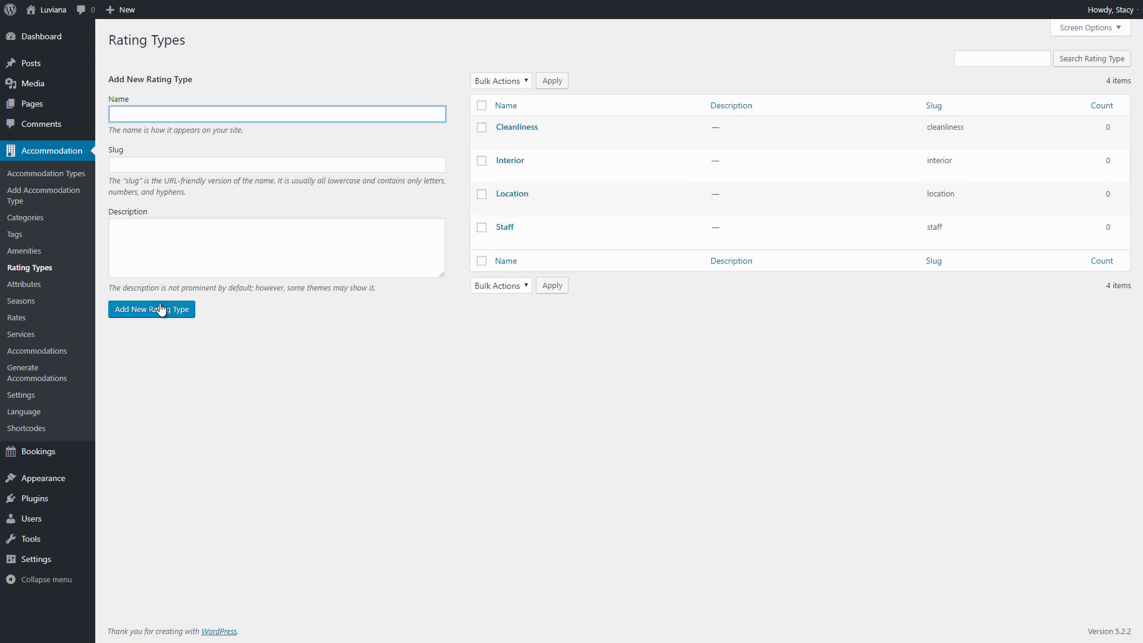
pyautogui.moveTo(45, 173)
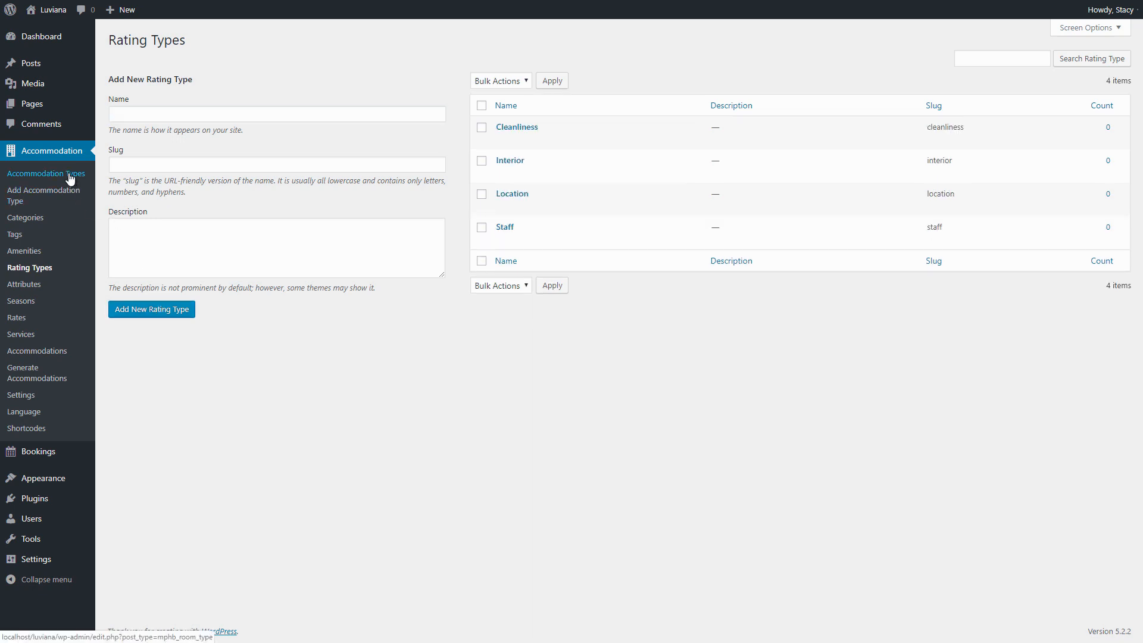
pyautogui.click(46, 174)
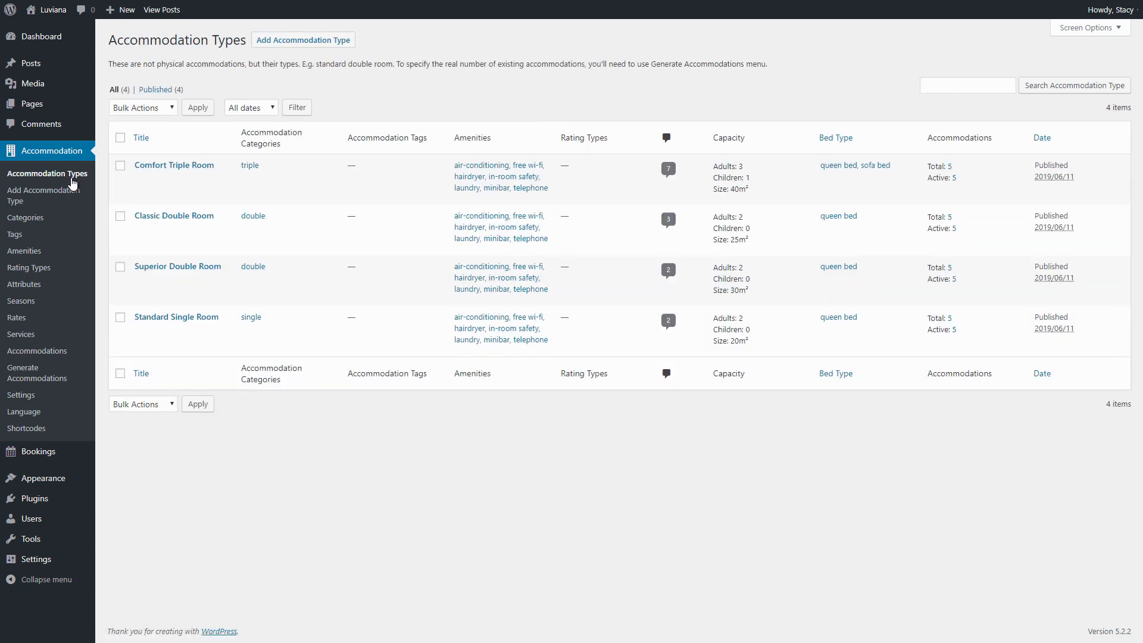
pyautogui.moveTo(173, 215)
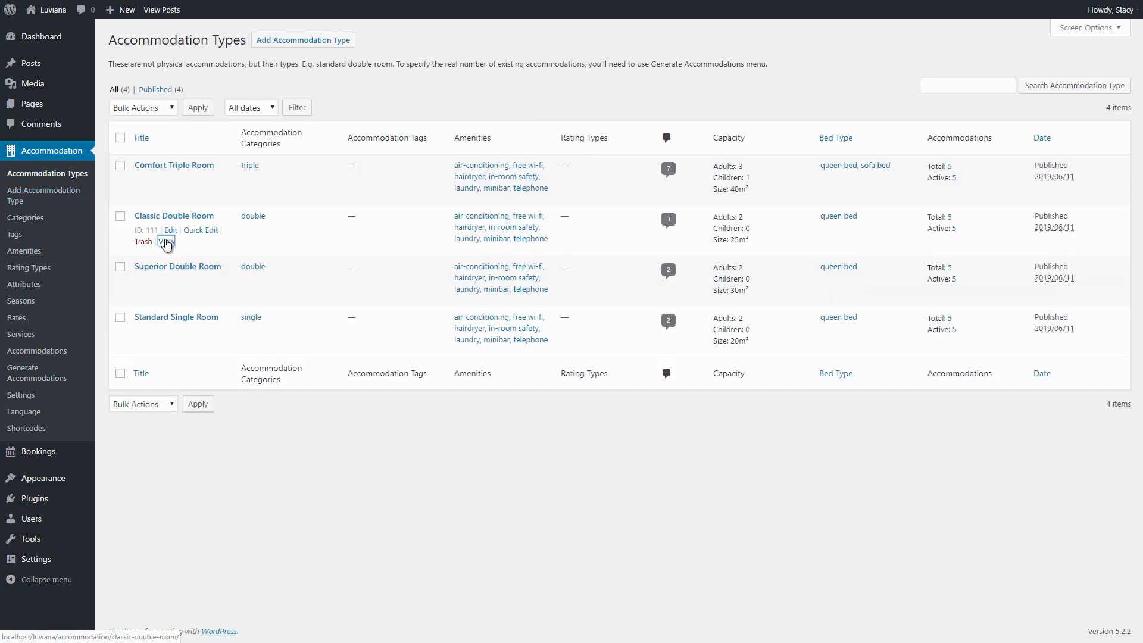
# View the Classic Double Room page and bring its 3 reviews with category ratings into view
pyautogui.click(163, 242)
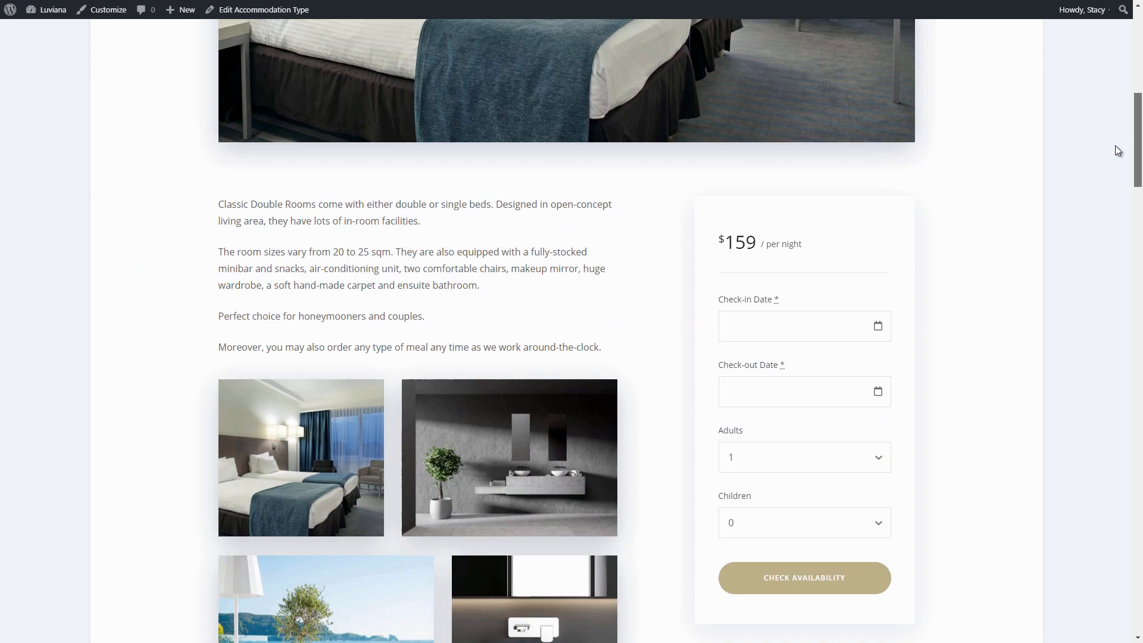
pyautogui.scroll(-3)
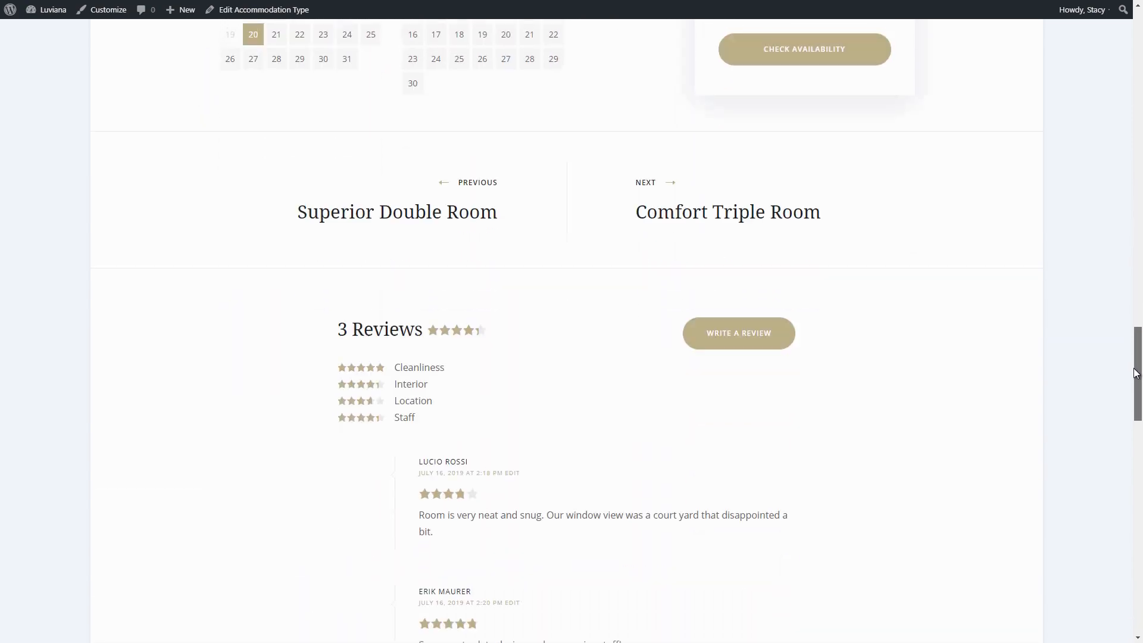
pyautogui.scroll(-3)
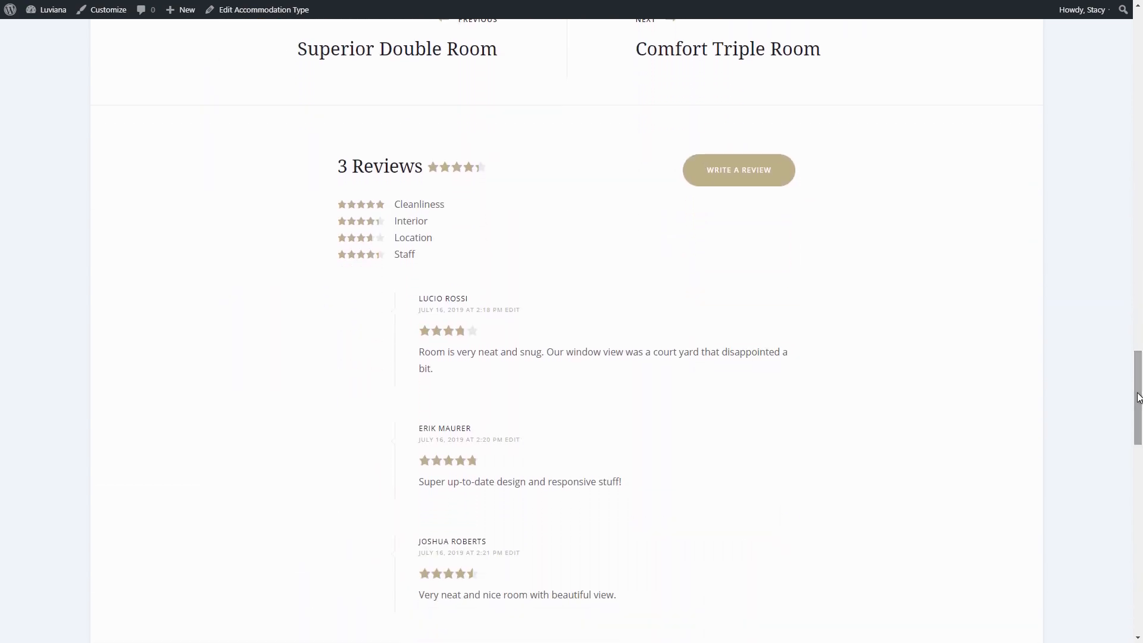
pyautogui.moveTo(738, 170)
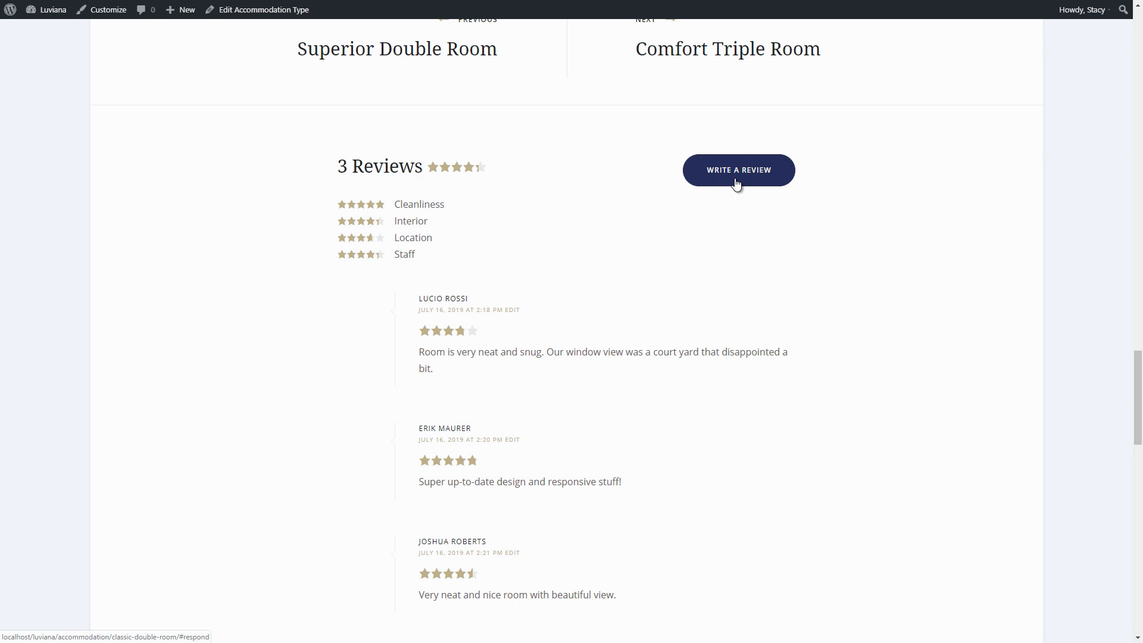
pyautogui.moveTo(440, 173)
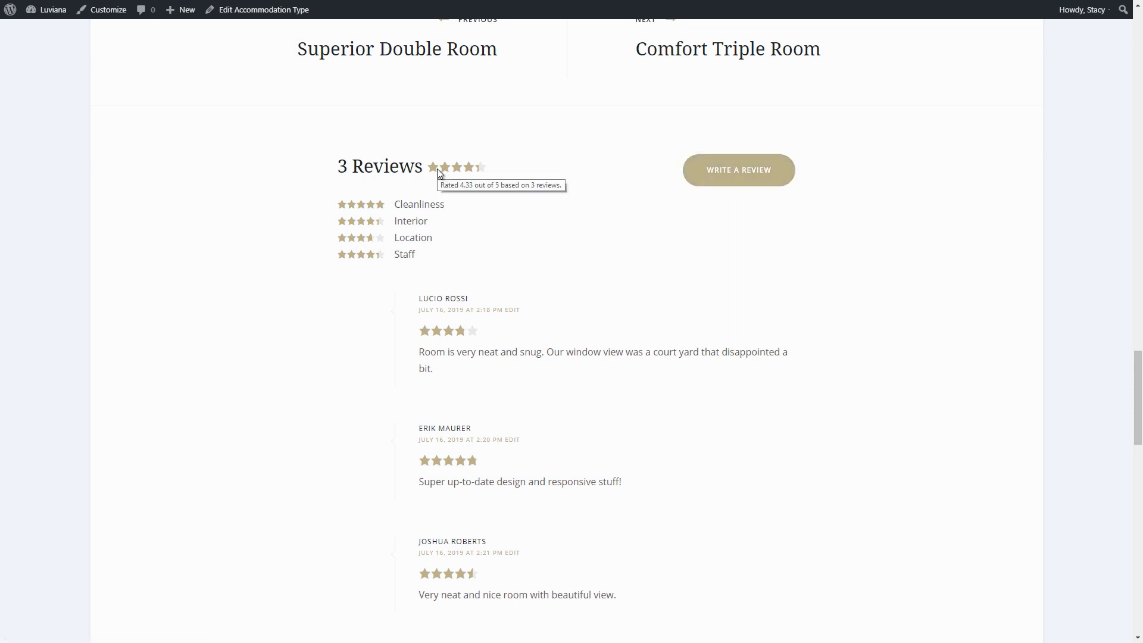
pyautogui.moveTo(737, 170)
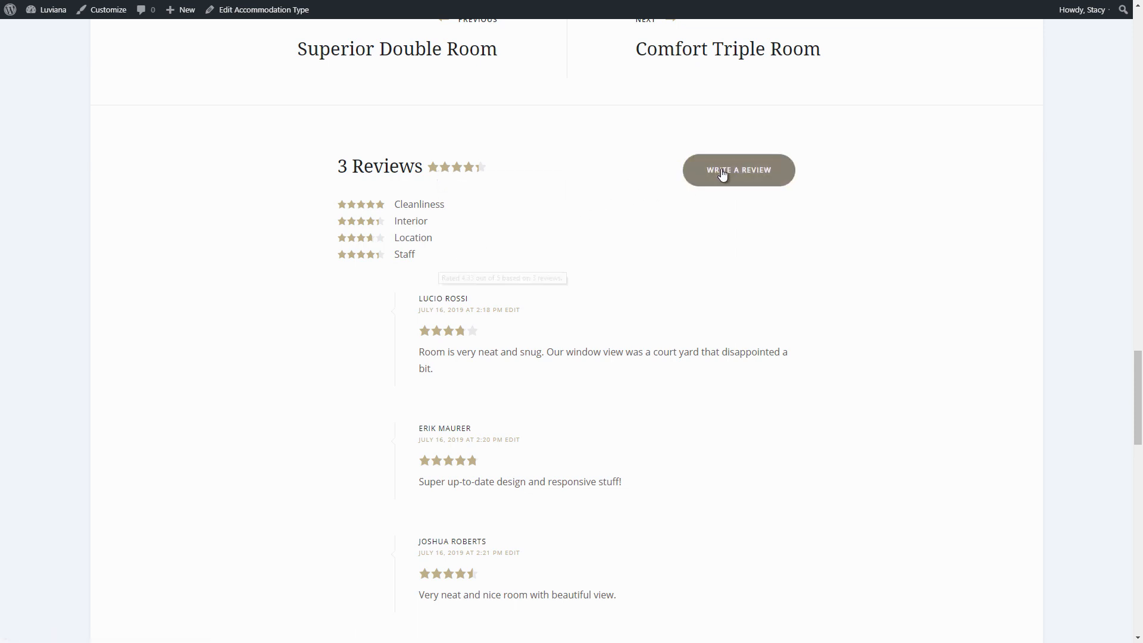
# Post a five-star-rated review: 'The interior is nice and the room is quite clean, but the location is breathtaking.'
pyautogui.click(738, 170)
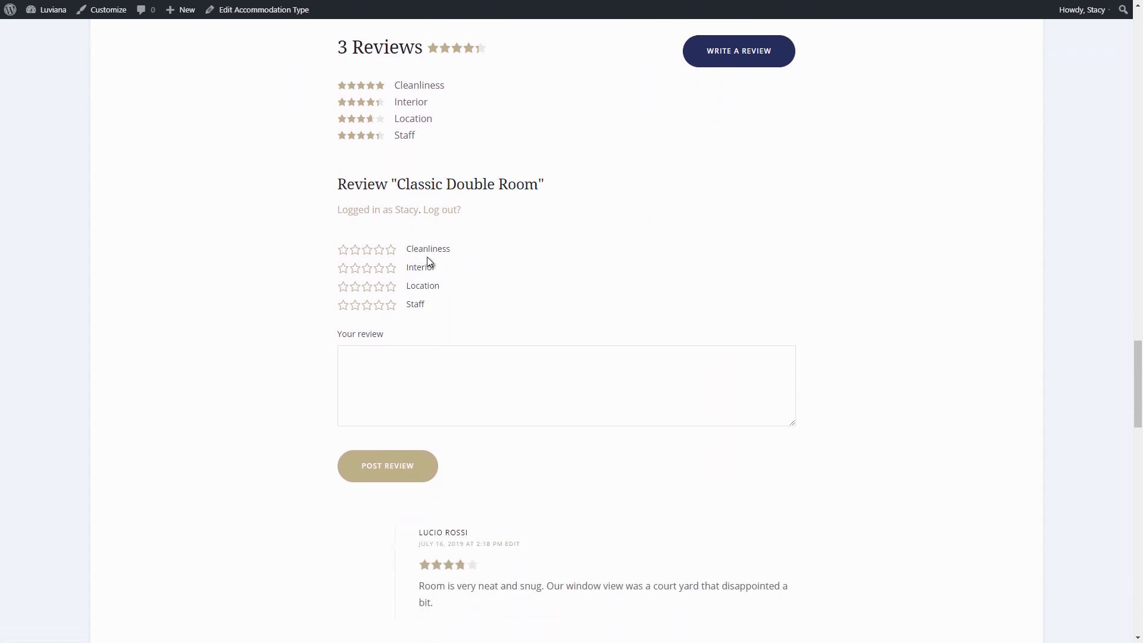
pyautogui.click(391, 284)
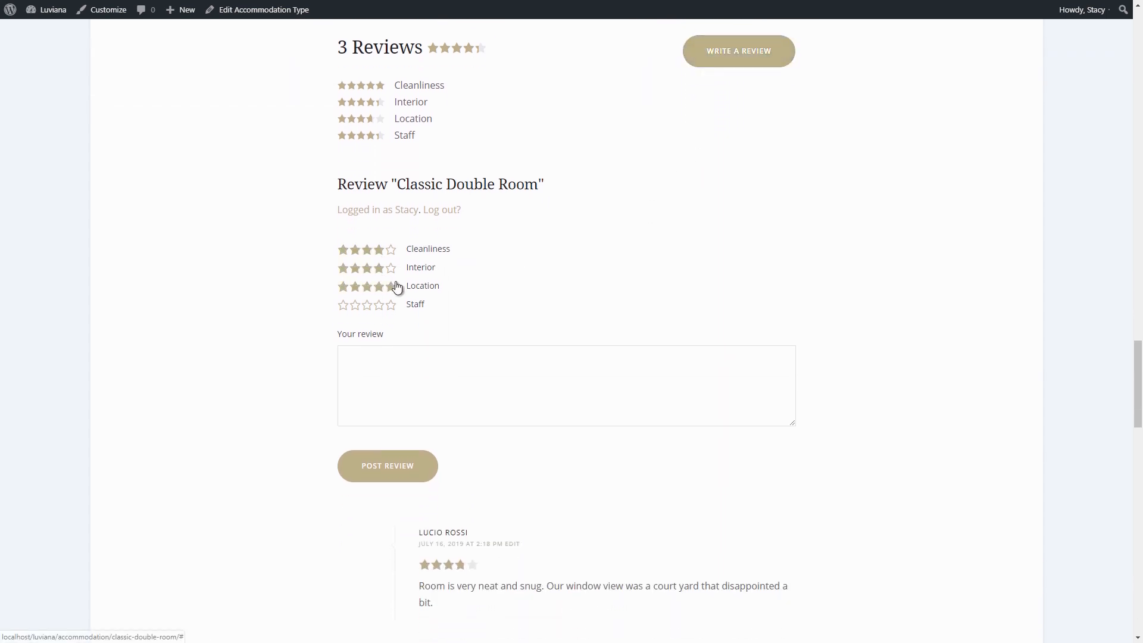
pyautogui.click(390, 304)
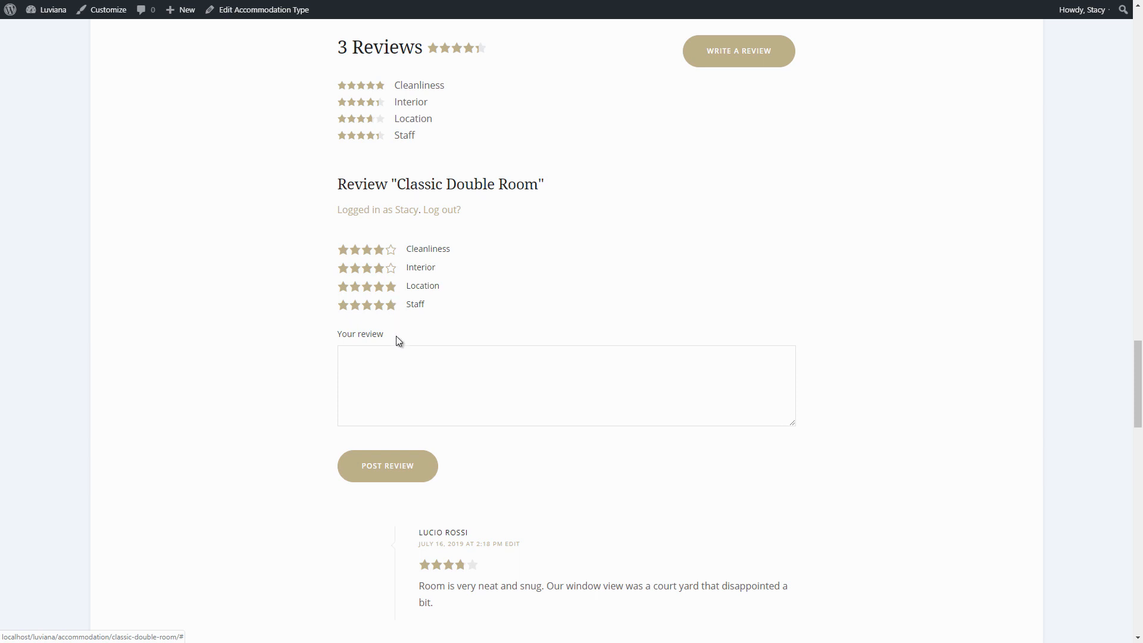
pyautogui.write('The interior is nice and the room is quite clean, but the location is breathtaking. Loved it so much!')
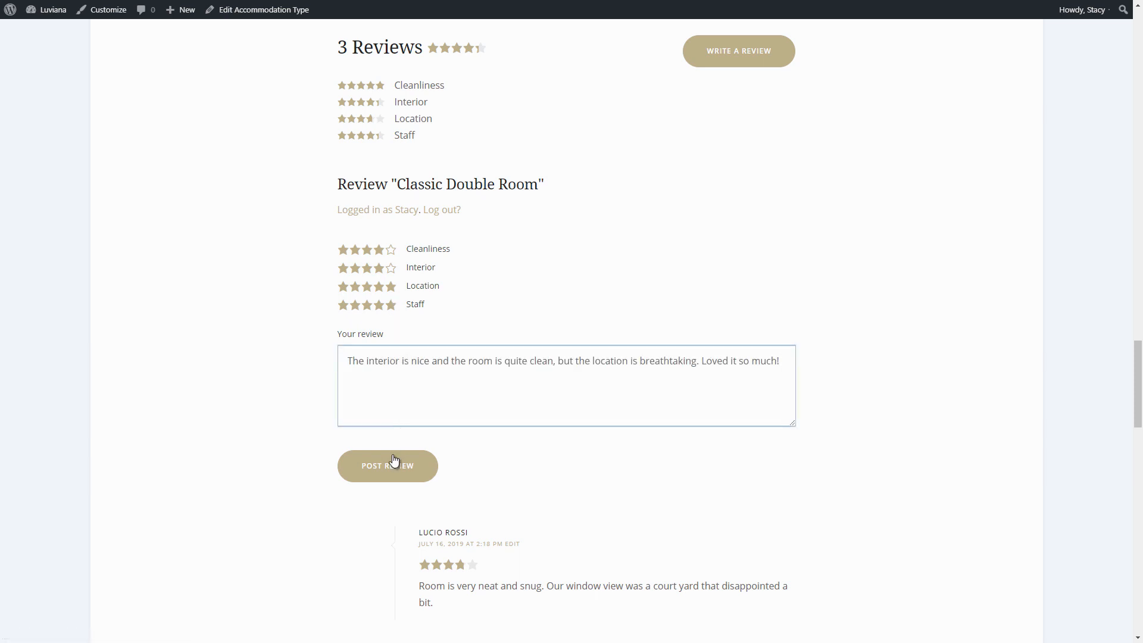
pyautogui.click(387, 466)
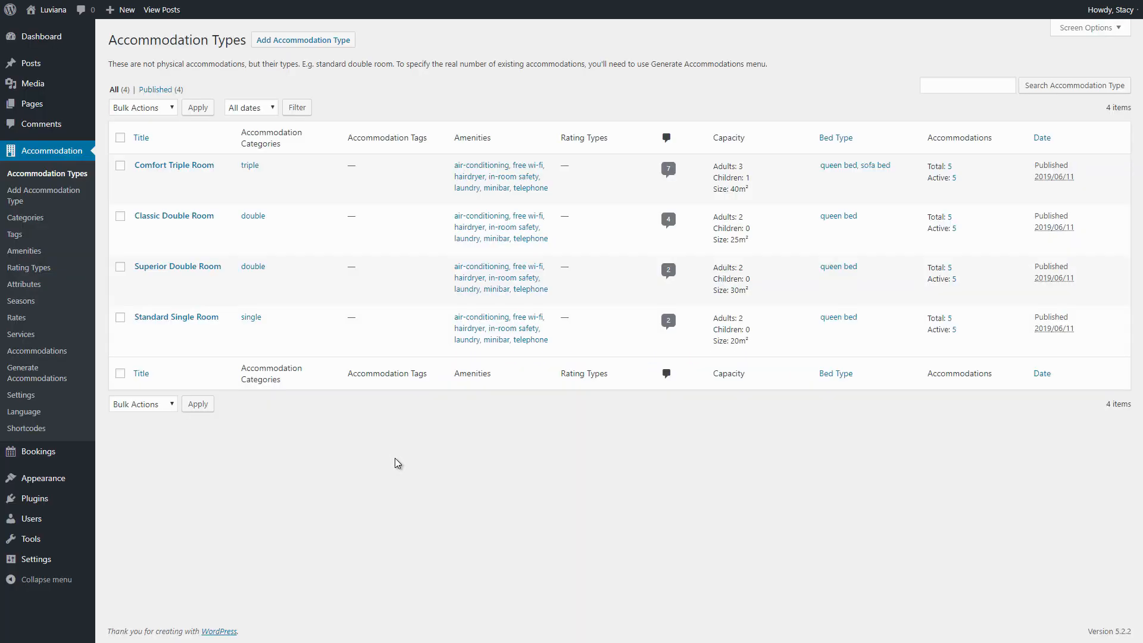
pyautogui.moveTo(429, 439)
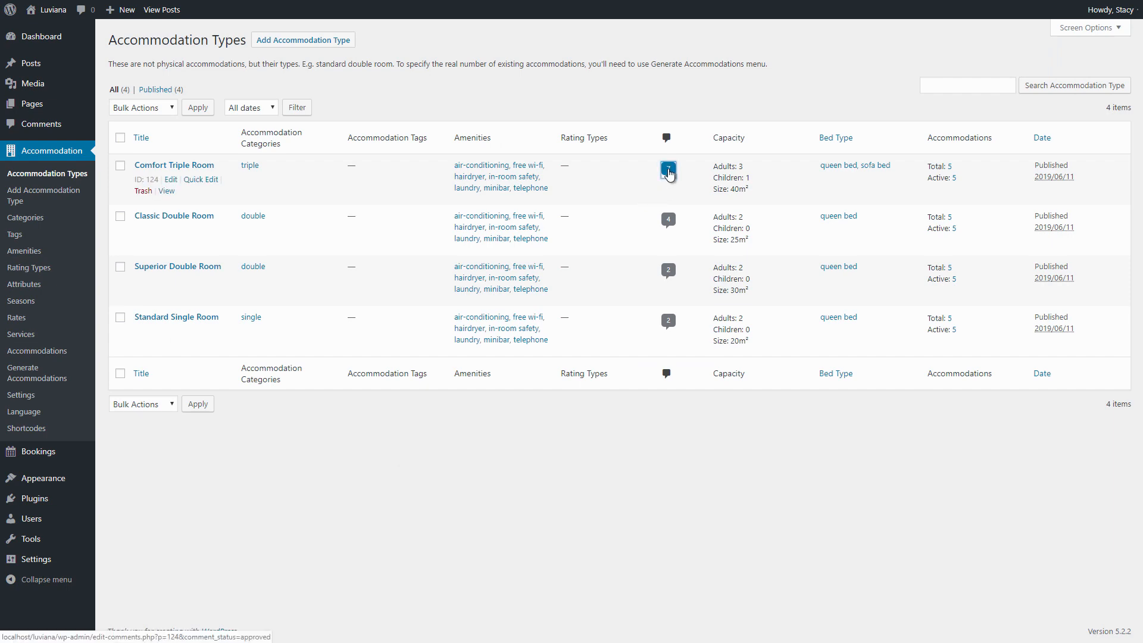
pyautogui.click(667, 173)
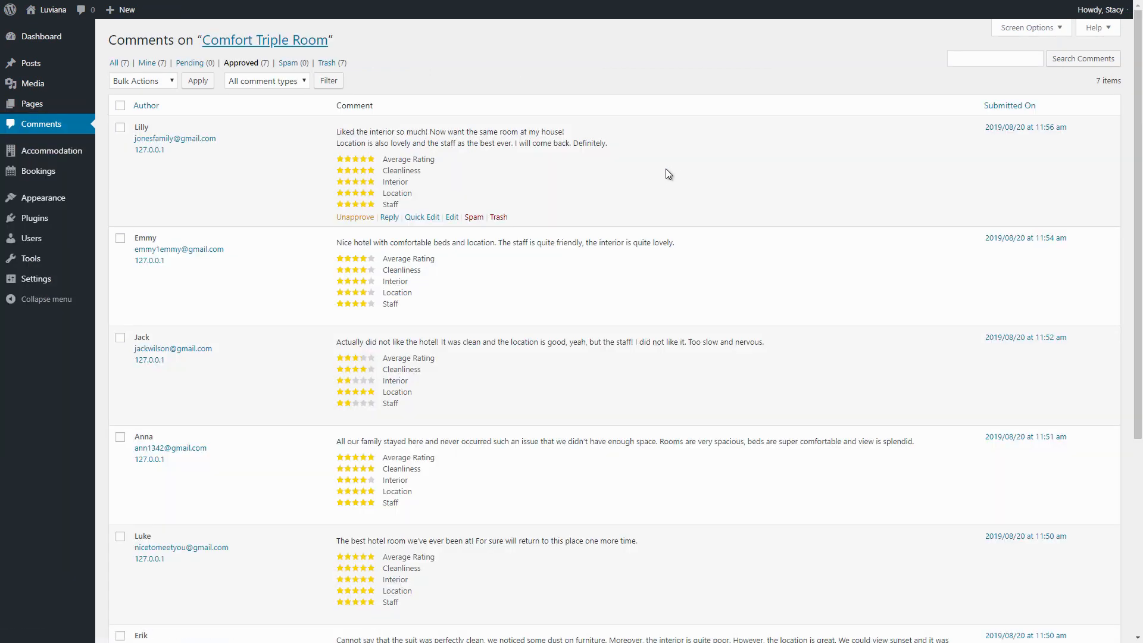
pyautogui.moveTo(354, 217)
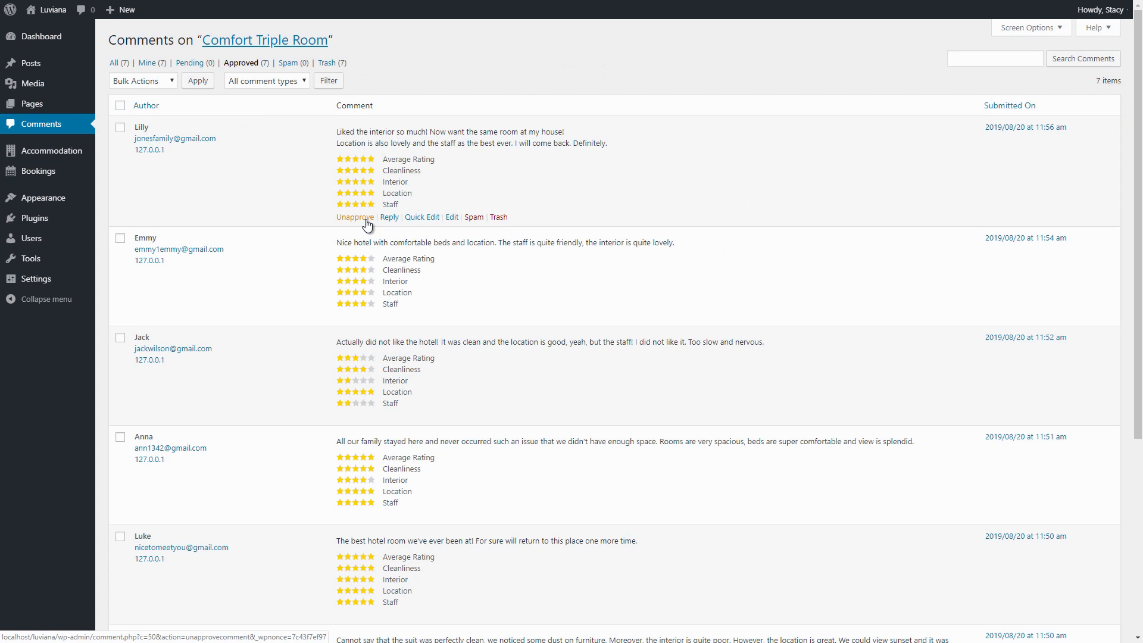
pyautogui.moveTo(372, 225)
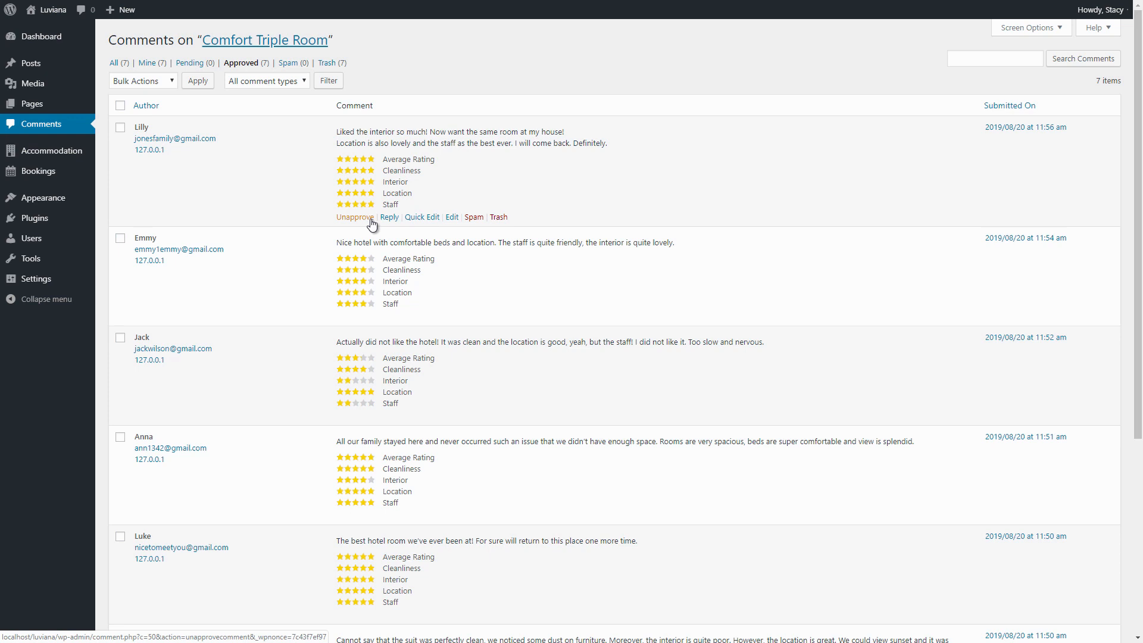
pyautogui.moveTo(436, 216)
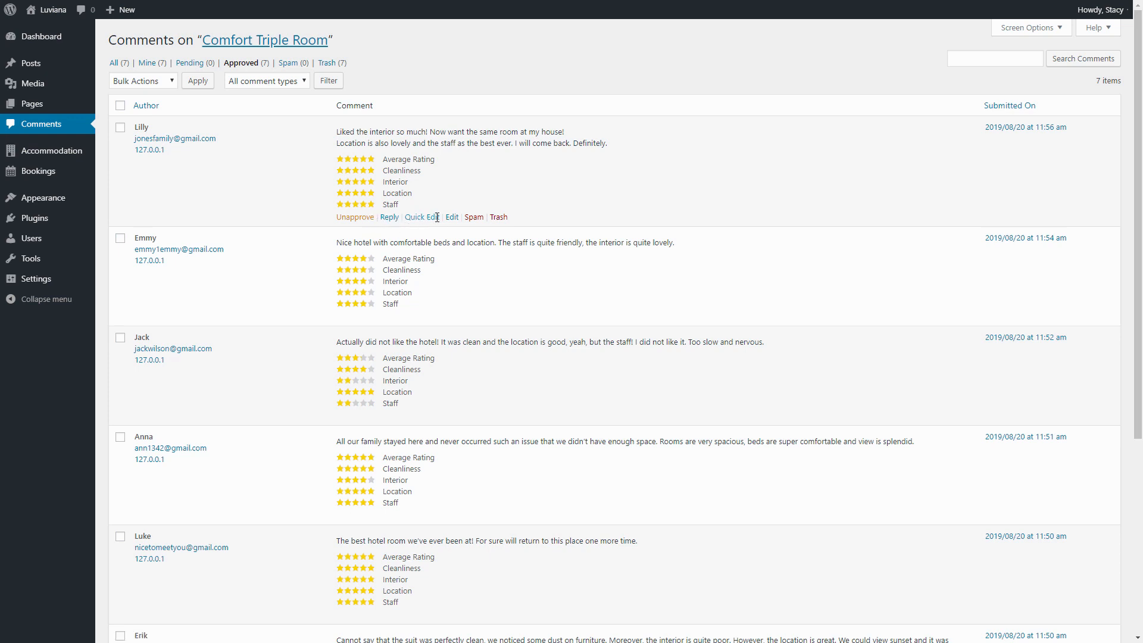
pyautogui.moveTo(498, 216)
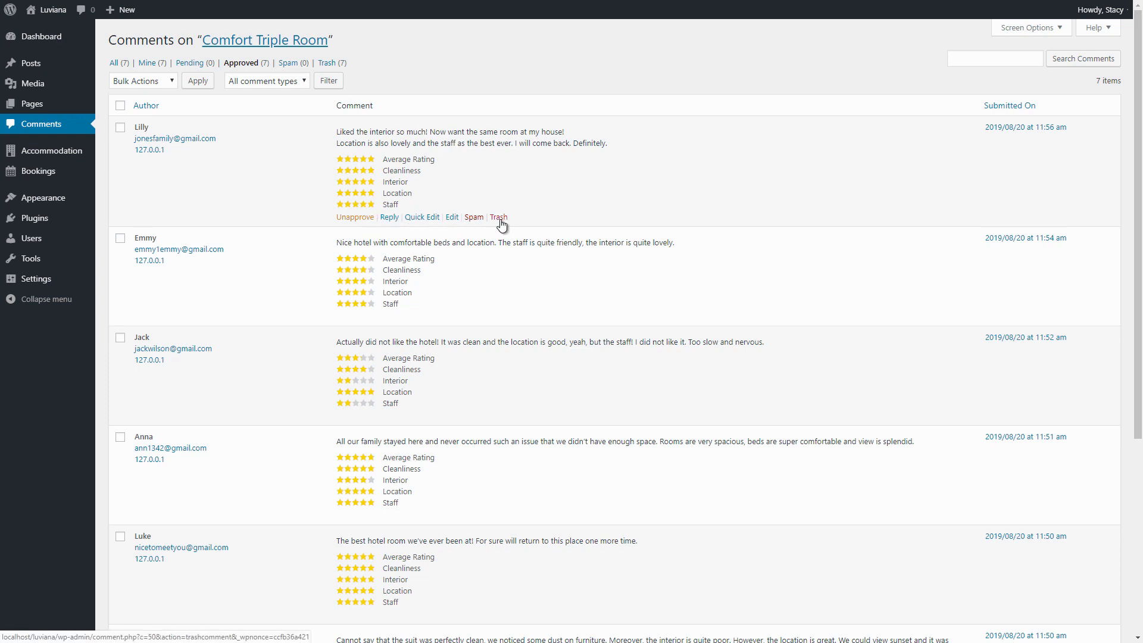
pyautogui.moveTo(91, 111)
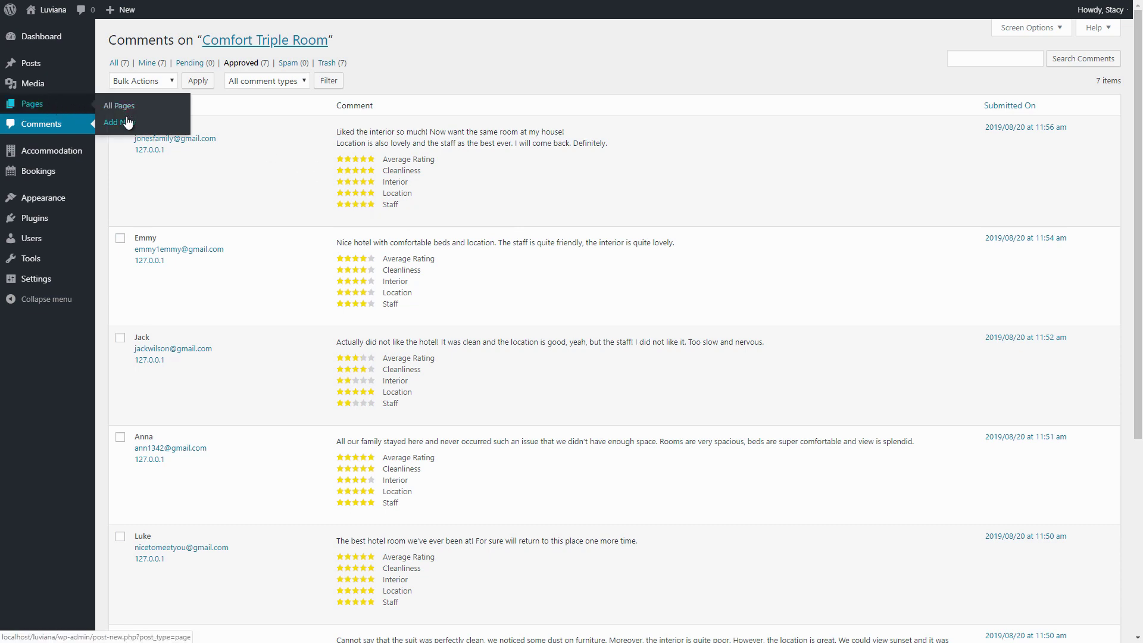
# Create a page titled Reviews with an Accommodation Reviews block for type IDs 124,111
pyautogui.click(117, 121)
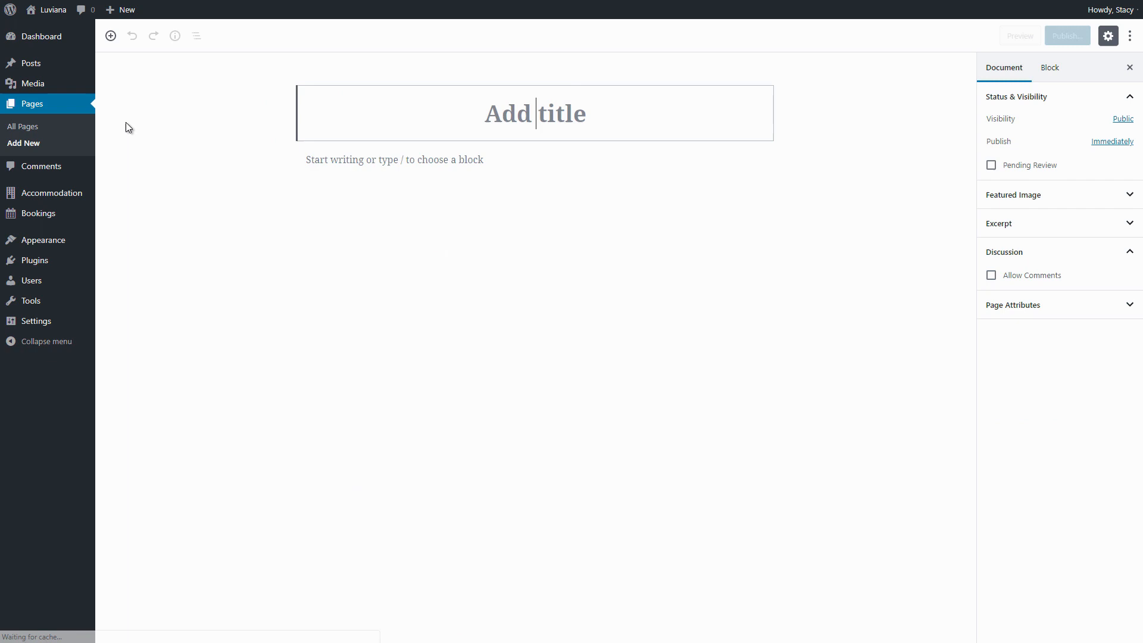
pyautogui.write('Reviews')
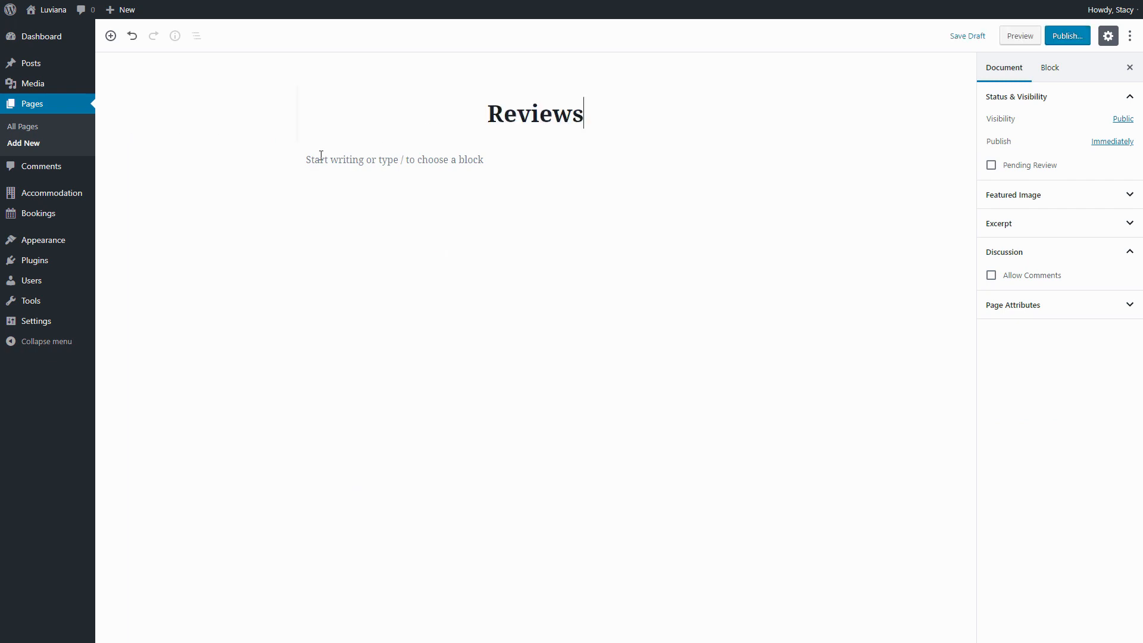
pyautogui.click(278, 160)
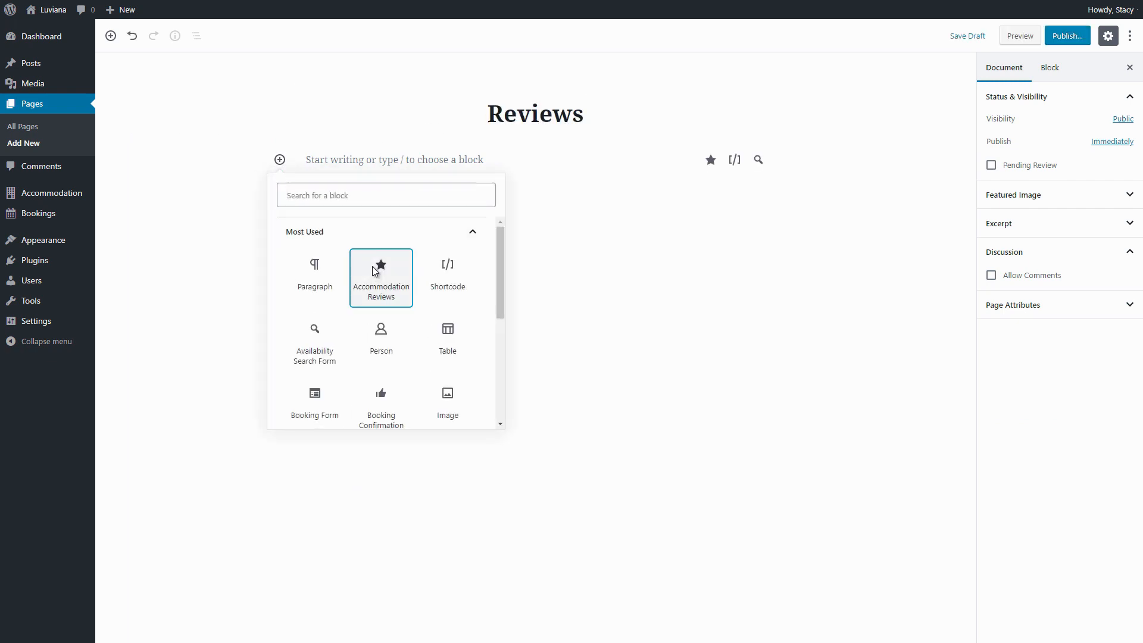
pyautogui.click(381, 277)
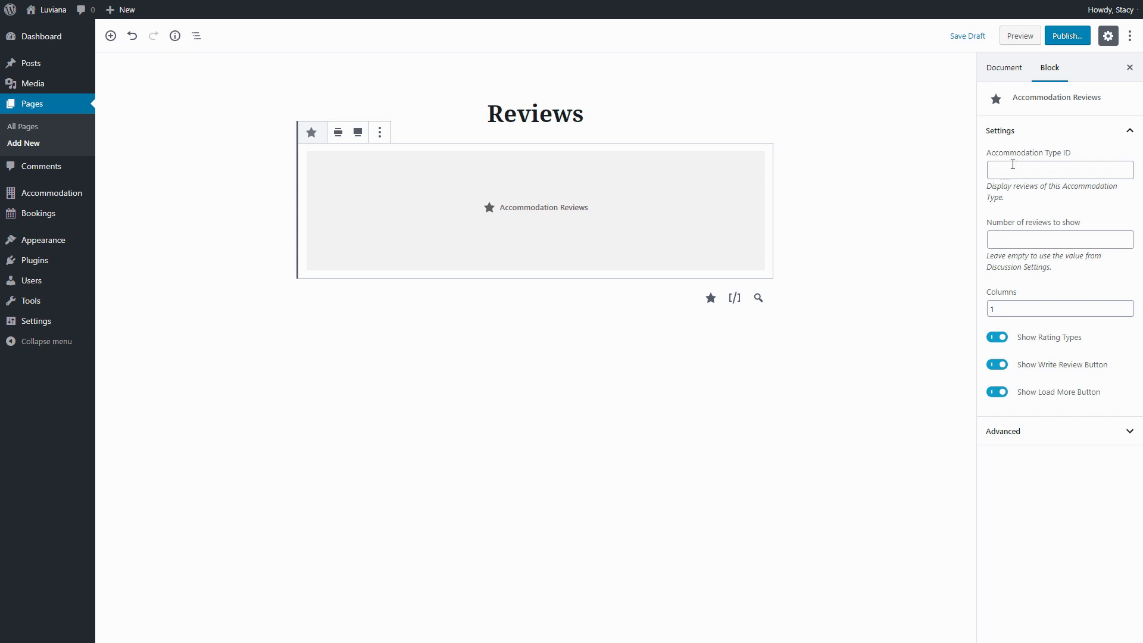
pyautogui.write('124')
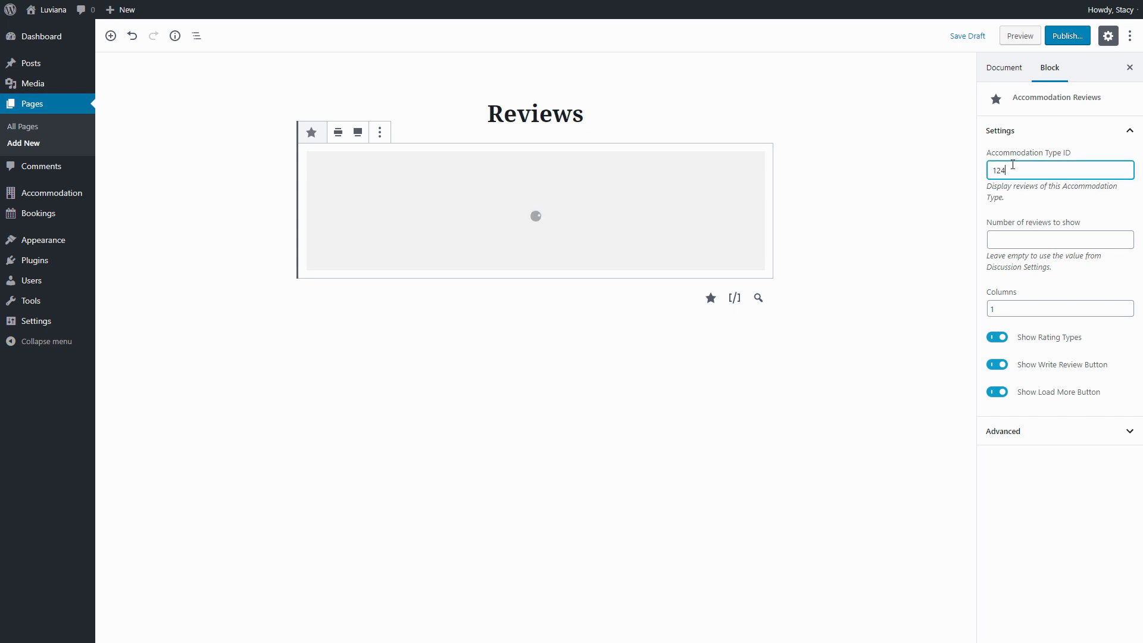
pyautogui.write(',1')
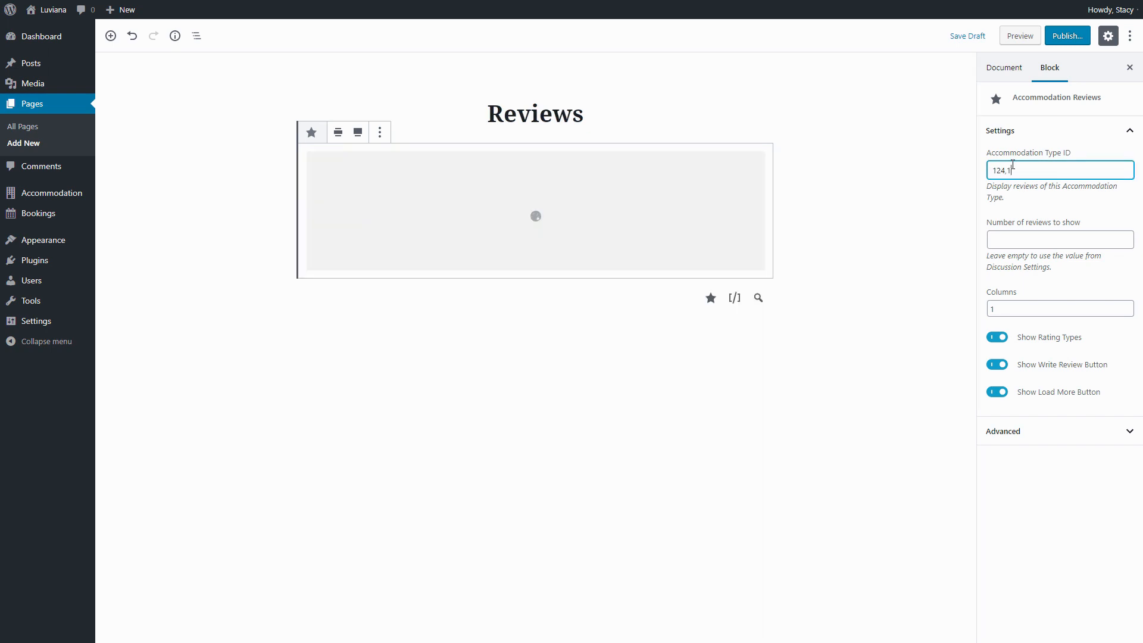
pyautogui.write('11')
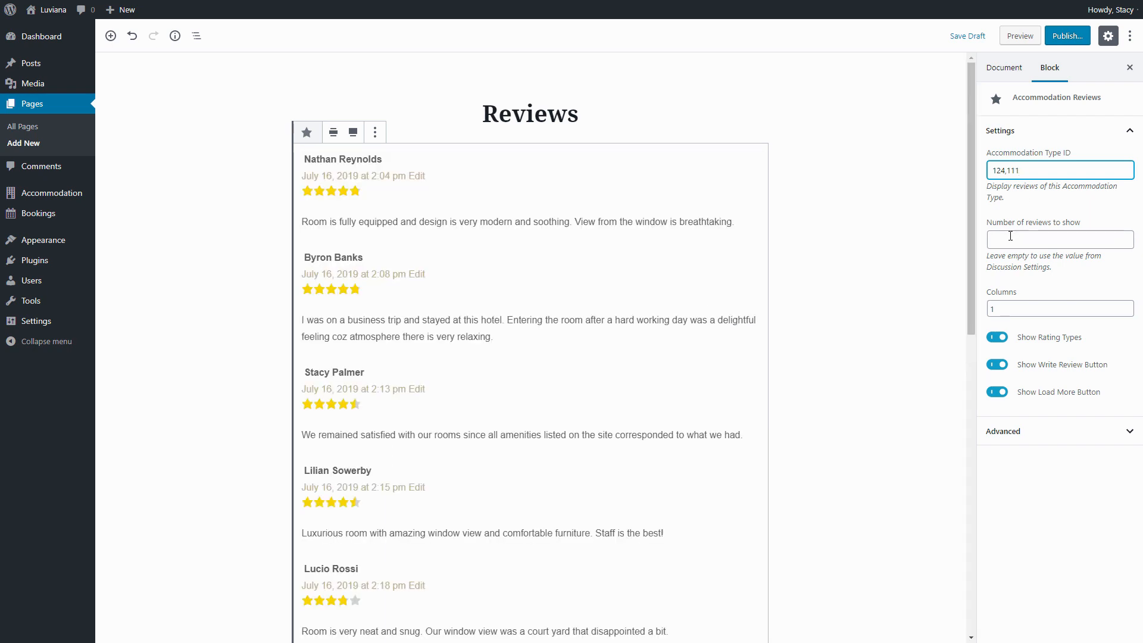
# Show 4 reviews, keep rating types visible and enable the Load More button
pyautogui.write('4')
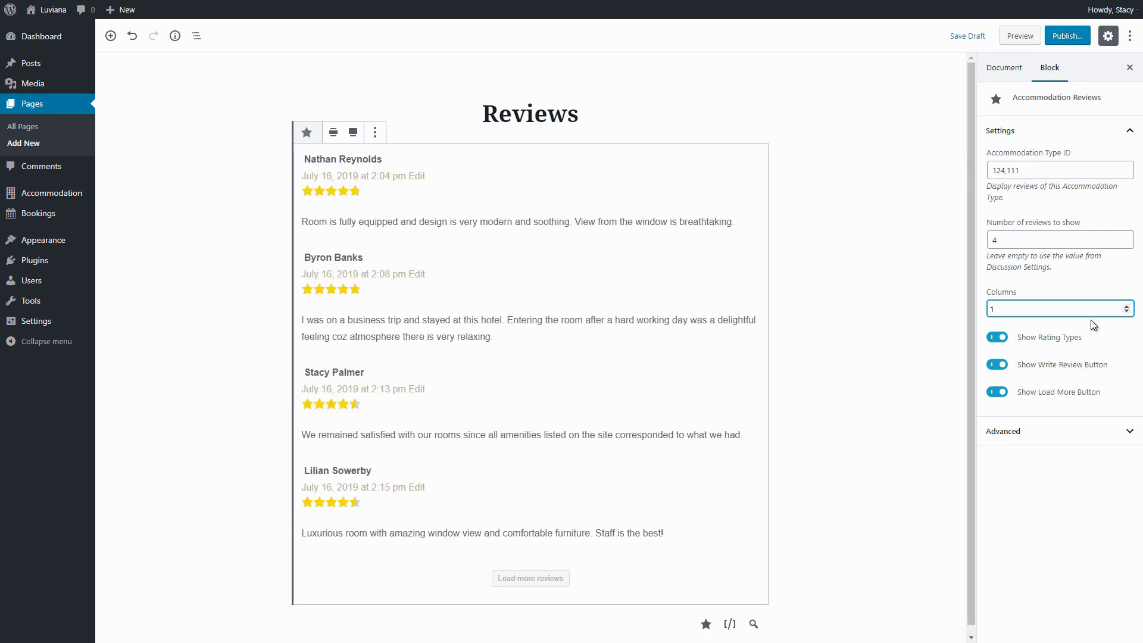
pyautogui.click(996, 337)
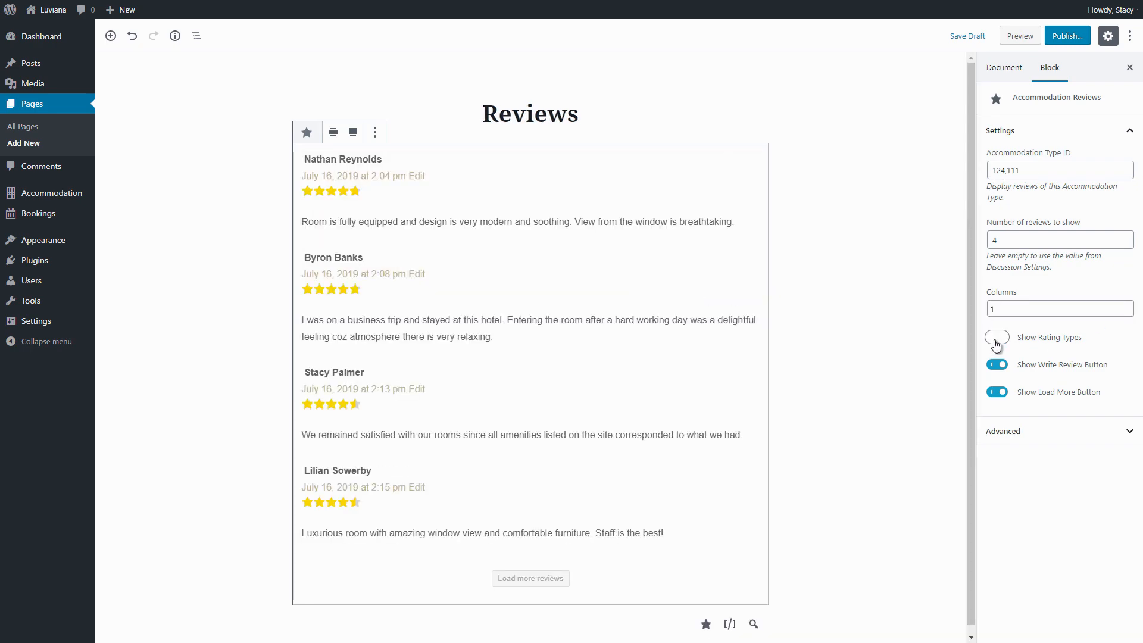
pyautogui.click(997, 337)
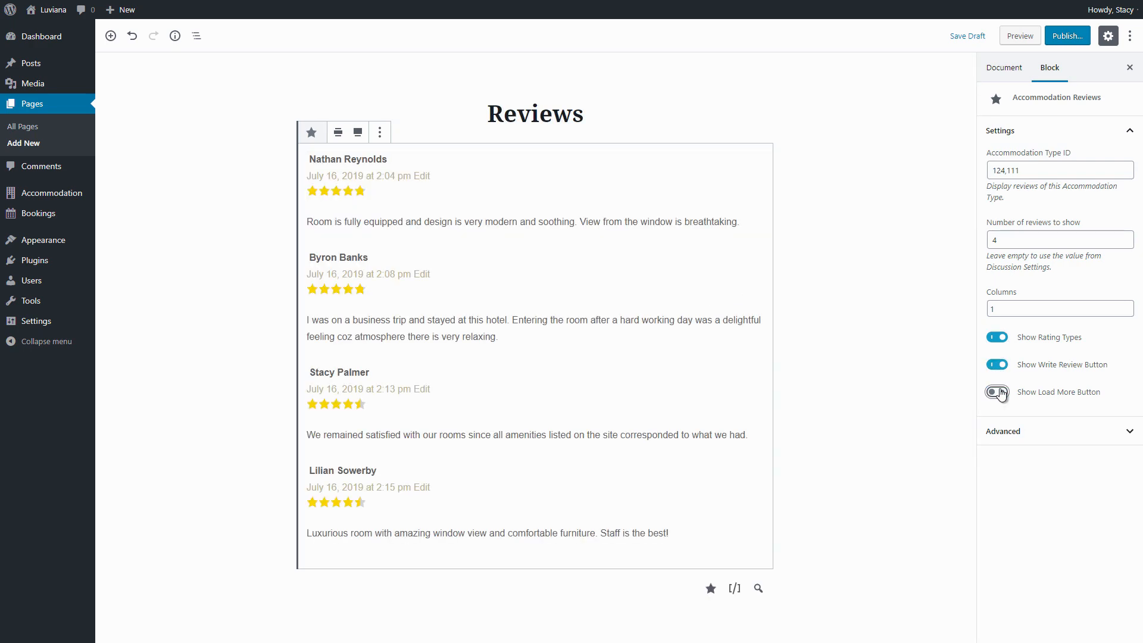
pyautogui.click(996, 392)
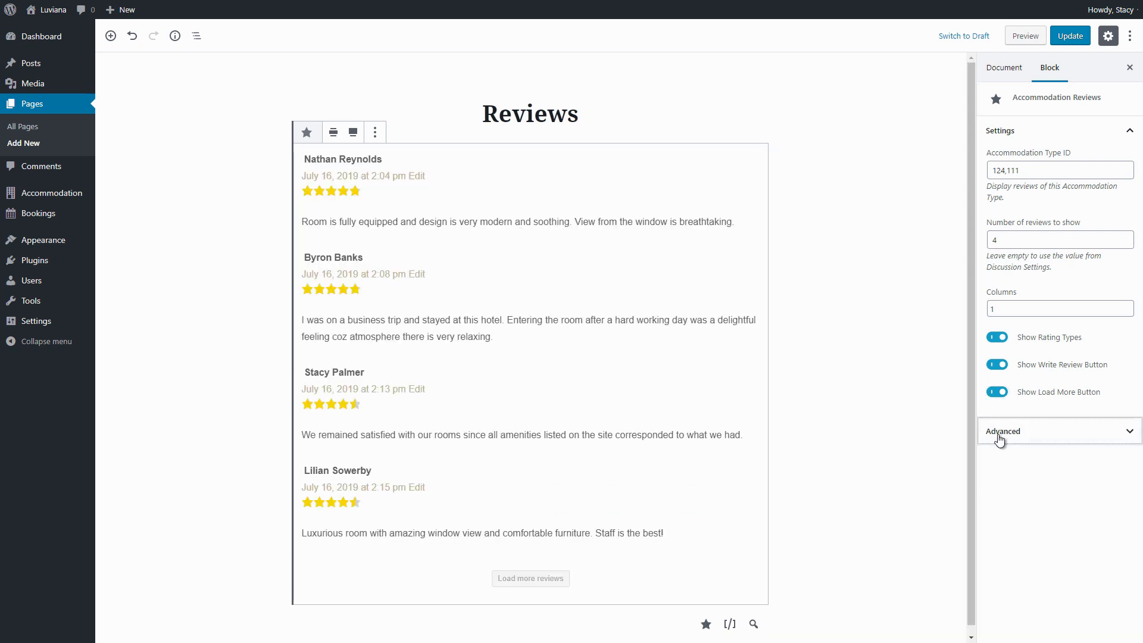
# Update and view the page, then clear the Accommodation Type ID and update again
pyautogui.click(1069, 35)
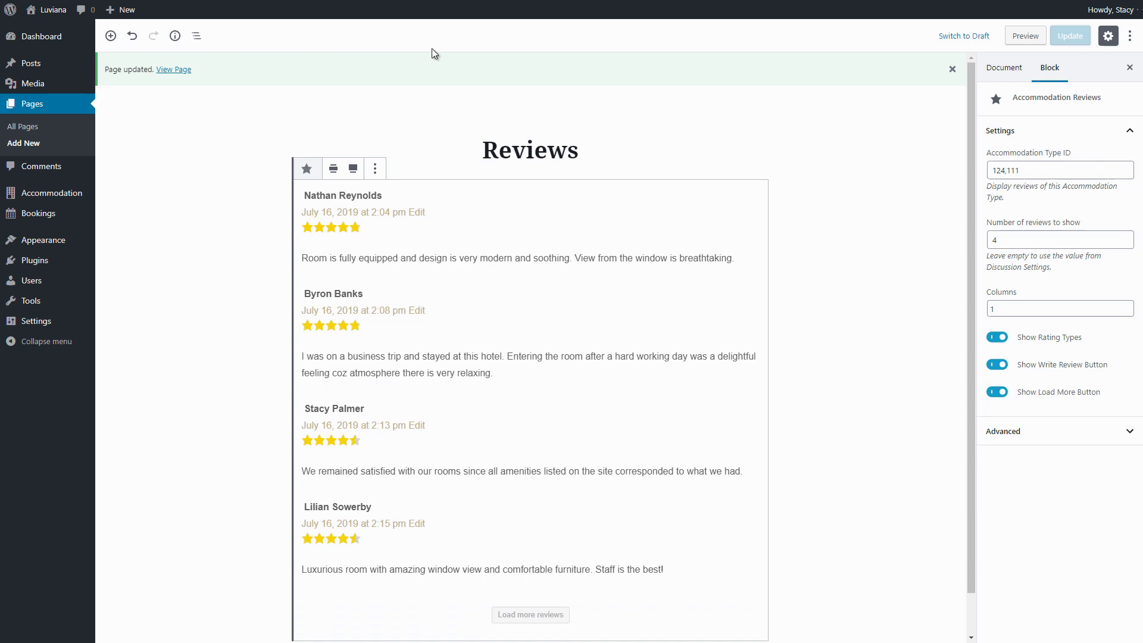
pyautogui.click(174, 69)
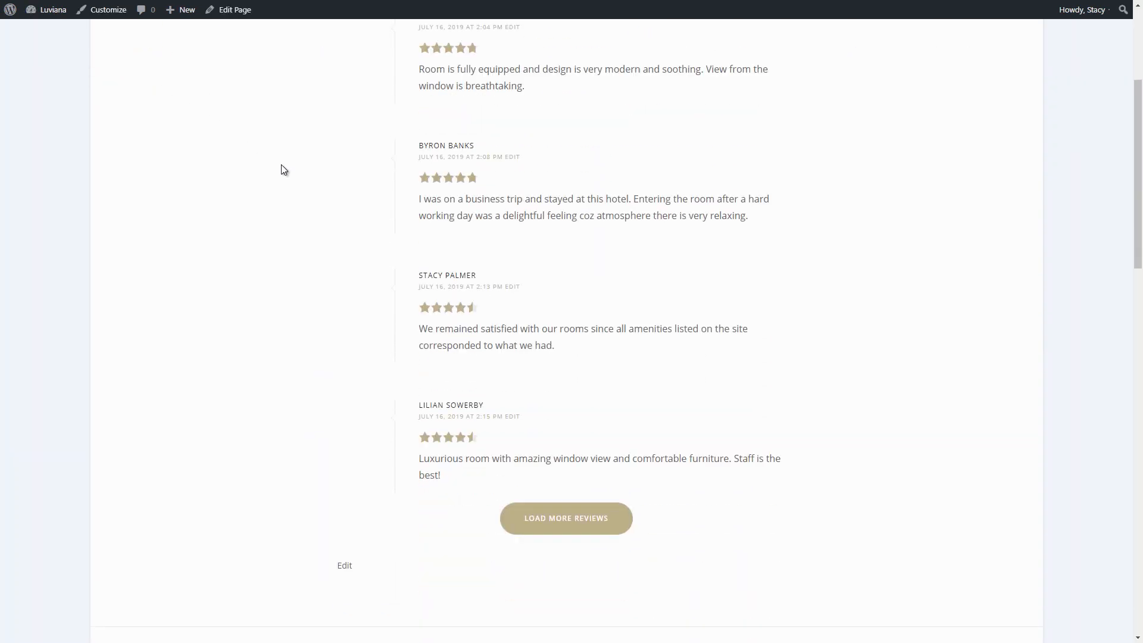
pyautogui.click(235, 9)
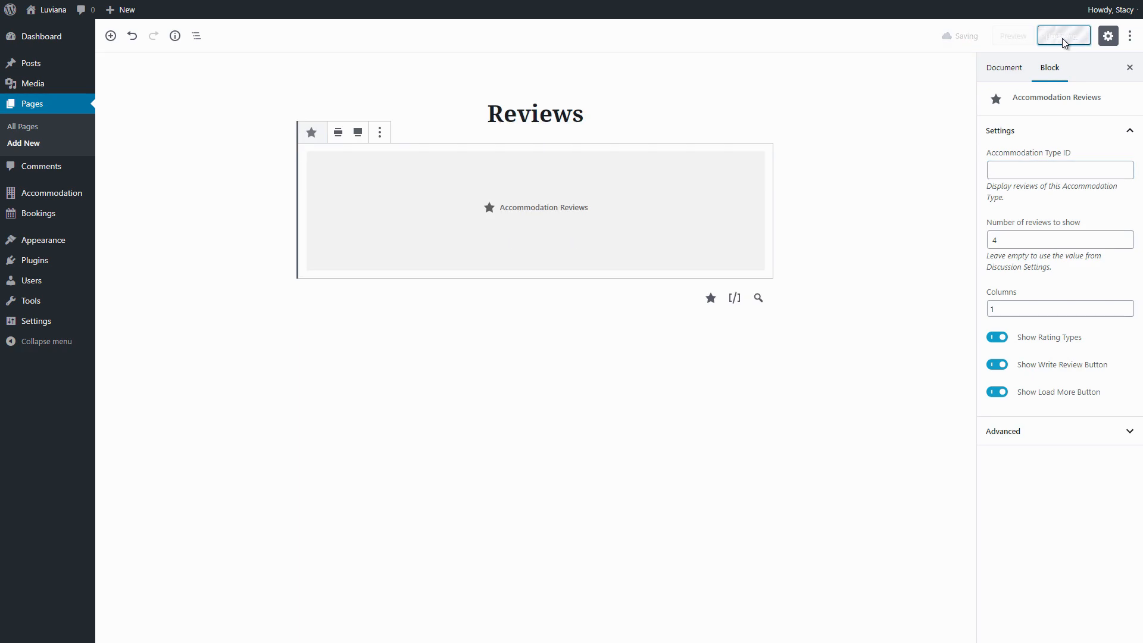
pyautogui.click(1063, 35)
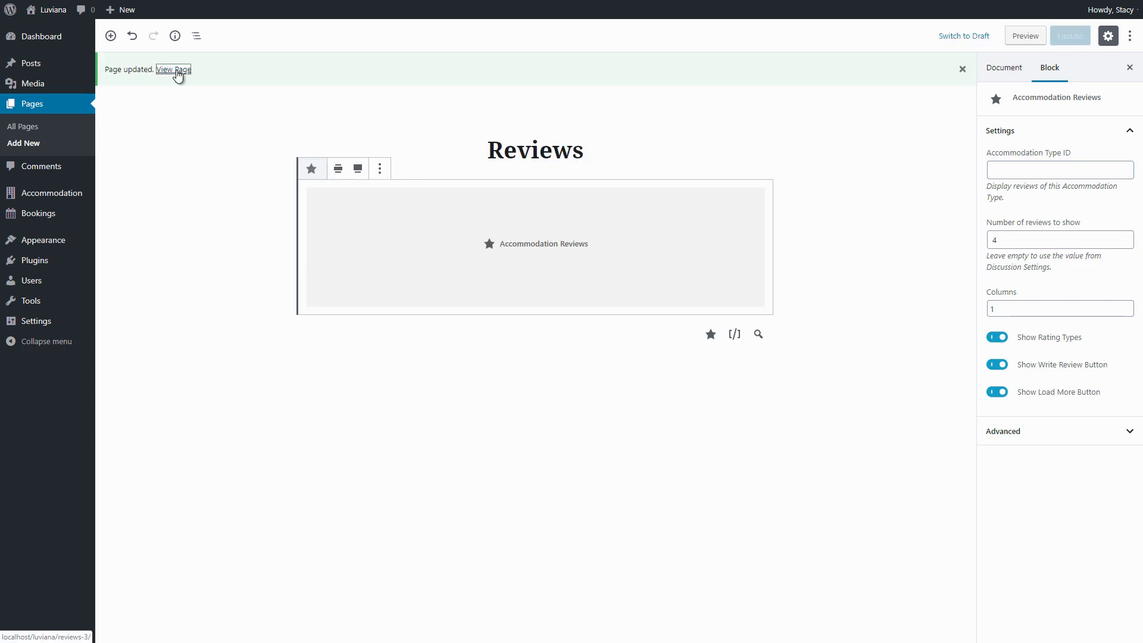
# View the live Reviews page and load two more batches of reviews from all accommodations
pyautogui.click(174, 69)
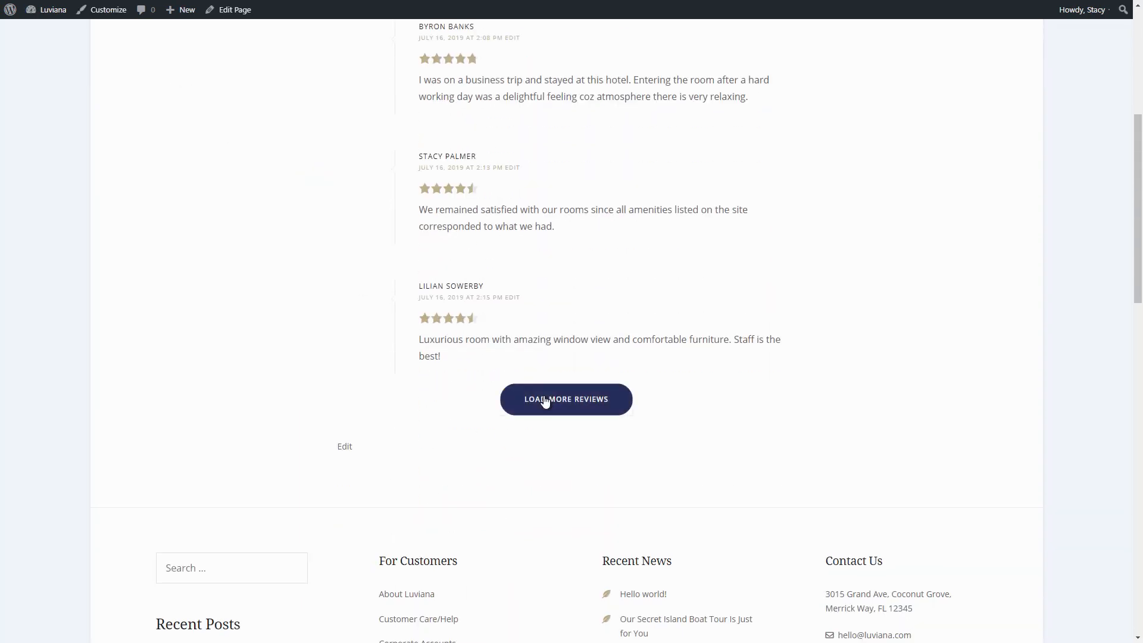
pyautogui.click(567, 399)
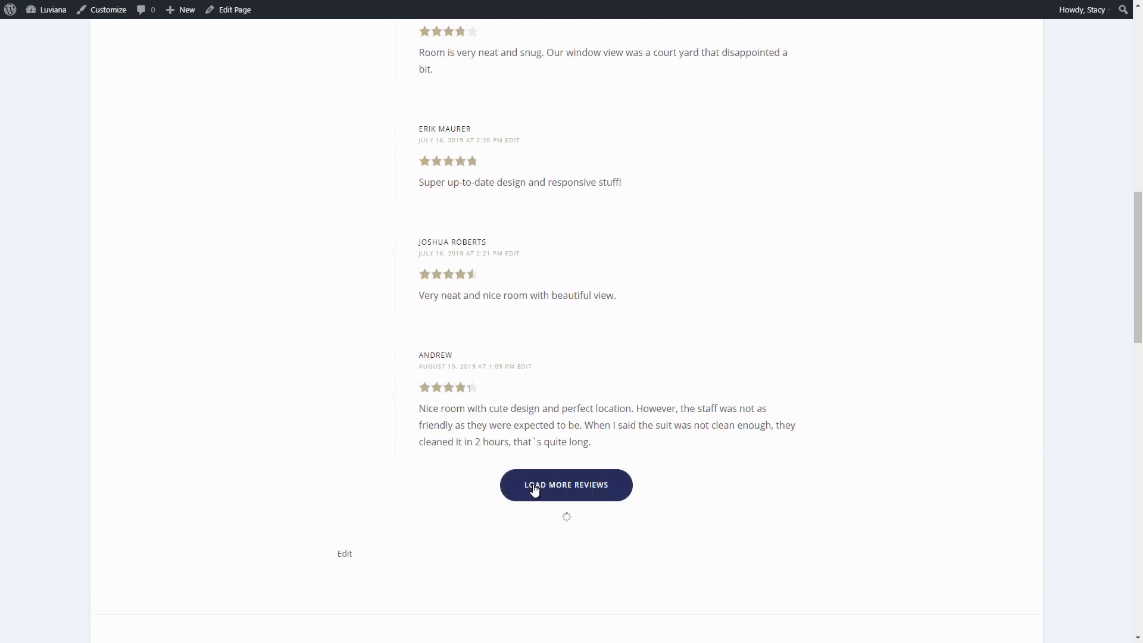
pyautogui.click(566, 485)
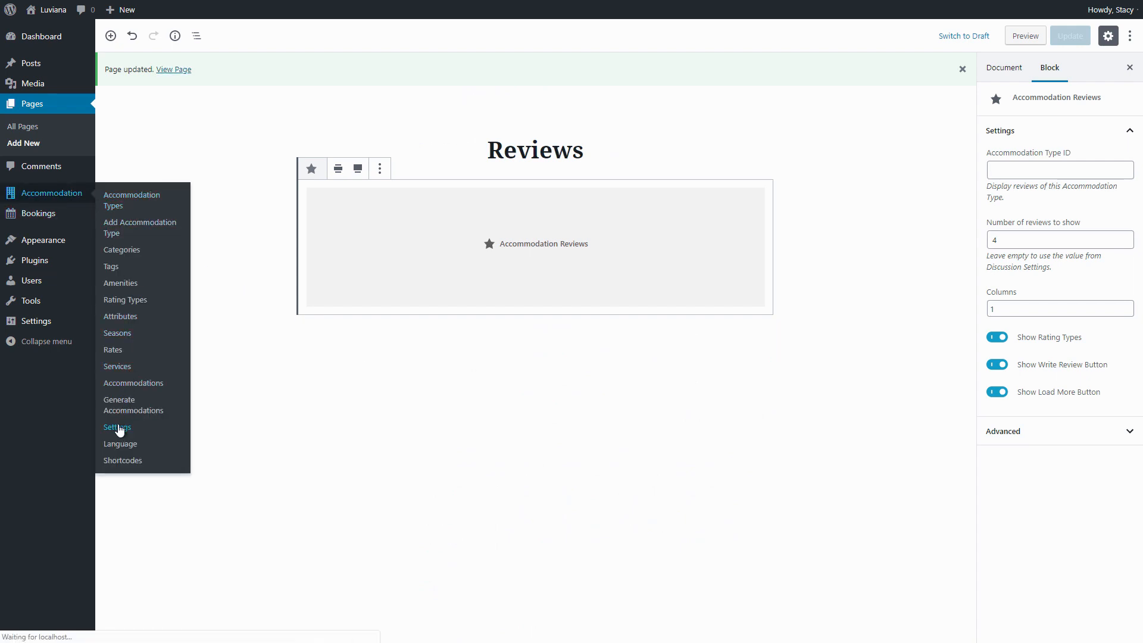
# Set the Reviews extension's Review Length to 180 letters under Accommodation settings and save changes
pyautogui.click(116, 427)
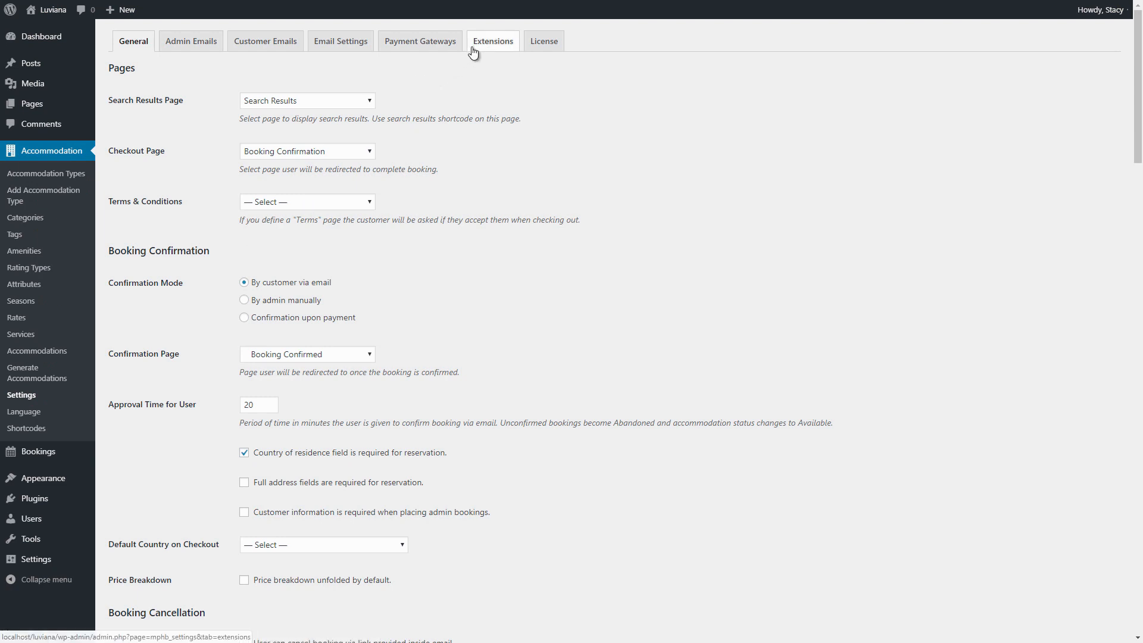
pyautogui.click(491, 40)
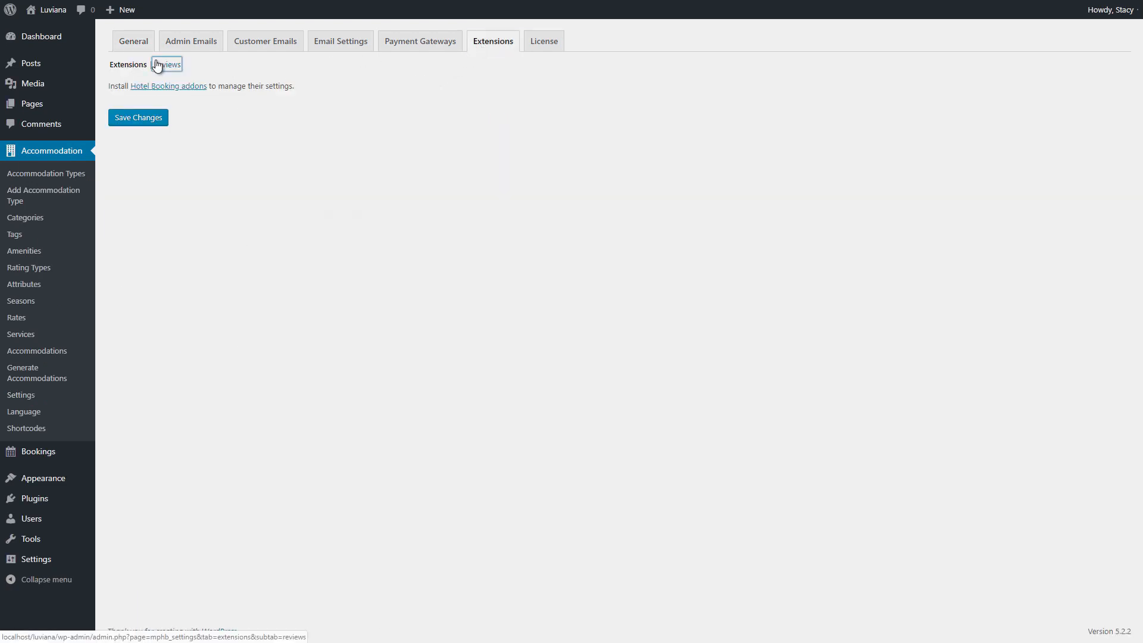
pyautogui.click(167, 64)
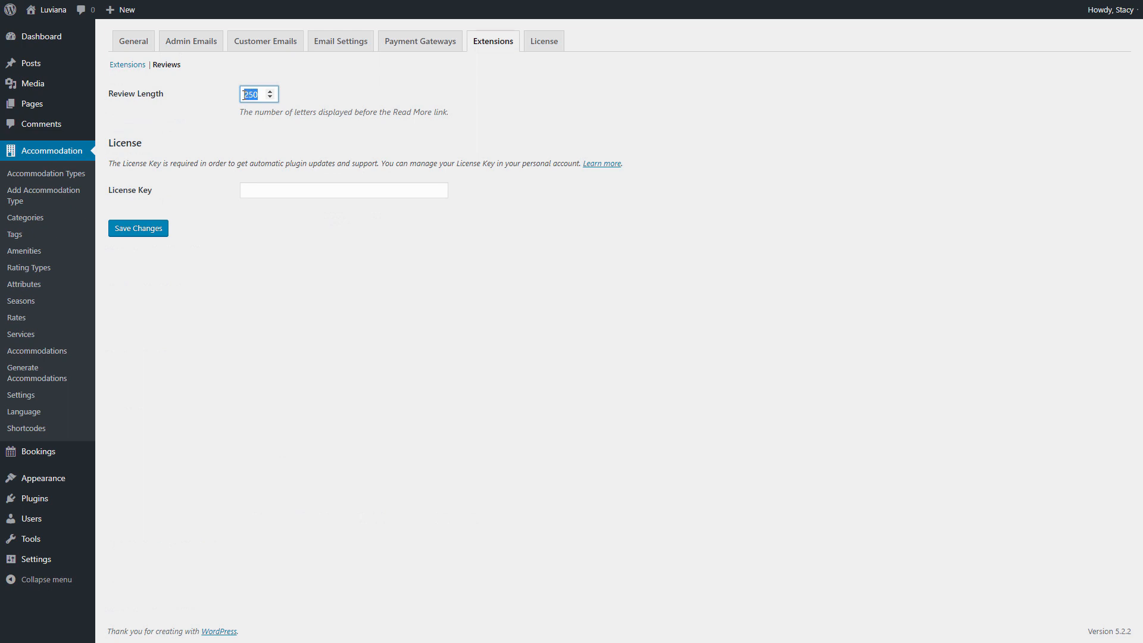
pyautogui.write('18')
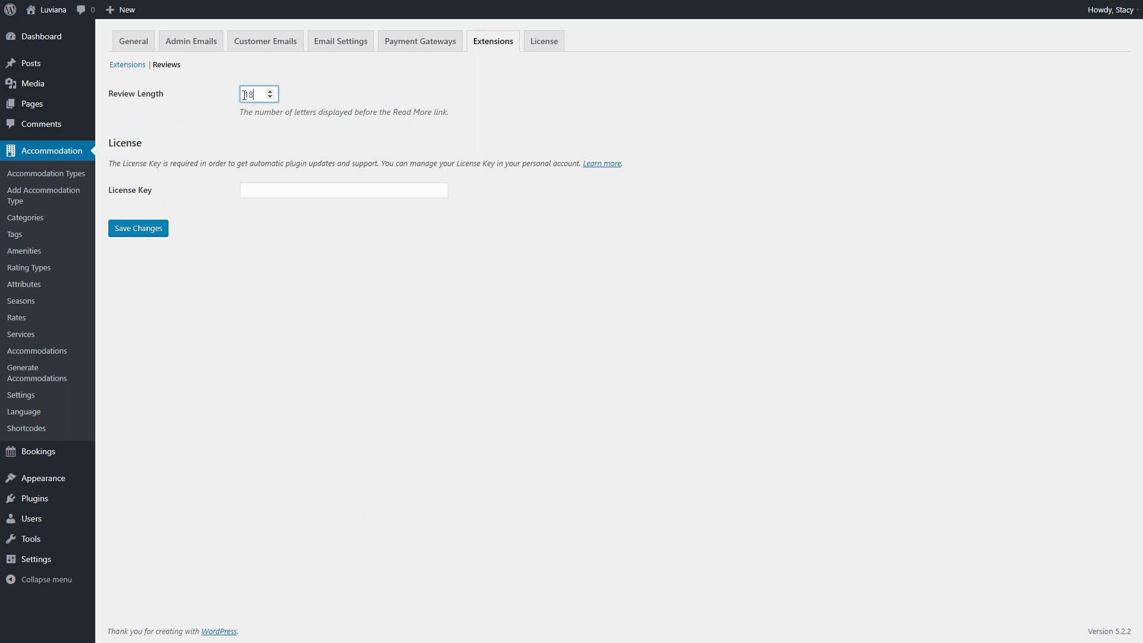
pyautogui.click(138, 228)
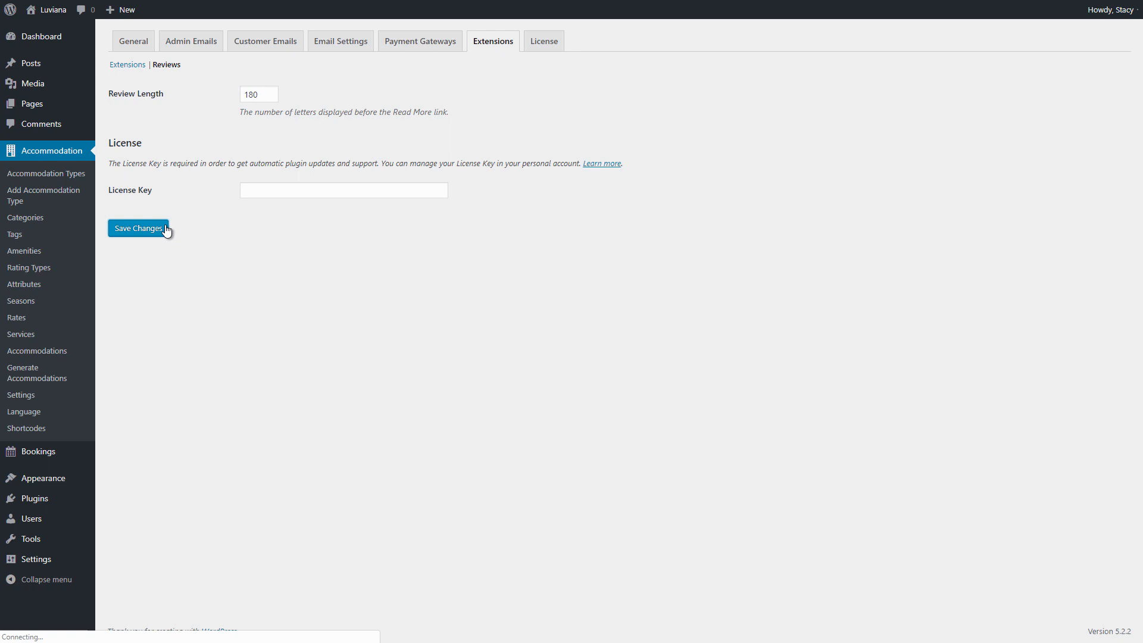
pyautogui.click(138, 227)
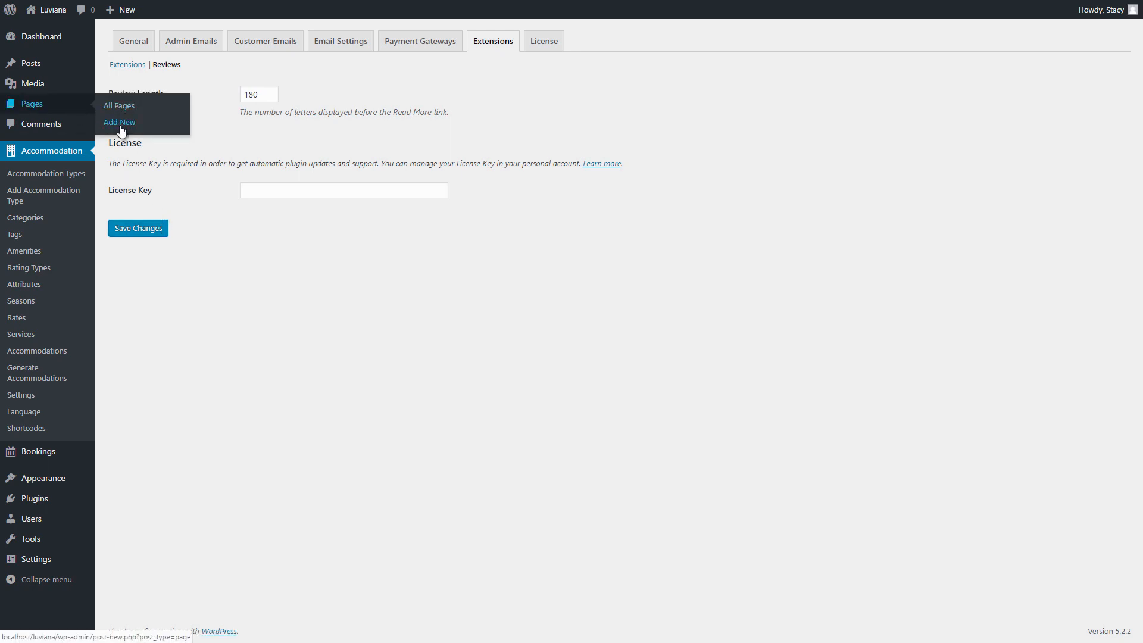
# Publish a new page 'Reviews-2' containing [mphb_accommodation_reviews] and view it on the site
pyautogui.click(119, 122)
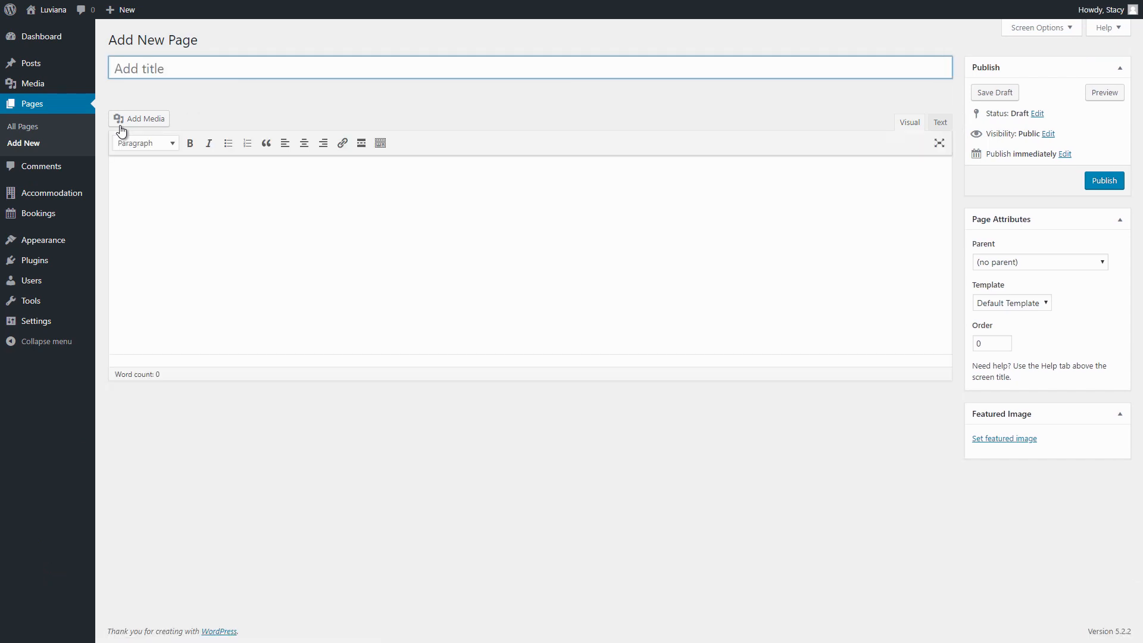
pyautogui.write('Reviews-2')
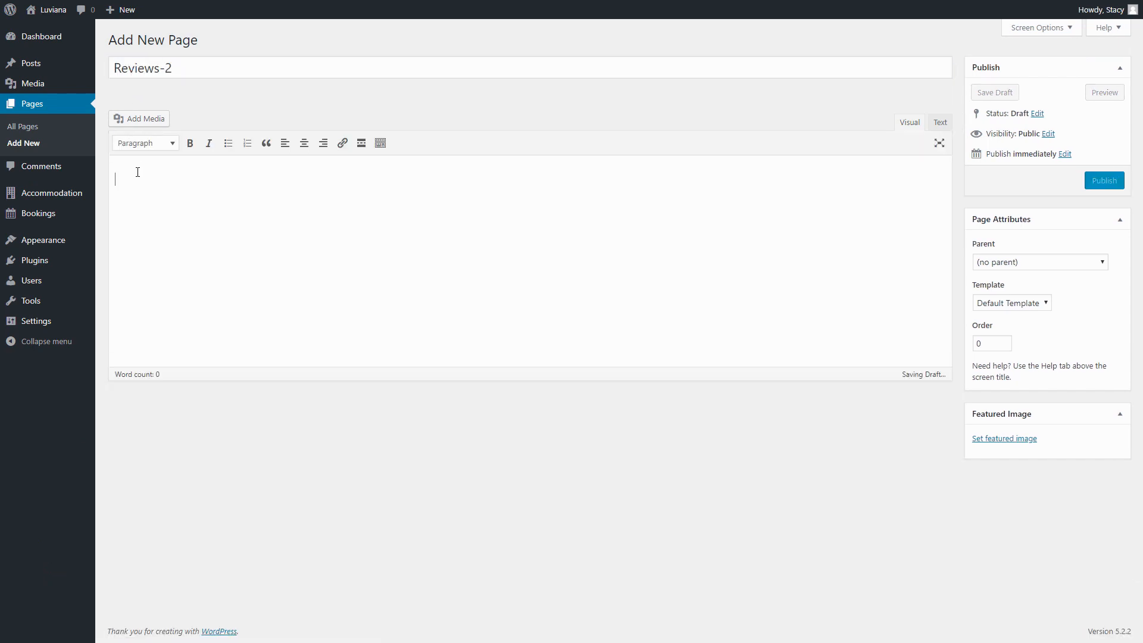
pyautogui.write('[mphb_accommodation_reviews]')
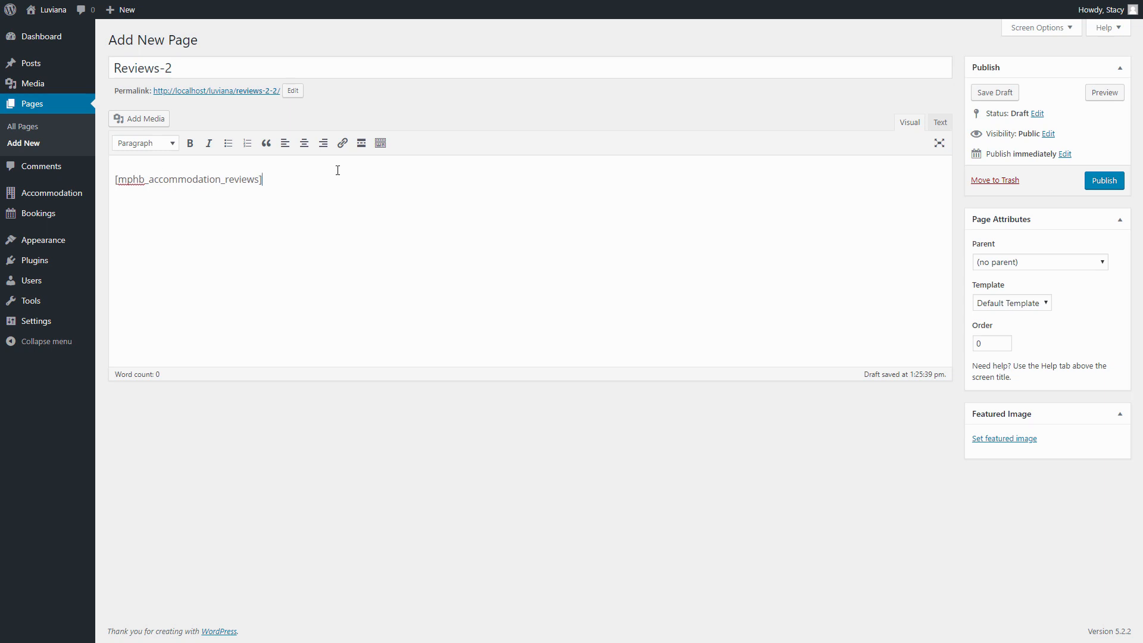
pyautogui.click(1103, 180)
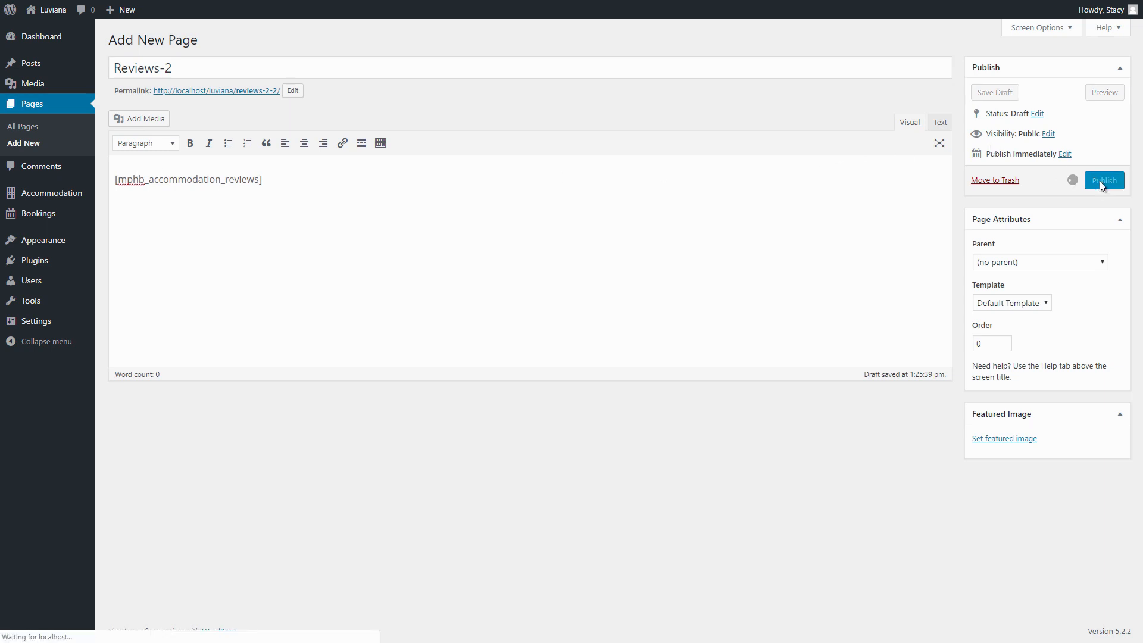
pyautogui.click(1103, 180)
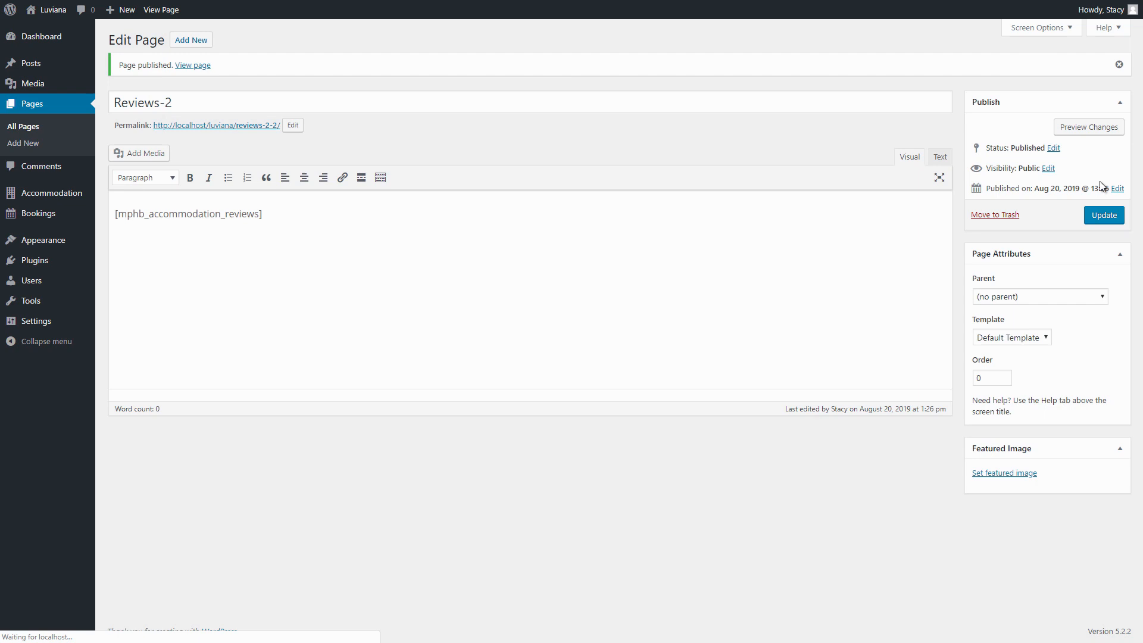
pyautogui.click(193, 64)
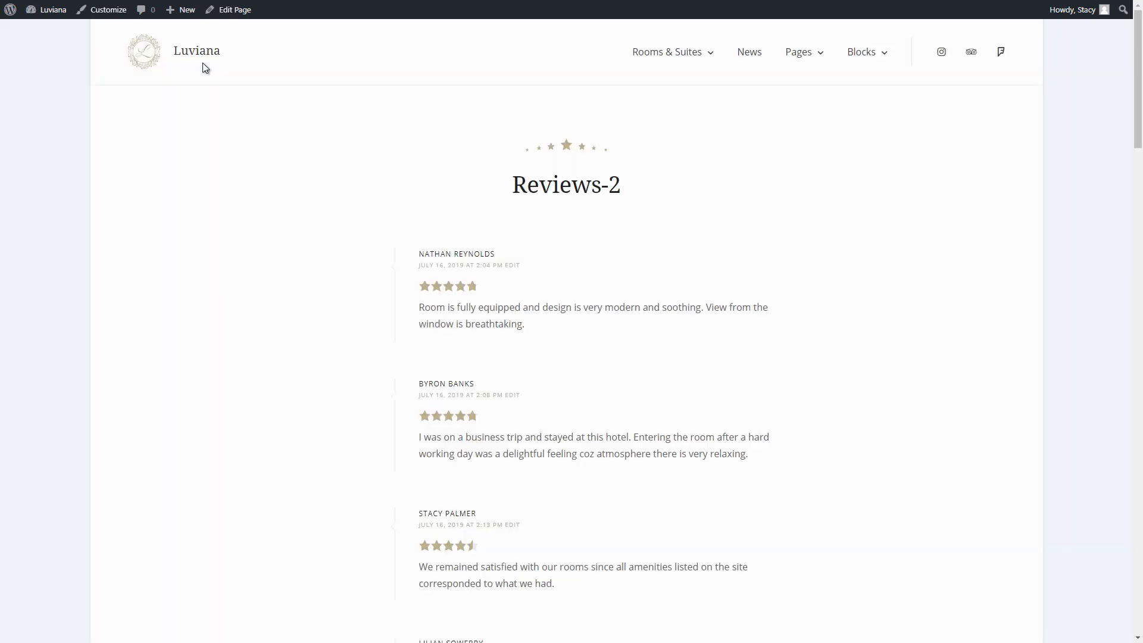
# Scroll through the reviews listed on the live Reviews-2 page, then return to its editor
pyautogui.scroll(-3)
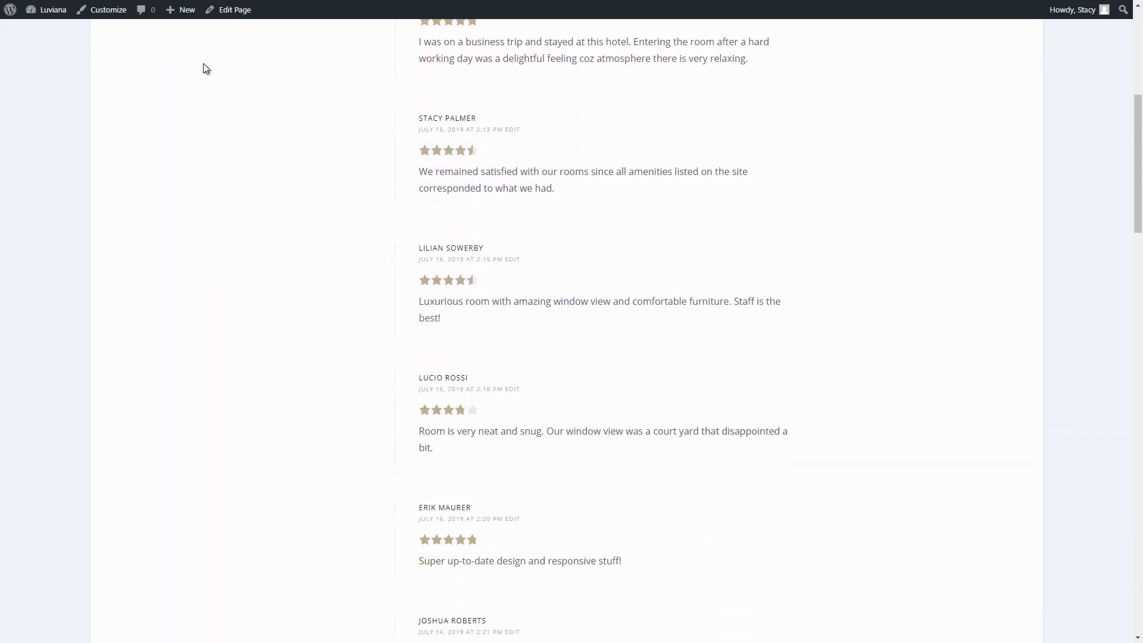
pyautogui.scroll(-3)
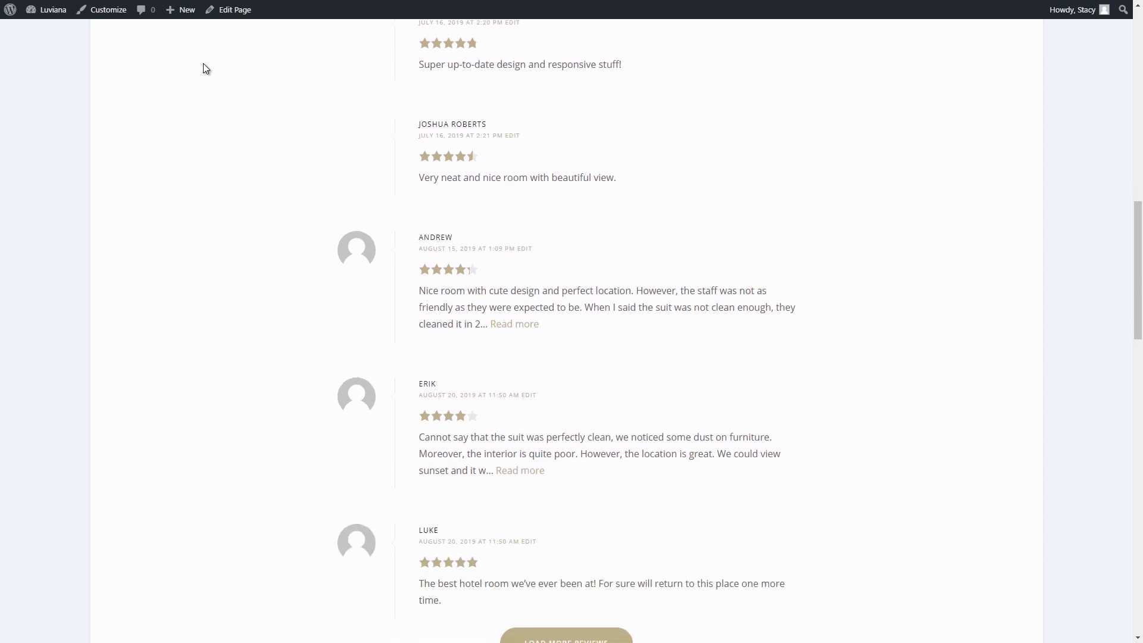
pyautogui.click(234, 10)
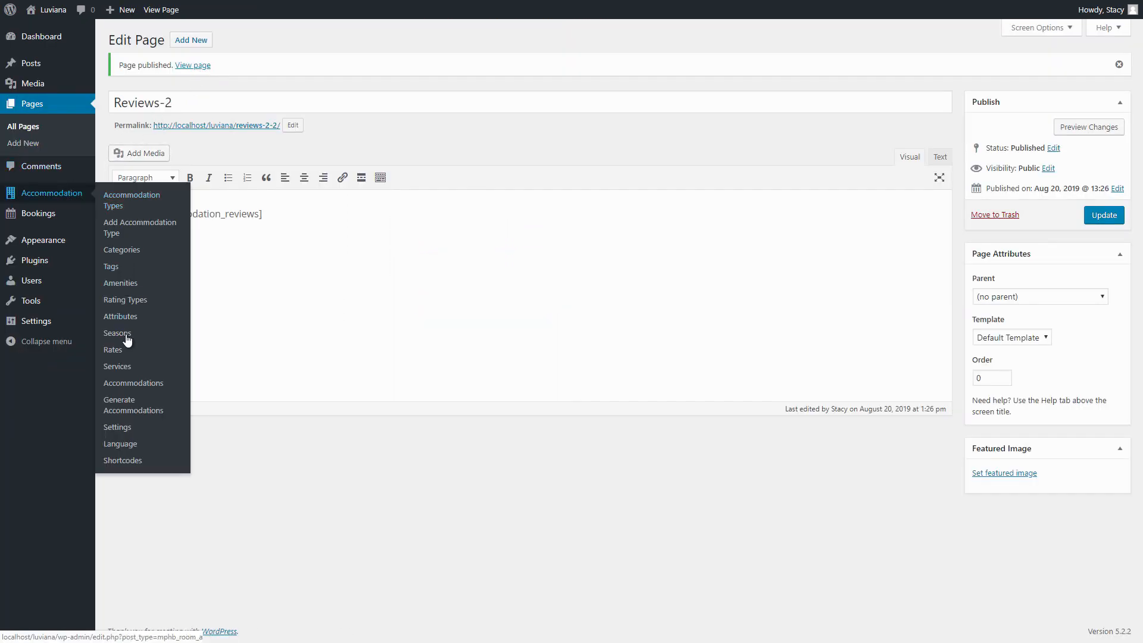
# Show the Accommodation Shortcodes reference scrolled to the Accommodation Reviews shortcode parameters
pyautogui.click(123, 459)
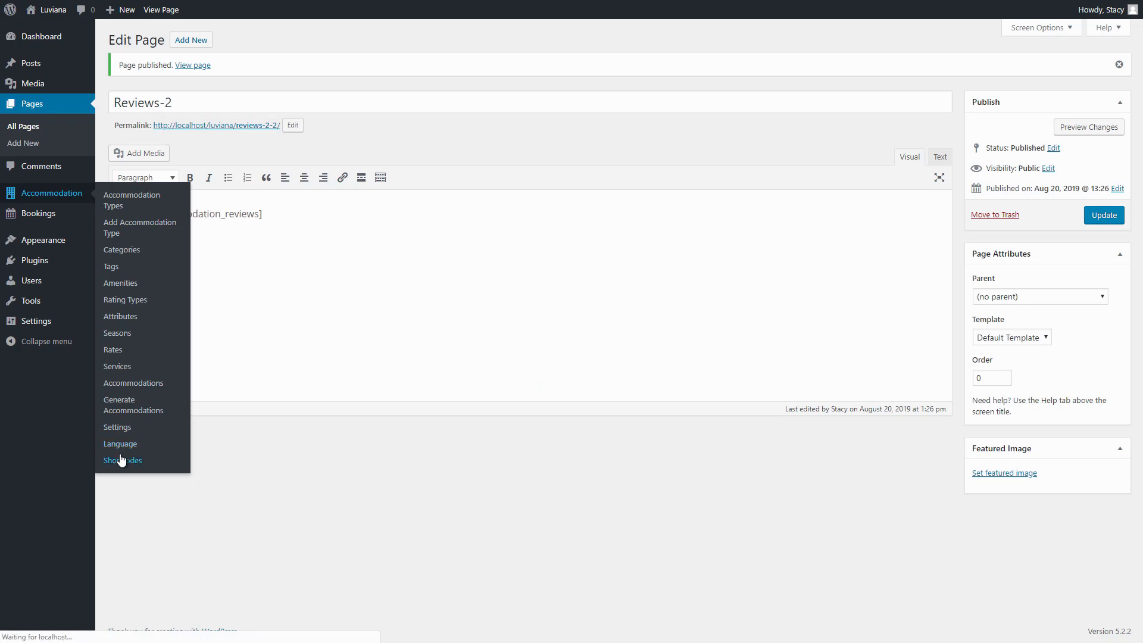
pyautogui.click(122, 459)
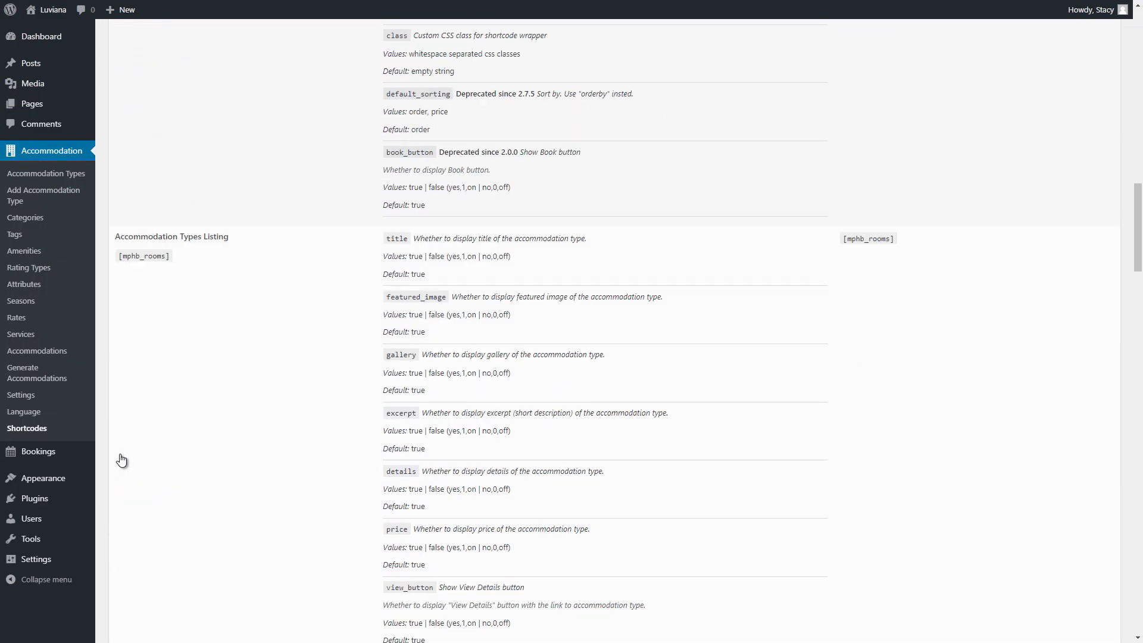
pyautogui.scroll(-3)
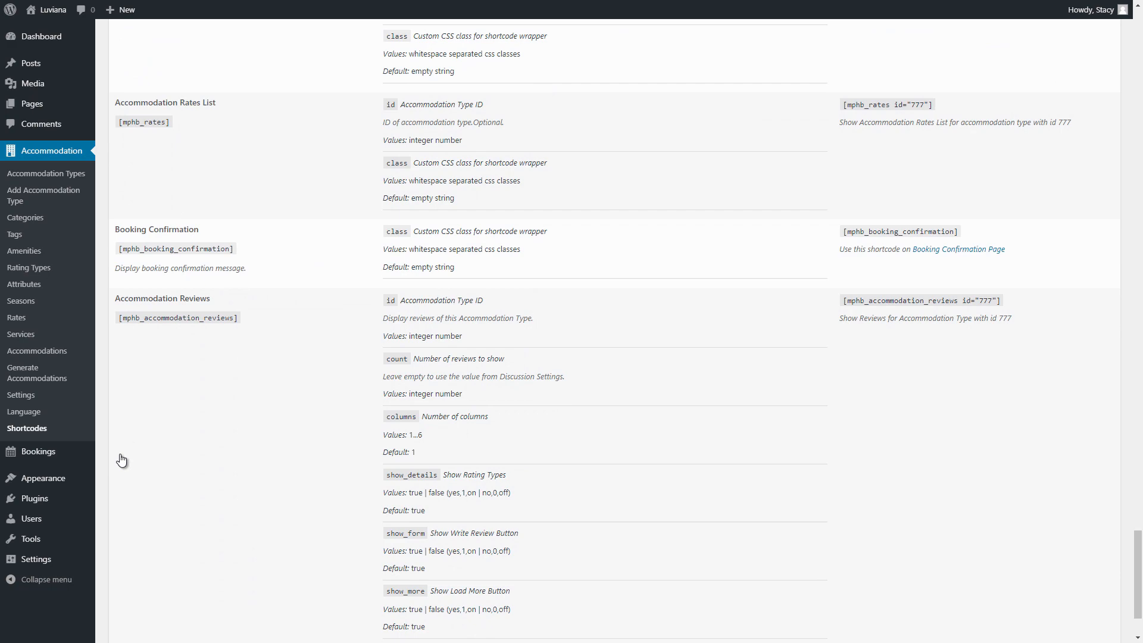
pyautogui.scroll(-3)
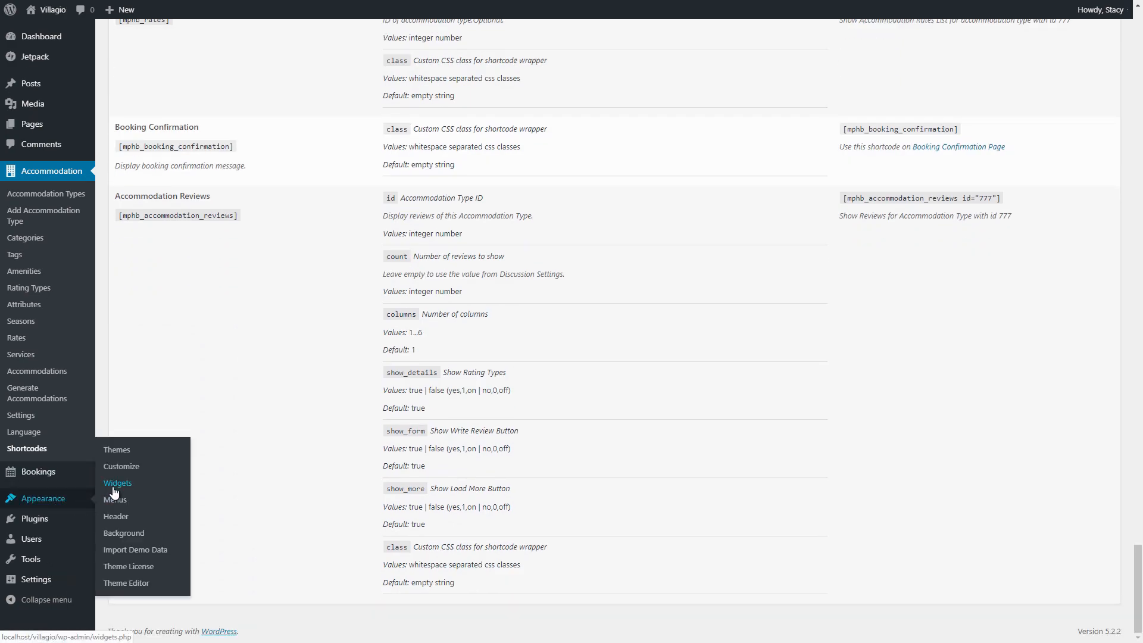
# Configure the Sidebar's Accommodation Reviews widget: title 'Reviews', Current Accommodation, 5 reviews, and save it
pyautogui.click(118, 482)
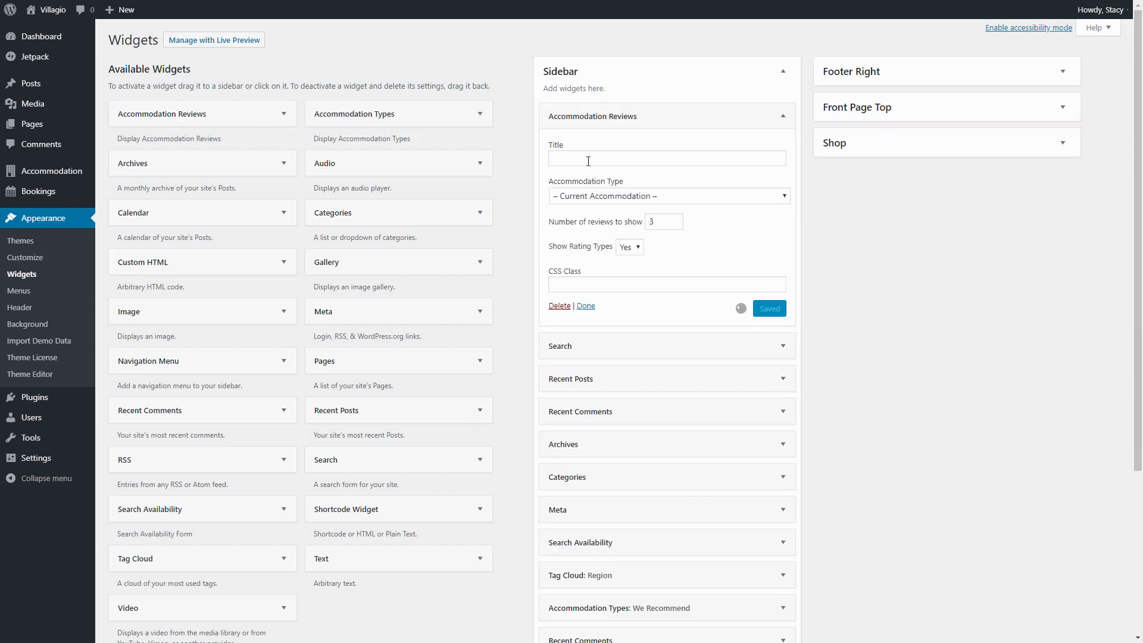
pyautogui.write('Reviews')
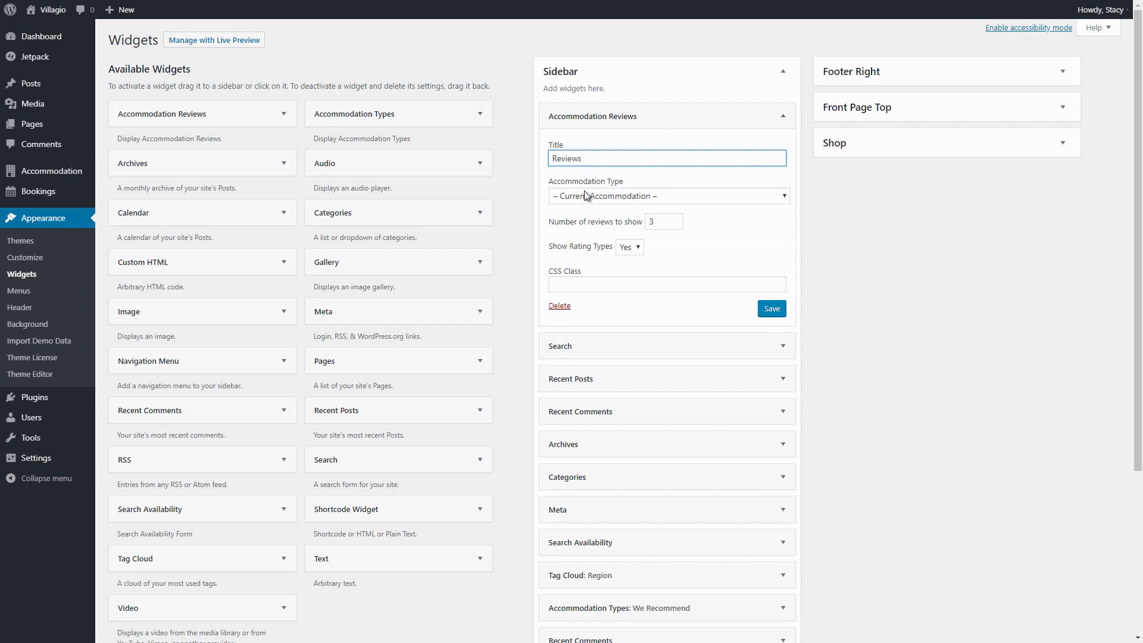
pyautogui.click(667, 195)
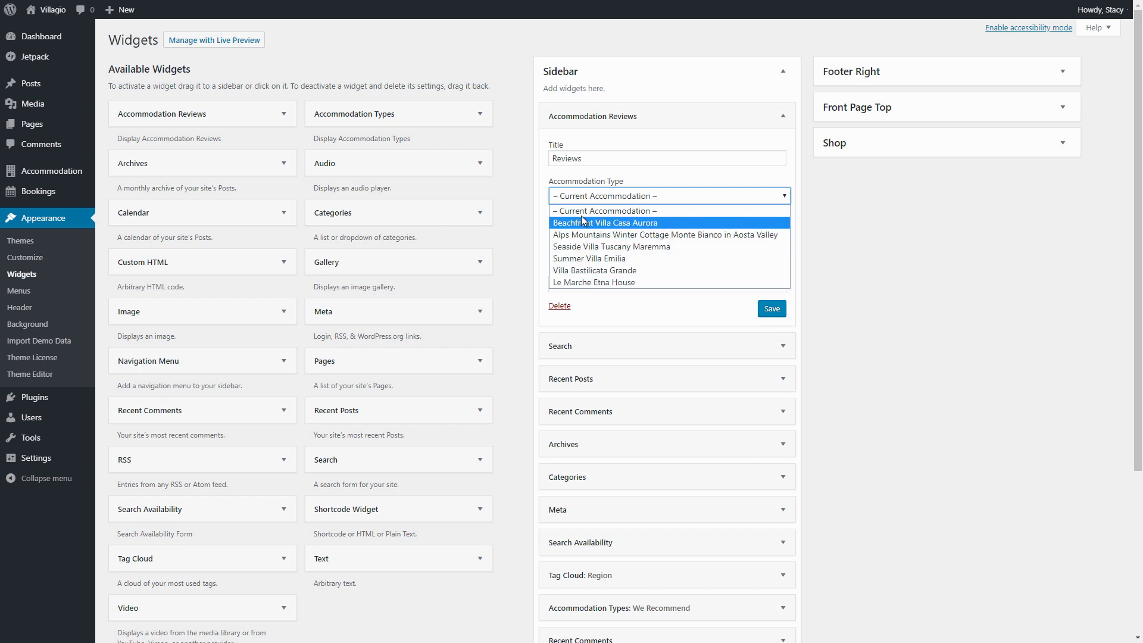
pyautogui.click(601, 210)
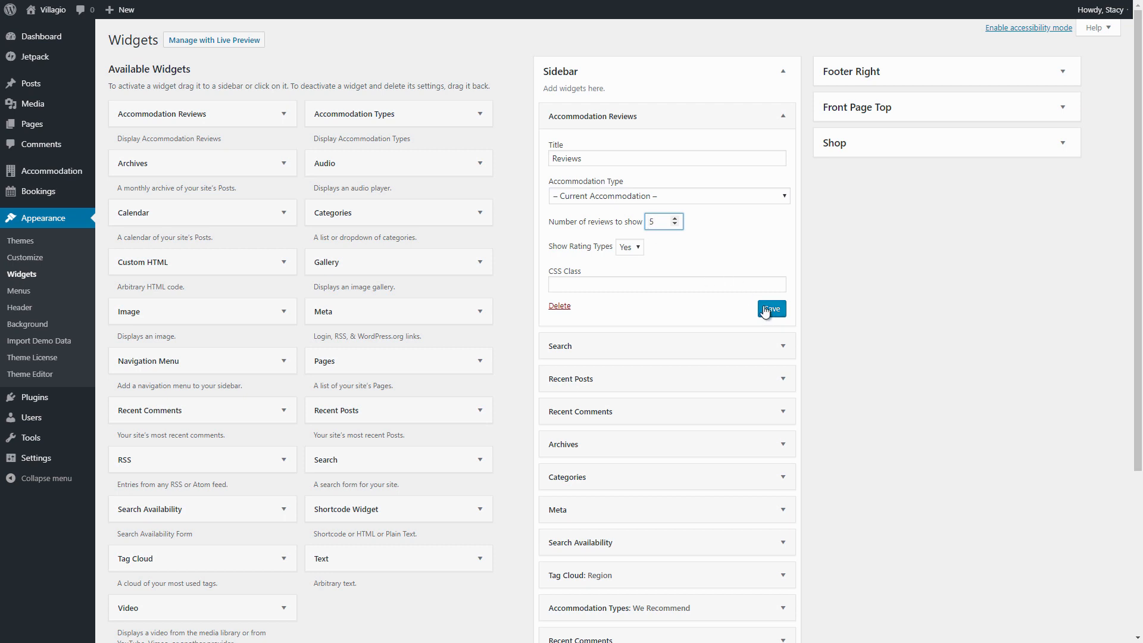
pyautogui.click(767, 309)
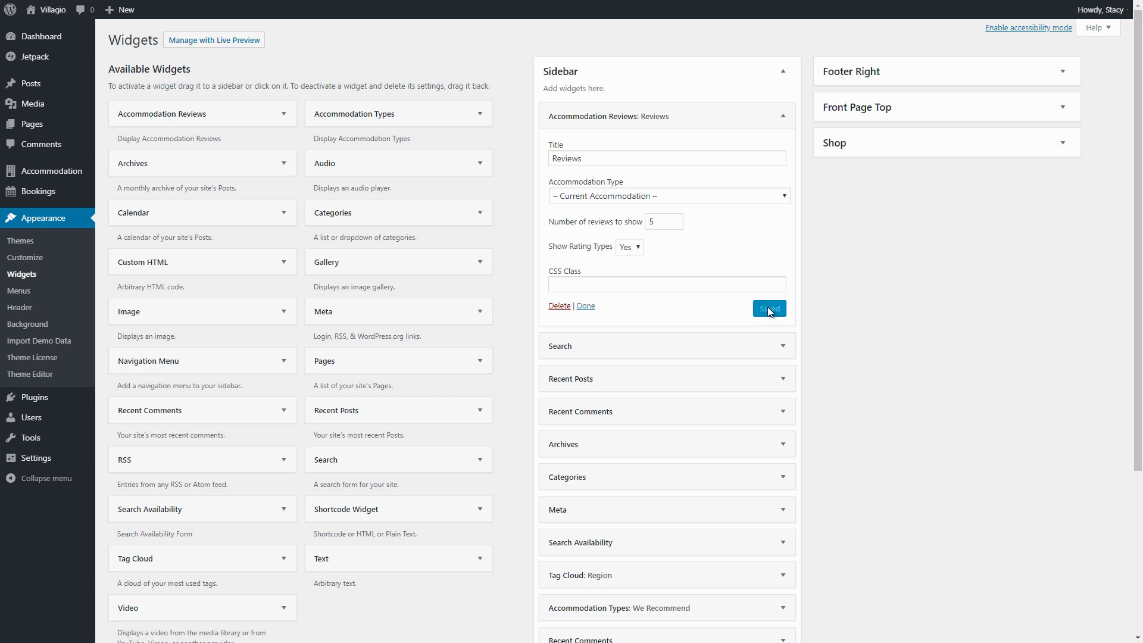
pyautogui.click(768, 308)
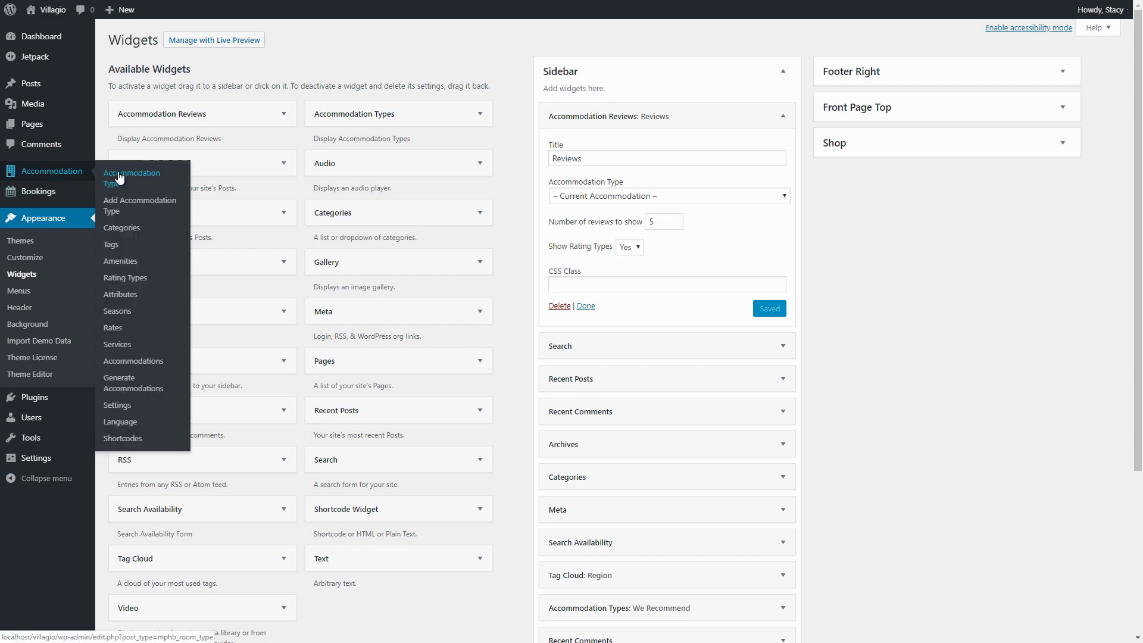
# View Villa Bastilicata Grande's live page from Accommodation Types and check its sidebar Reviews widget
pyautogui.click(134, 171)
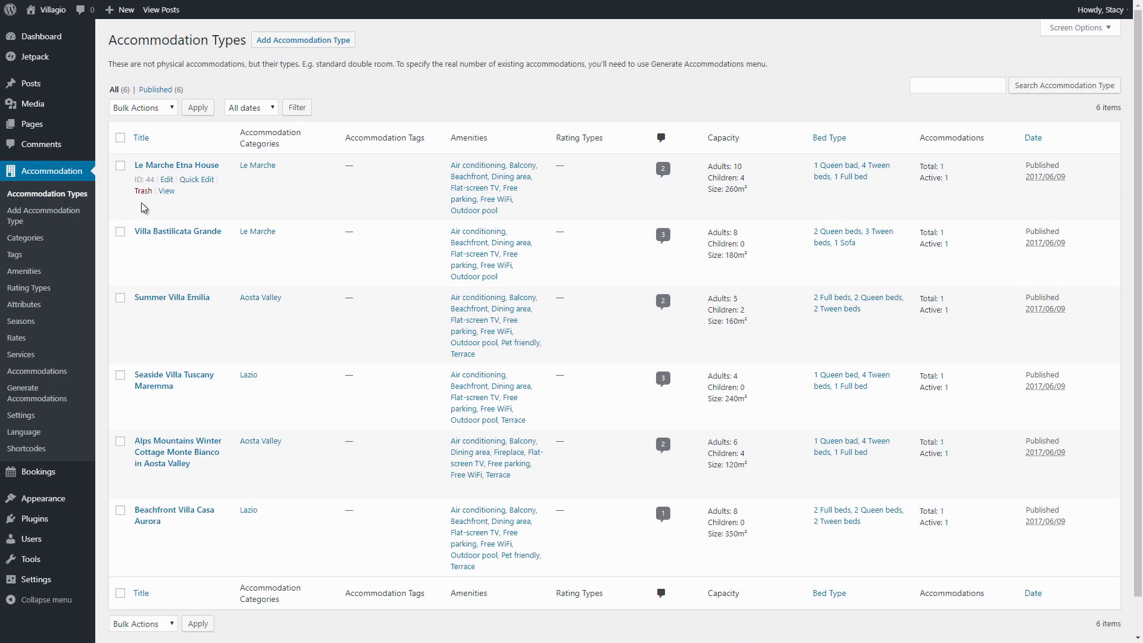
pyautogui.click(178, 231)
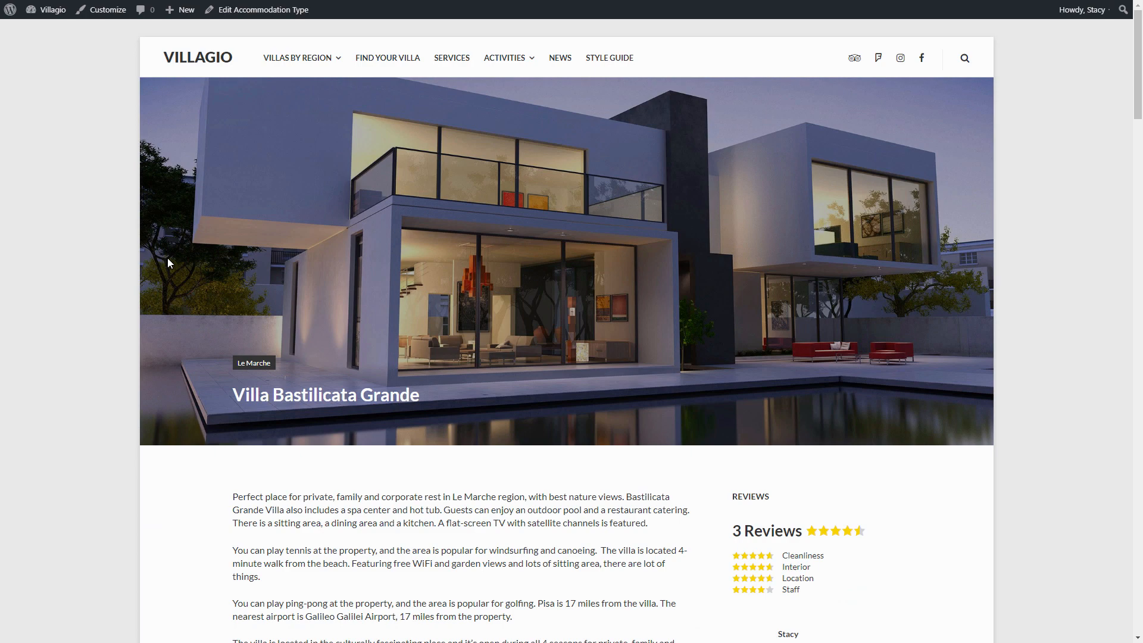
pyautogui.scroll(-3)
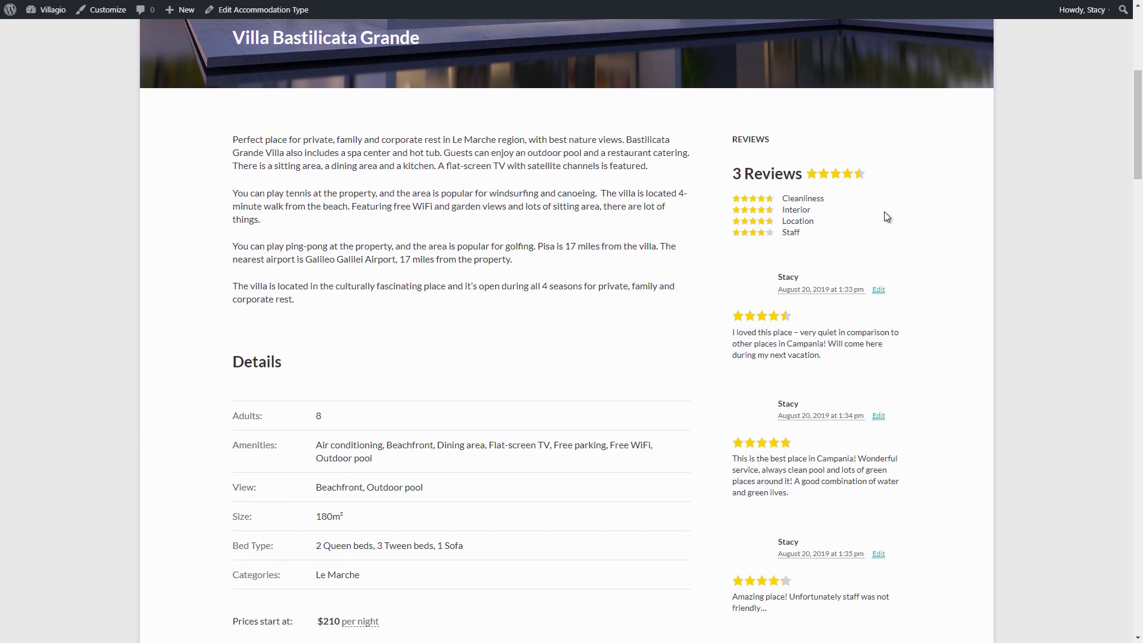
pyautogui.scroll(-3)
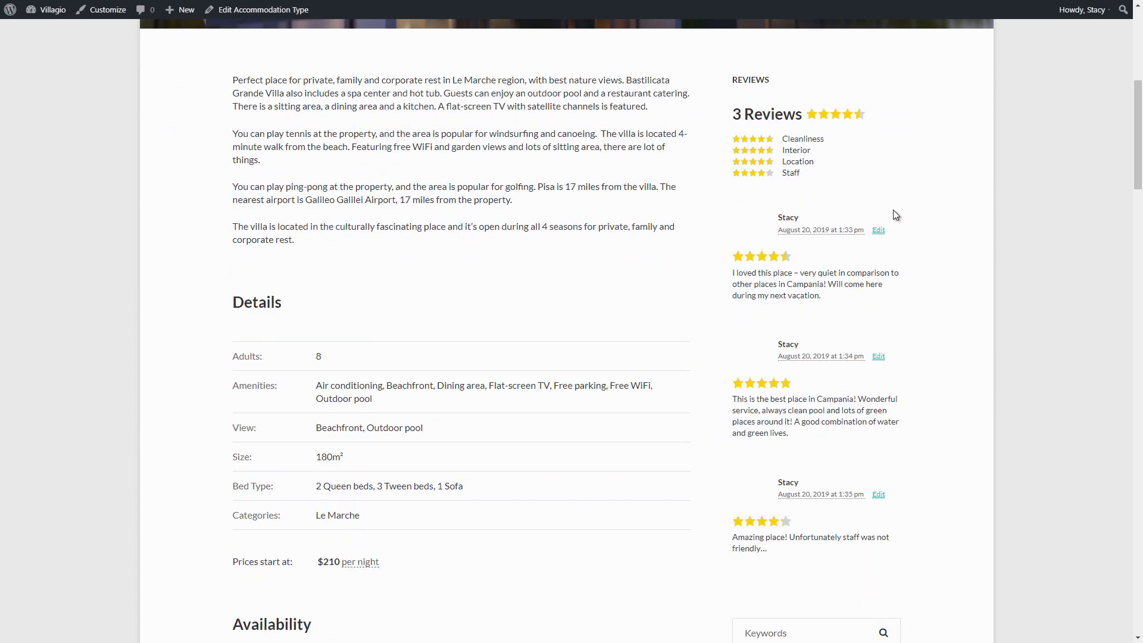
pyautogui.scroll(3)
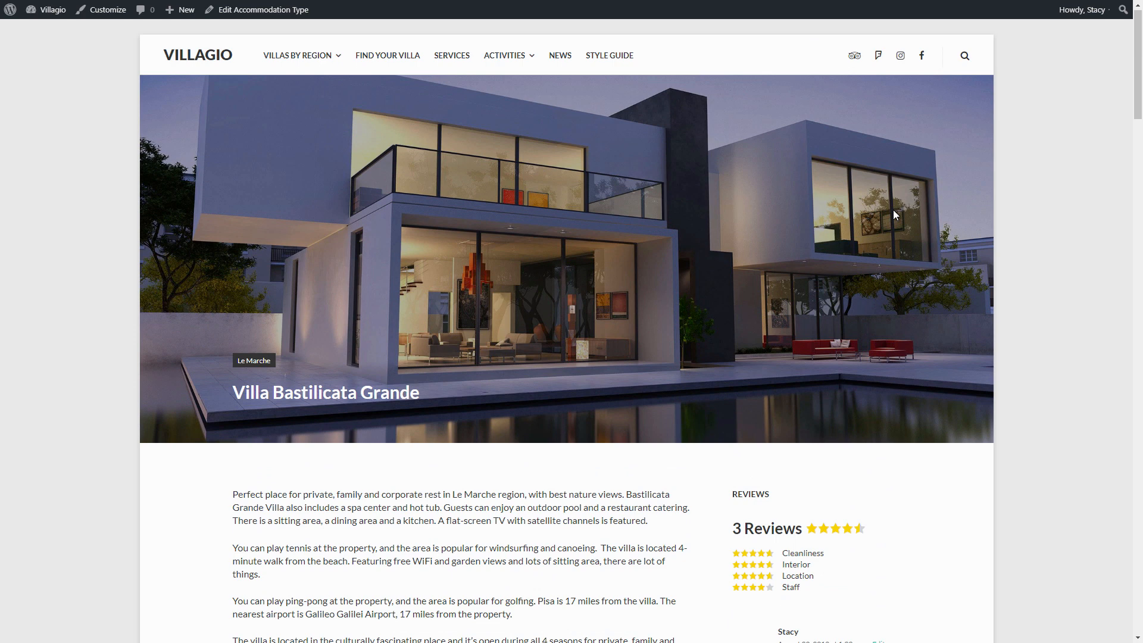